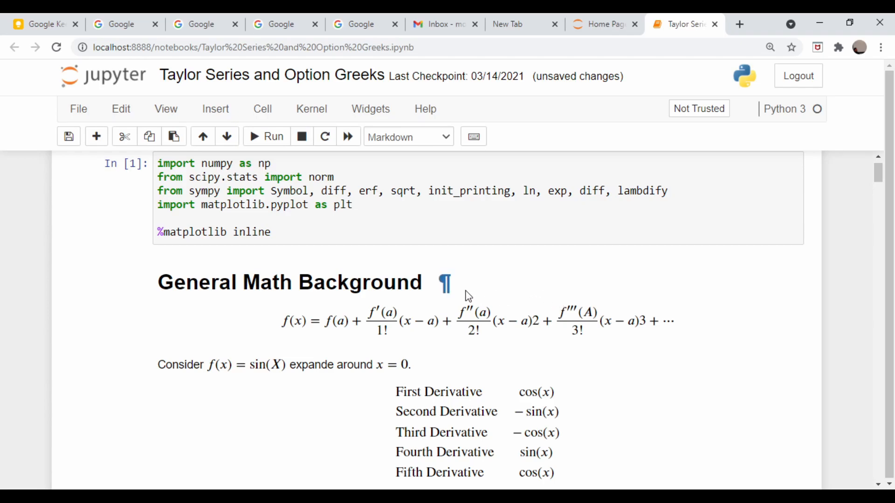
pyautogui.moveTo(415, 290)
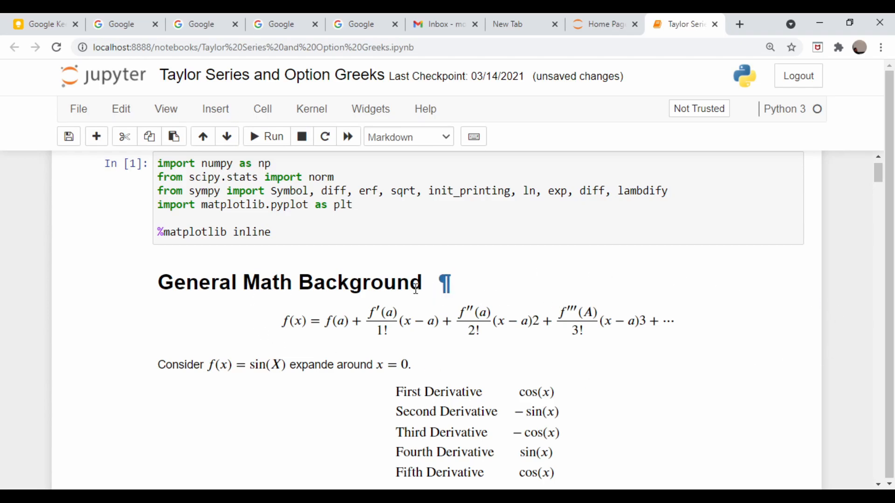
pyautogui.moveTo(282, 354)
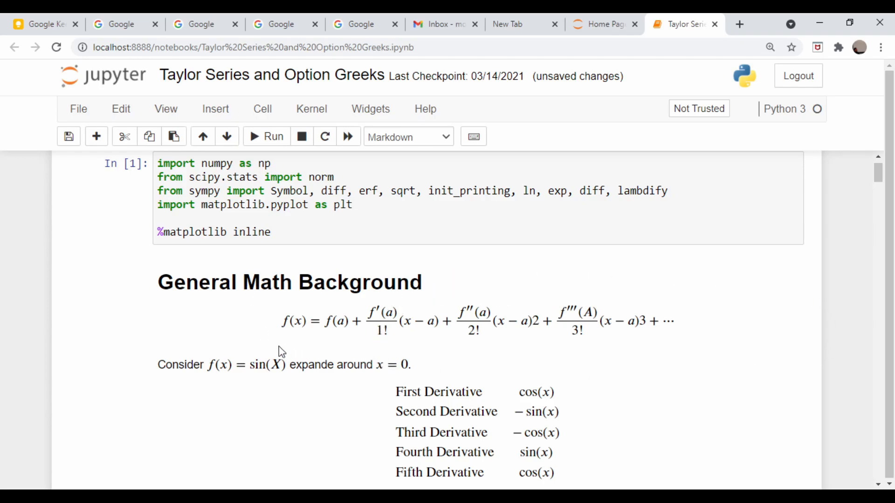
pyautogui.moveTo(257, 357)
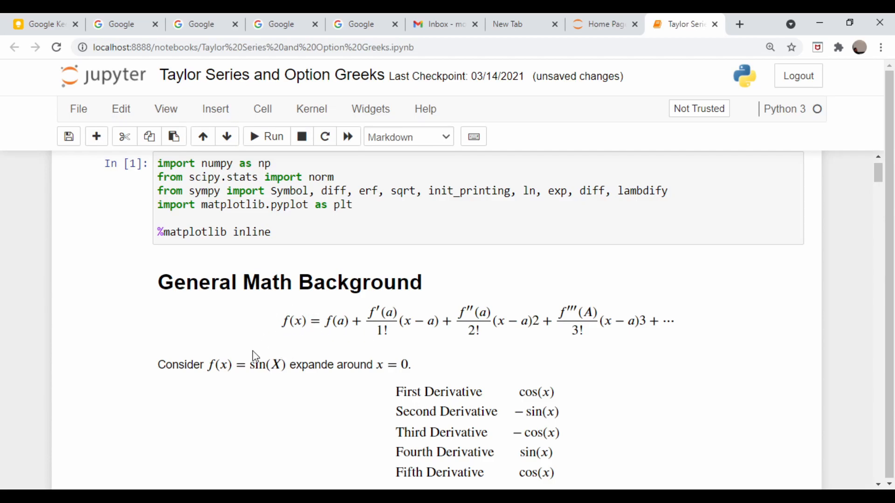
pyautogui.moveTo(281, 336)
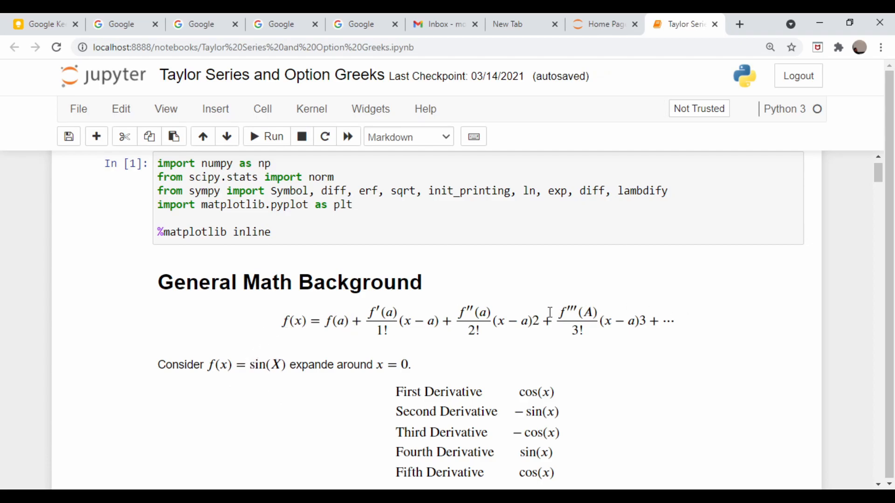
pyautogui.moveTo(535, 311)
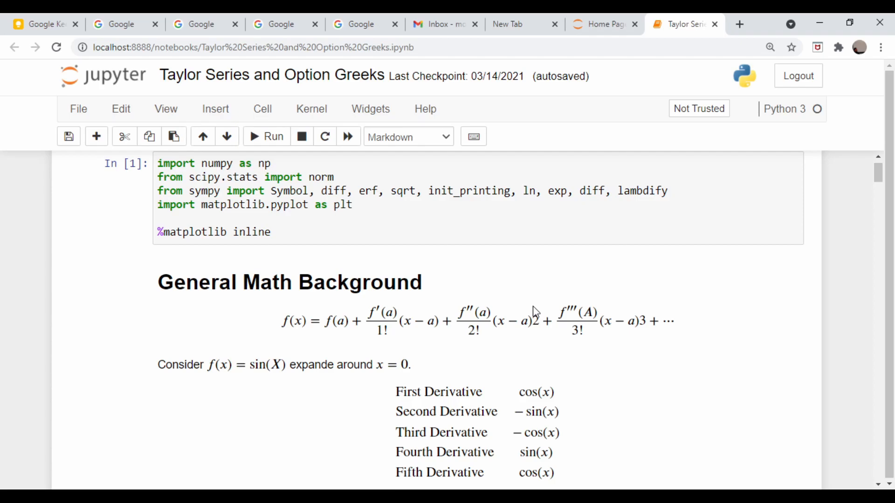
pyautogui.moveTo(281, 312)
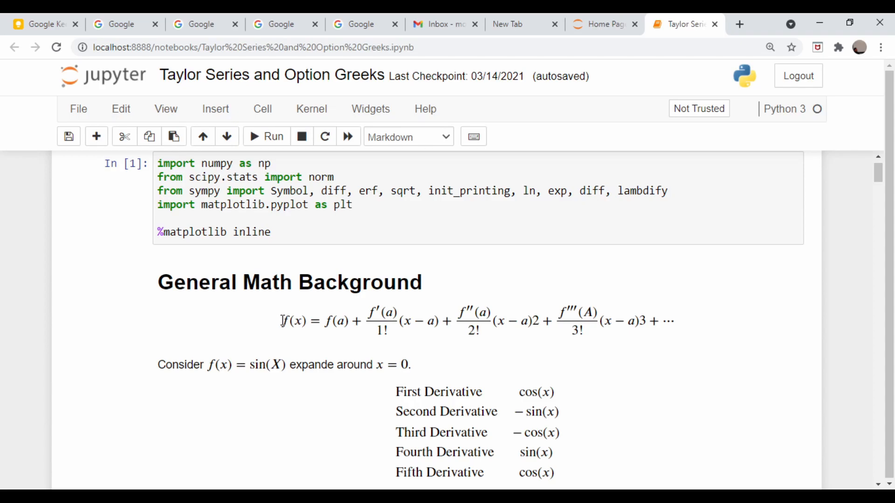
pyautogui.moveTo(315, 328)
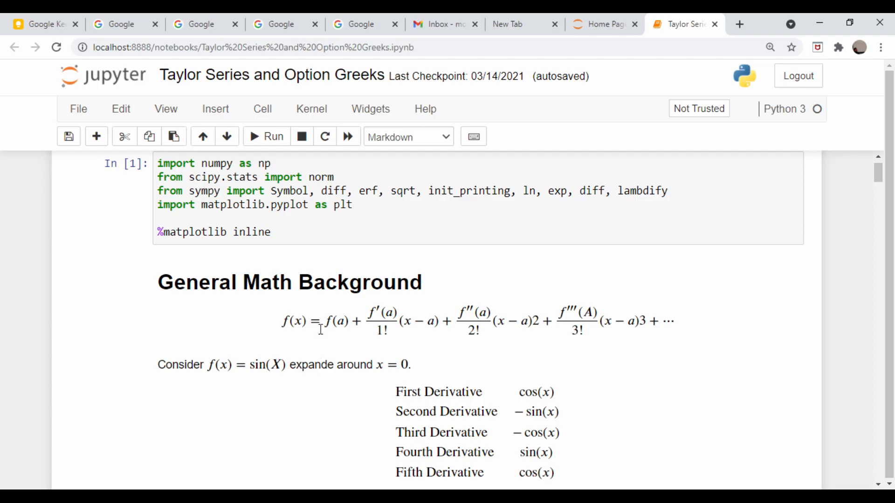
pyautogui.moveTo(341, 328)
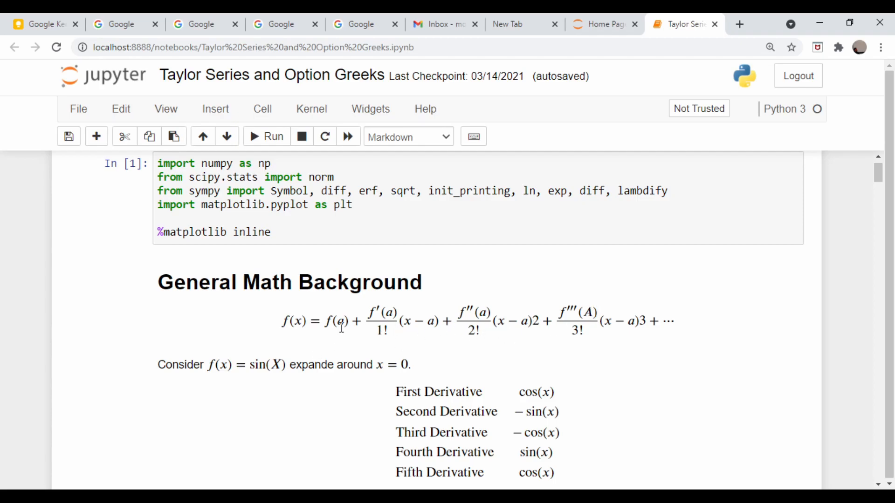
pyautogui.moveTo(387, 332)
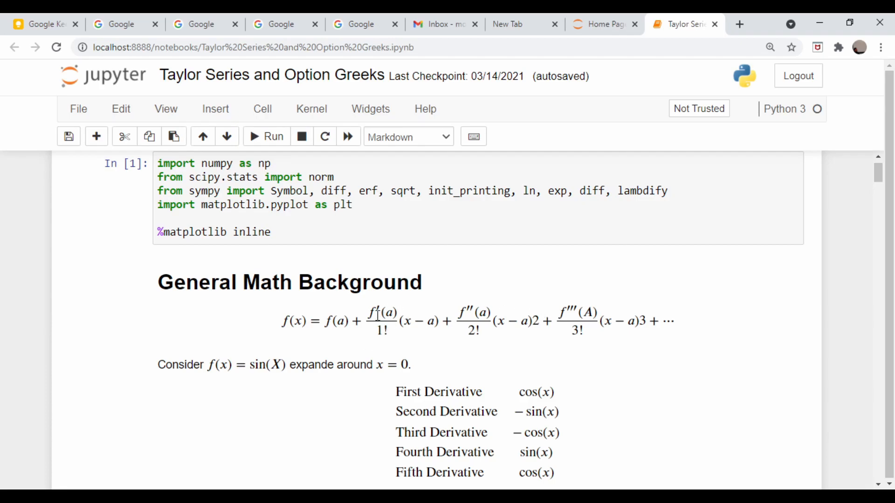
pyautogui.moveTo(384, 332)
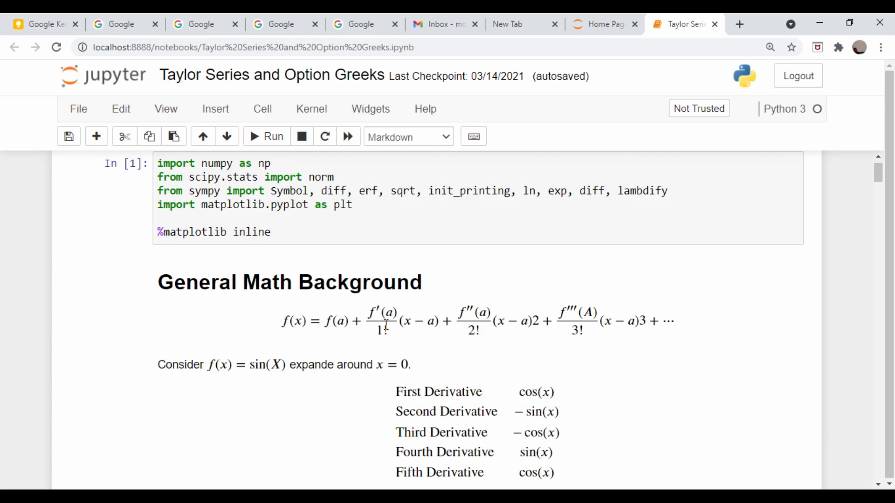
pyautogui.moveTo(416, 326)
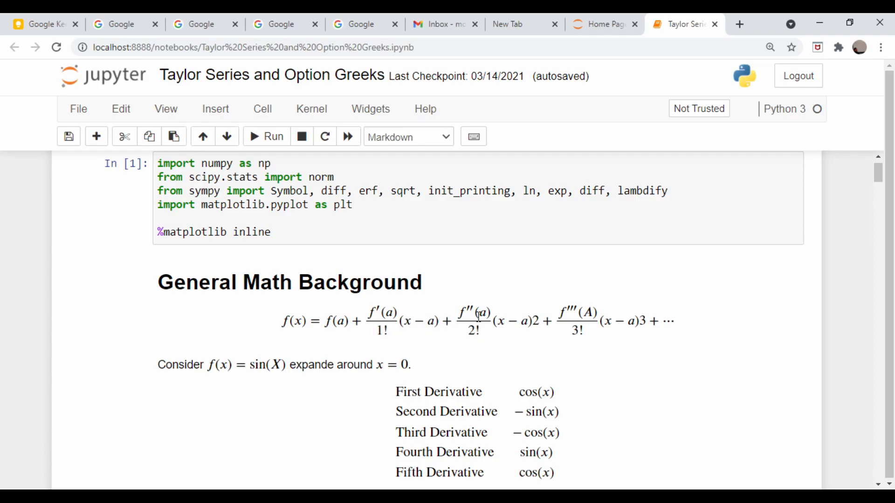
pyautogui.moveTo(520, 315)
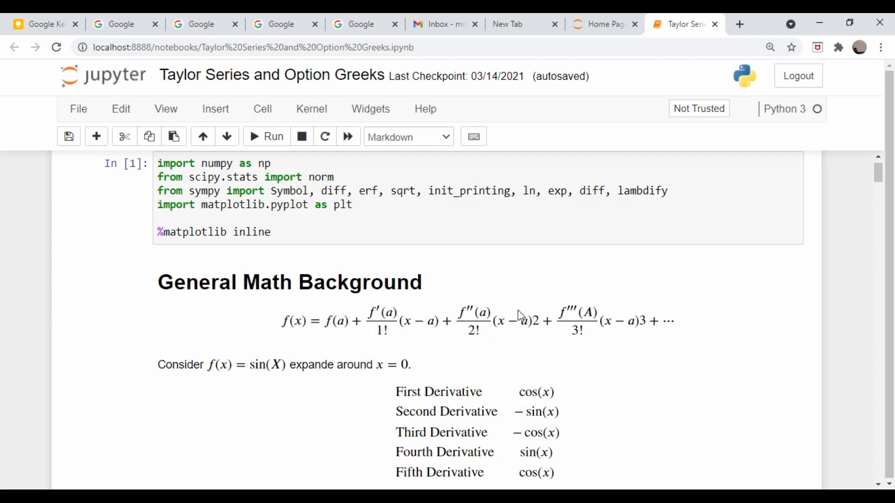
pyautogui.moveTo(521, 326)
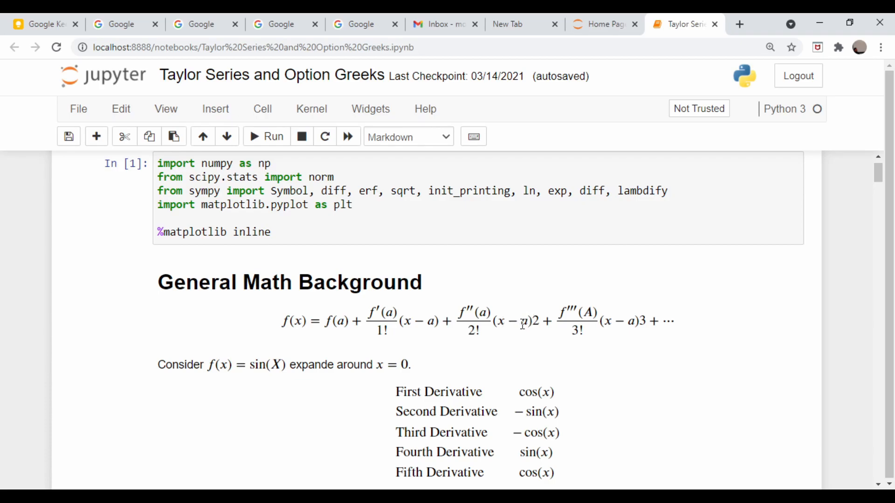
pyautogui.moveTo(576, 326)
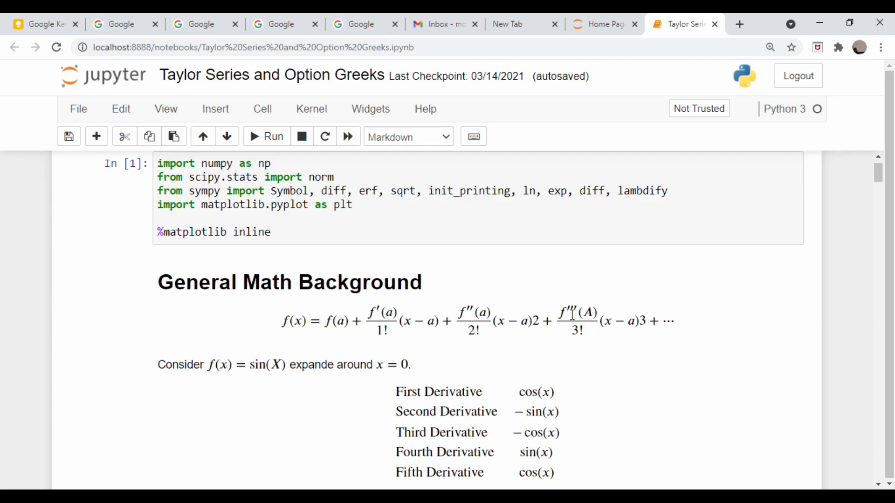
pyautogui.moveTo(807, 329)
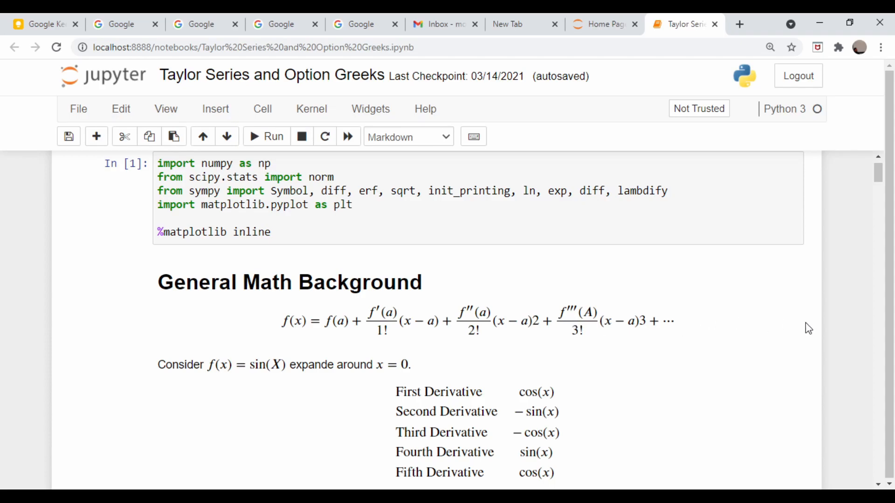
pyautogui.moveTo(518, 311)
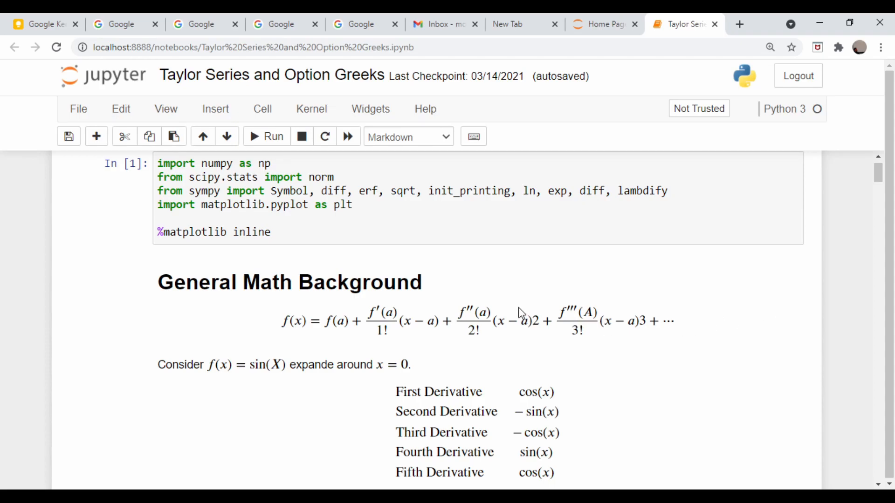
pyautogui.moveTo(332, 363)
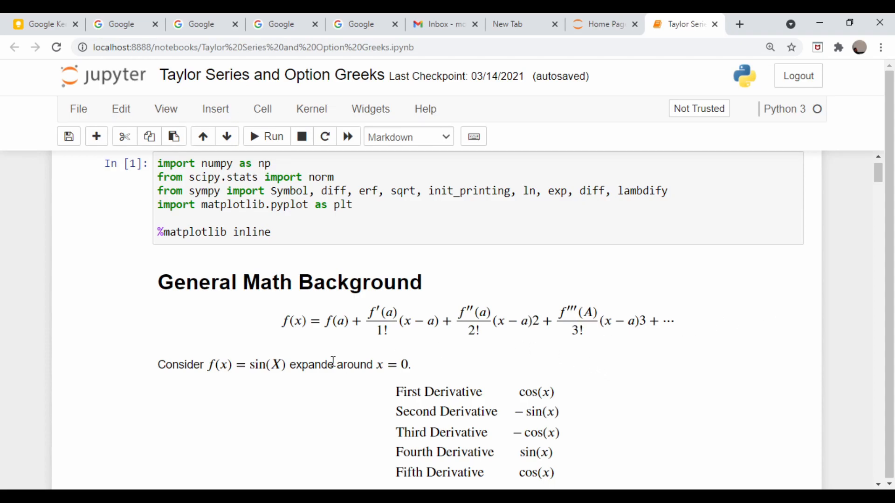
pyautogui.moveTo(297, 319)
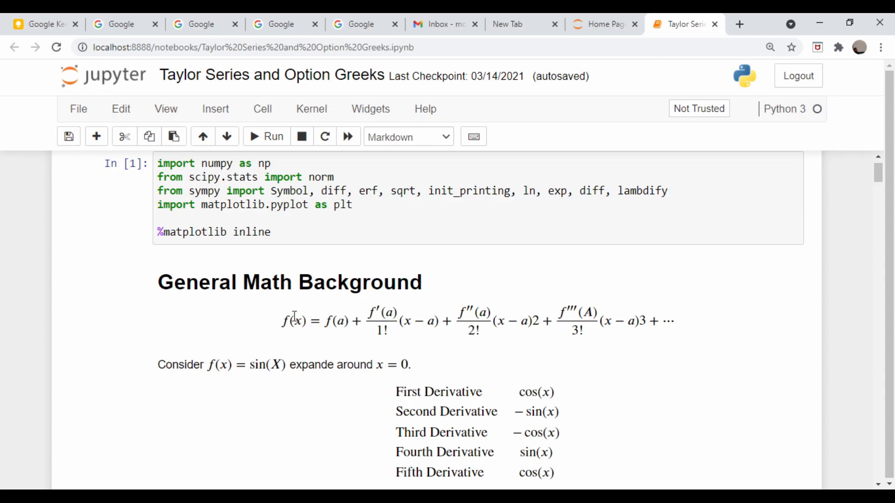
# Activate the second-order Taylor term in the sine cell and re-run it as Out[7].
pyautogui.scroll(-3)
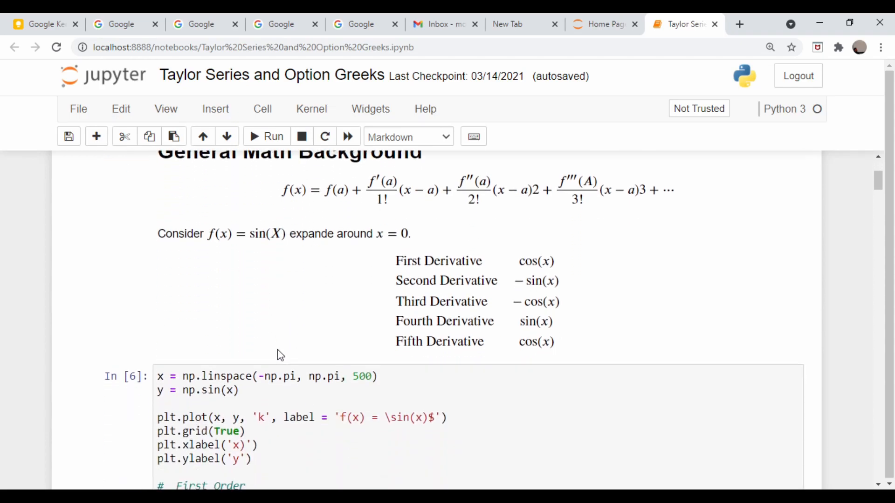
pyautogui.moveTo(456, 259)
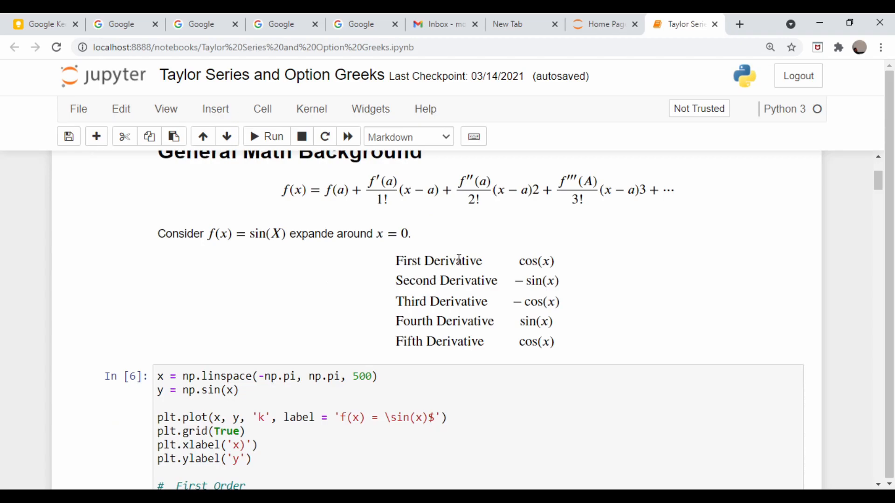
pyautogui.moveTo(449, 325)
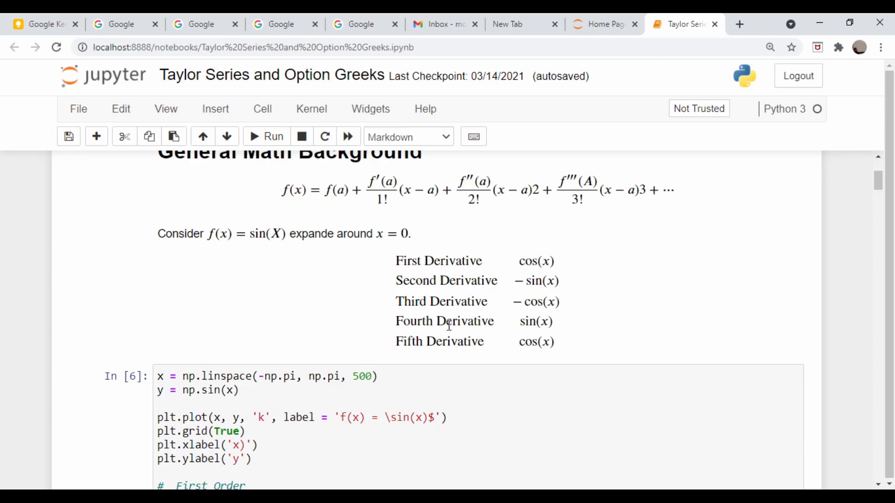
pyautogui.moveTo(237, 215)
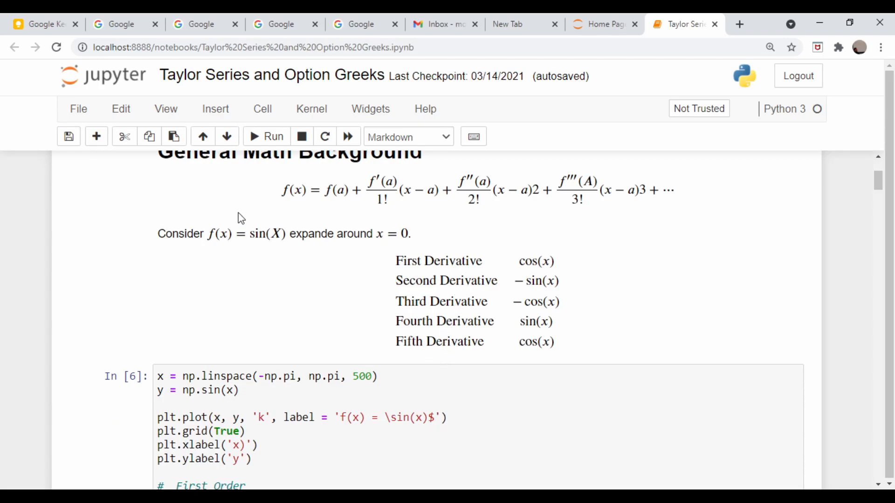
pyautogui.moveTo(375, 268)
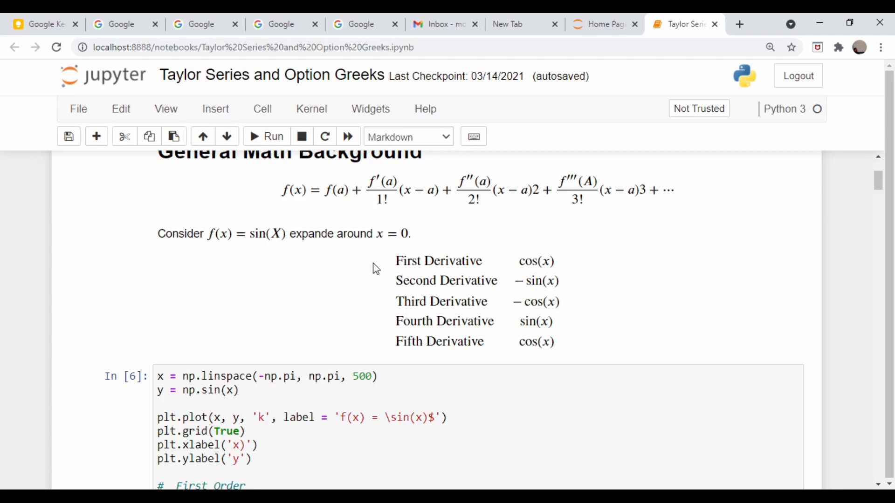
pyautogui.moveTo(508, 269)
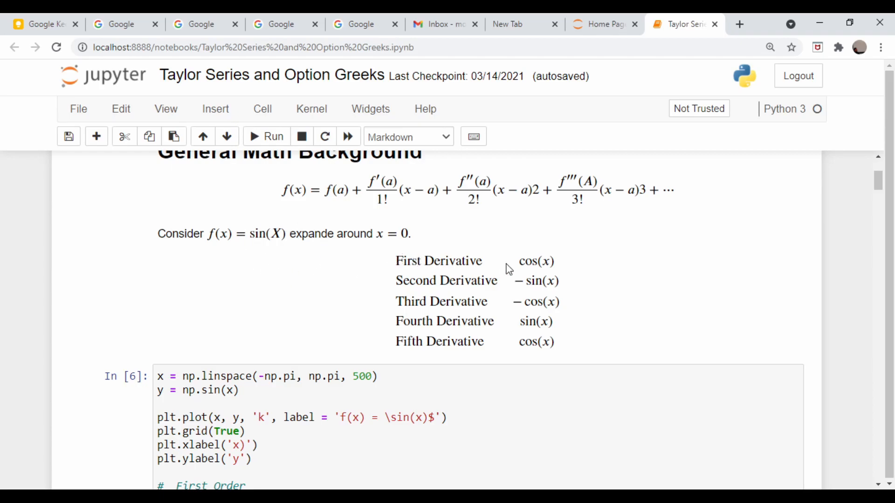
pyautogui.moveTo(533, 292)
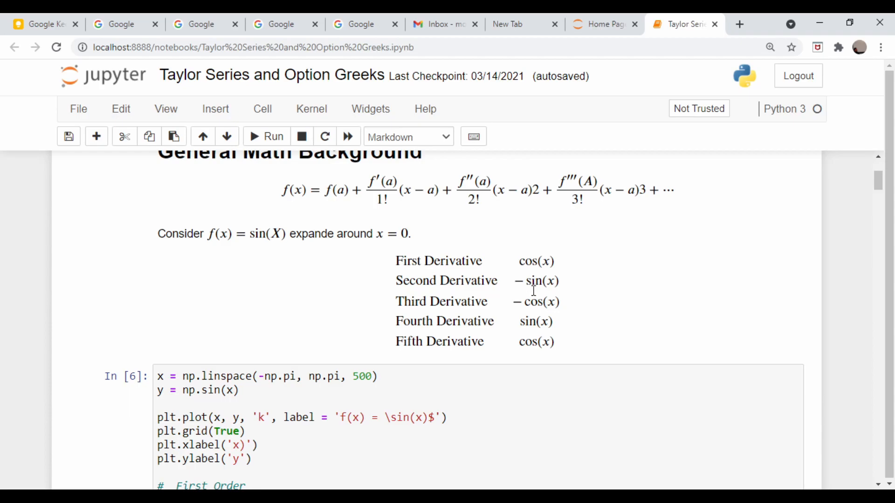
pyautogui.scroll(-3)
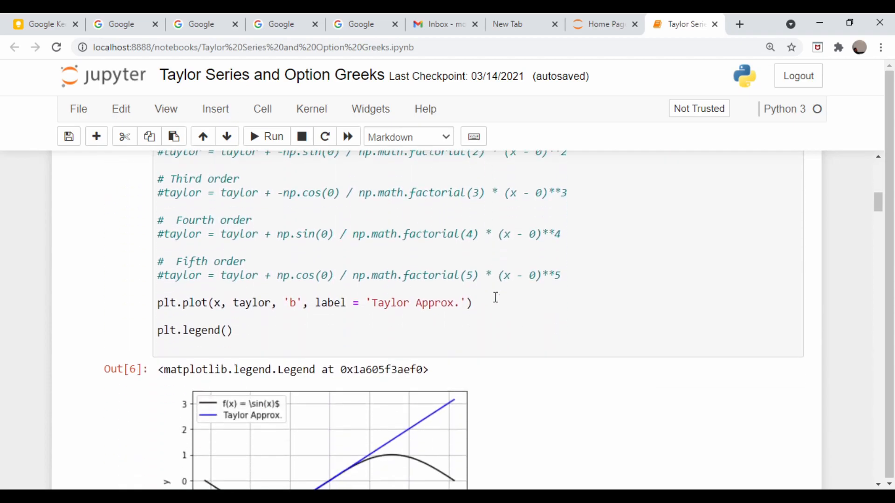
pyautogui.scroll(-3)
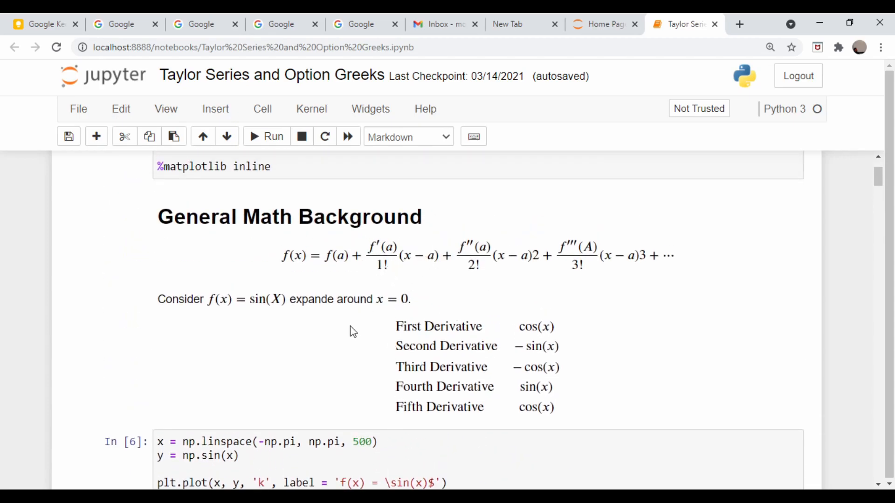
pyautogui.scroll(-3)
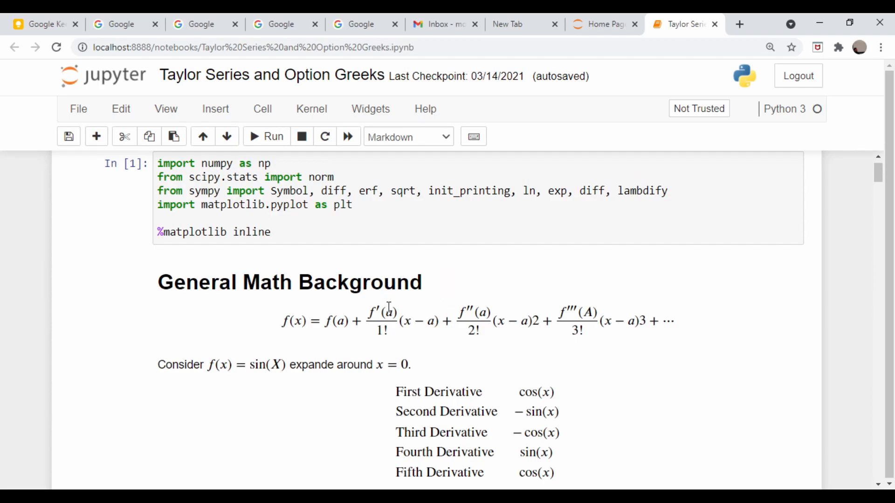
pyautogui.moveTo(543, 389)
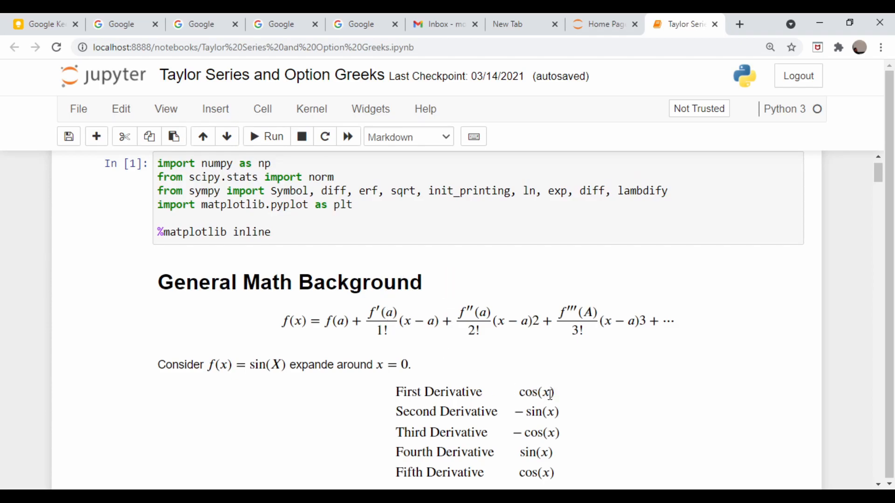
pyautogui.moveTo(401, 335)
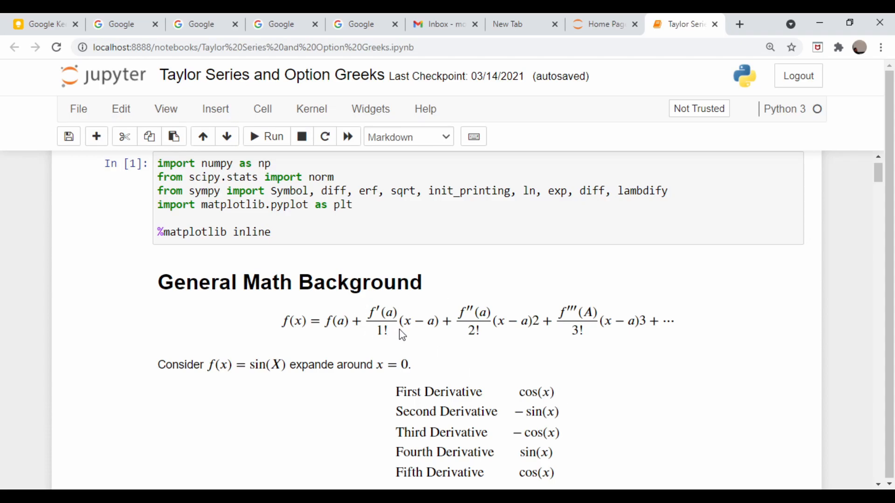
pyautogui.moveTo(418, 323)
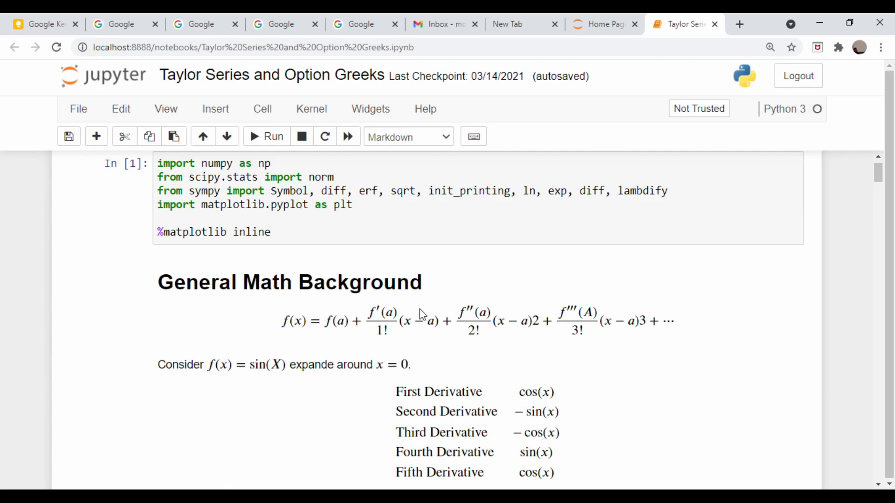
pyautogui.scroll(-3)
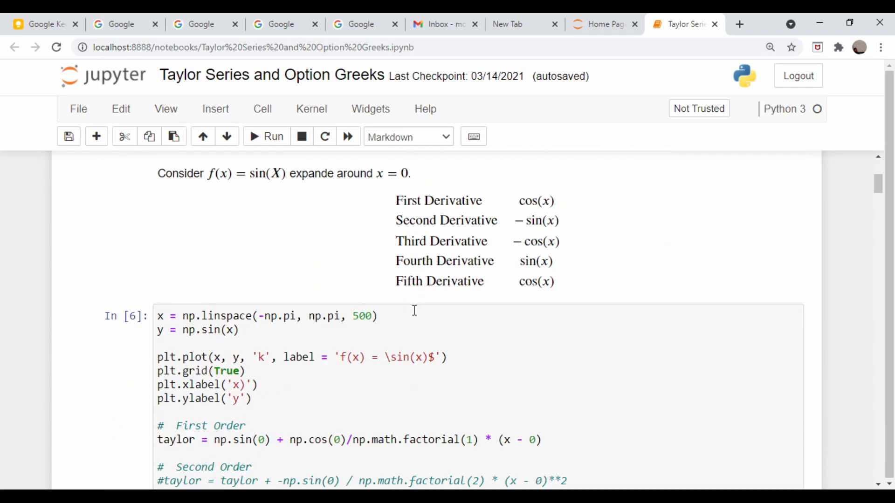
pyautogui.click(265, 136)
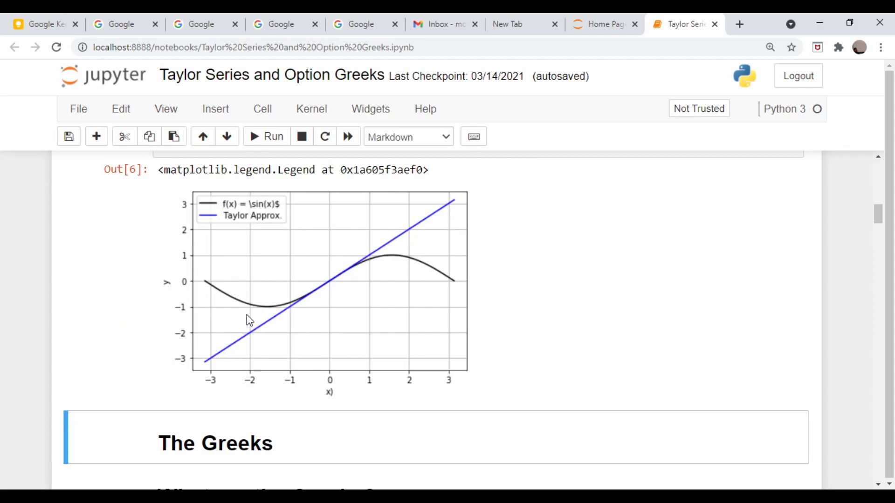
pyautogui.moveTo(421, 255)
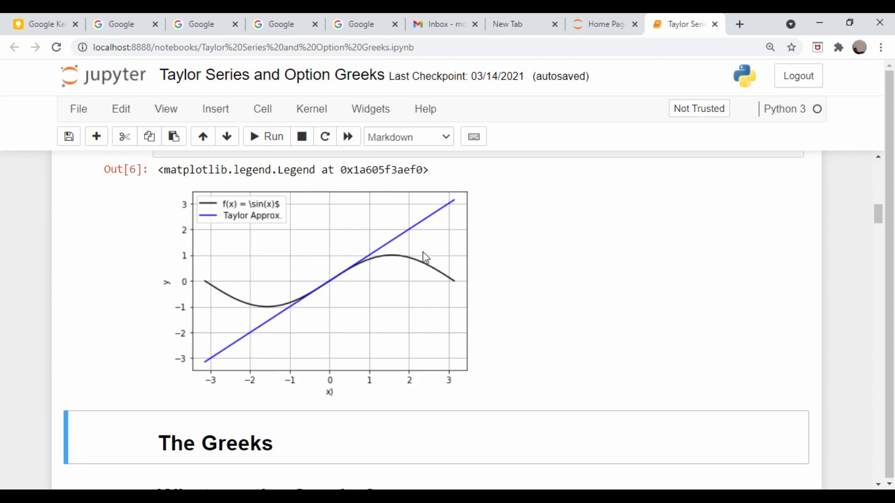
pyautogui.moveTo(367, 275)
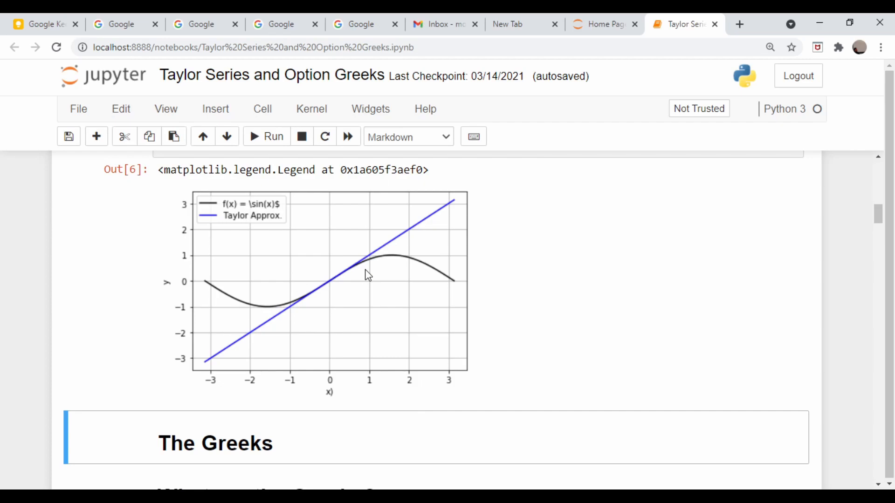
pyautogui.moveTo(185, 280)
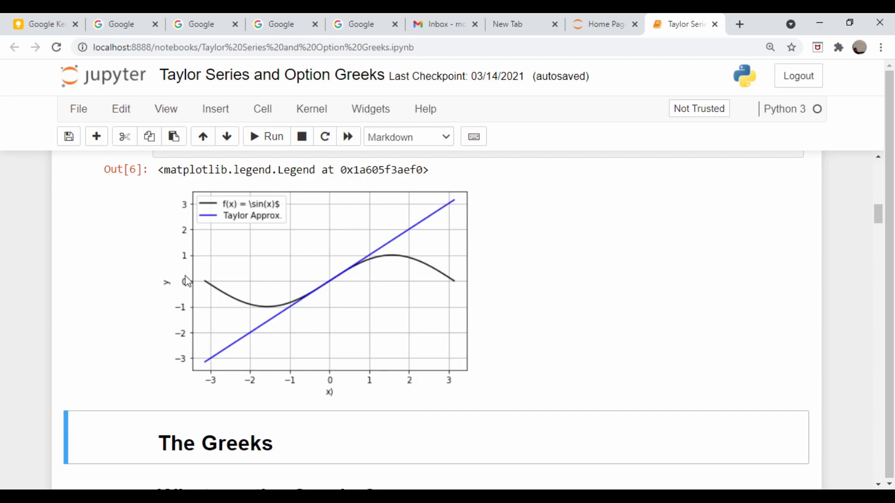
pyautogui.moveTo(333, 300)
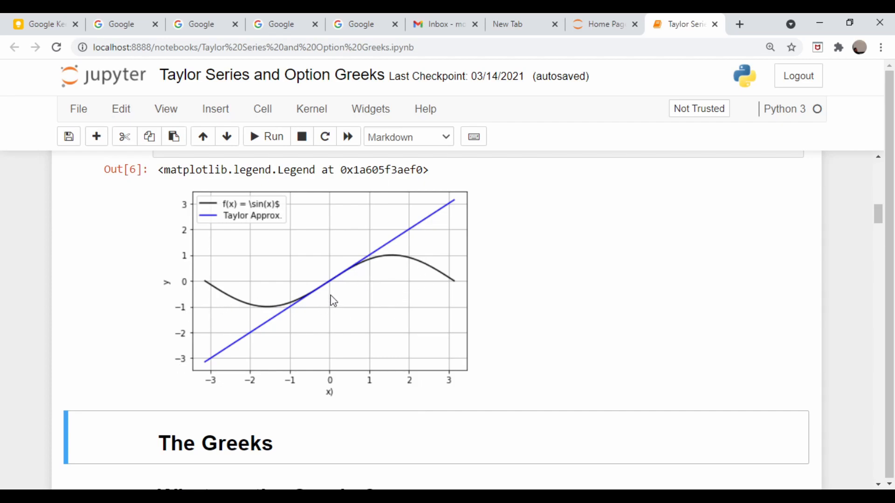
pyautogui.moveTo(342, 294)
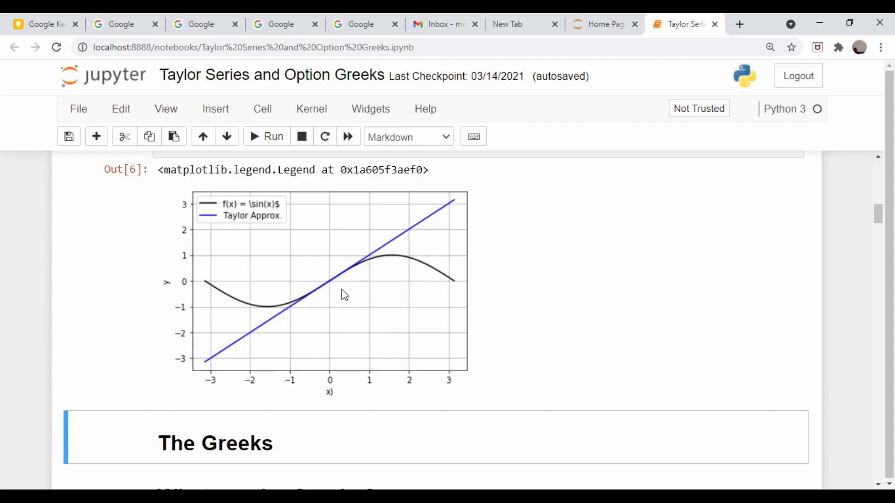
pyautogui.moveTo(313, 287)
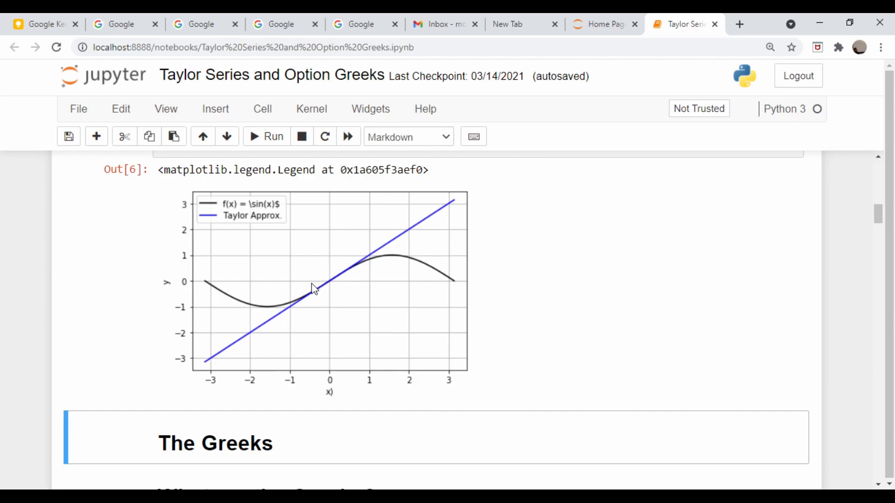
pyautogui.moveTo(332, 274)
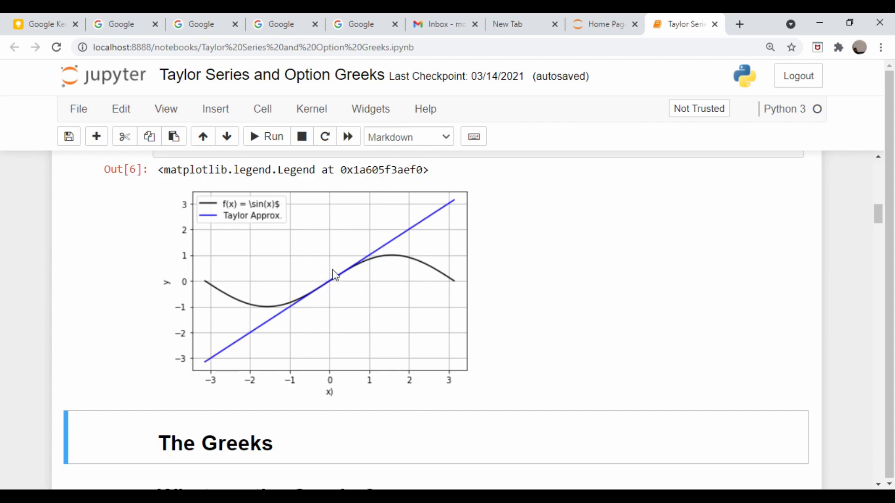
pyautogui.moveTo(319, 287)
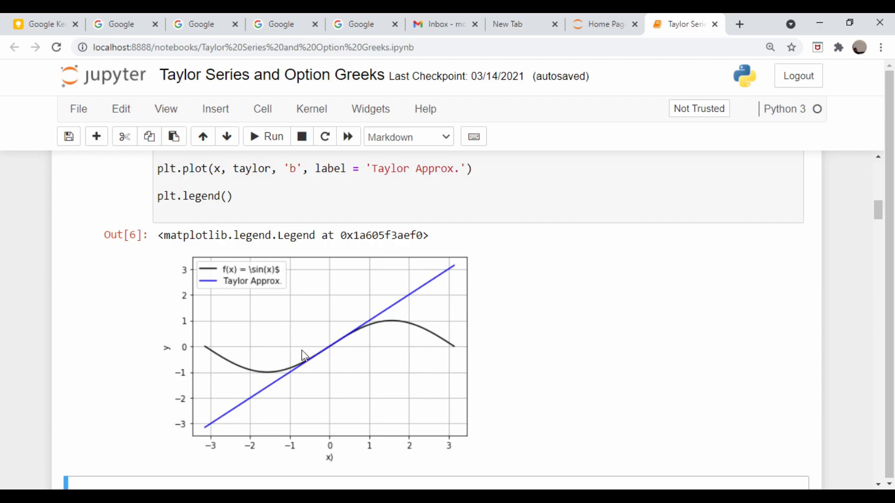
pyautogui.moveTo(345, 354)
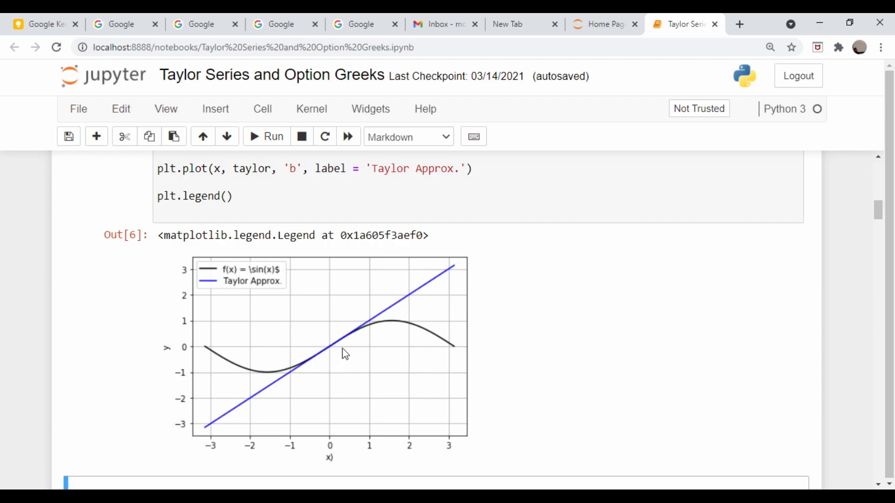
pyautogui.moveTo(311, 352)
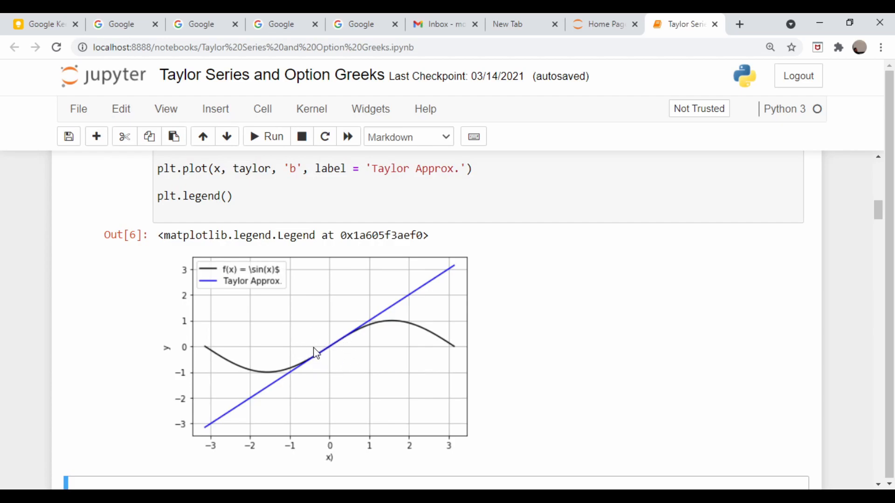
pyautogui.moveTo(323, 360)
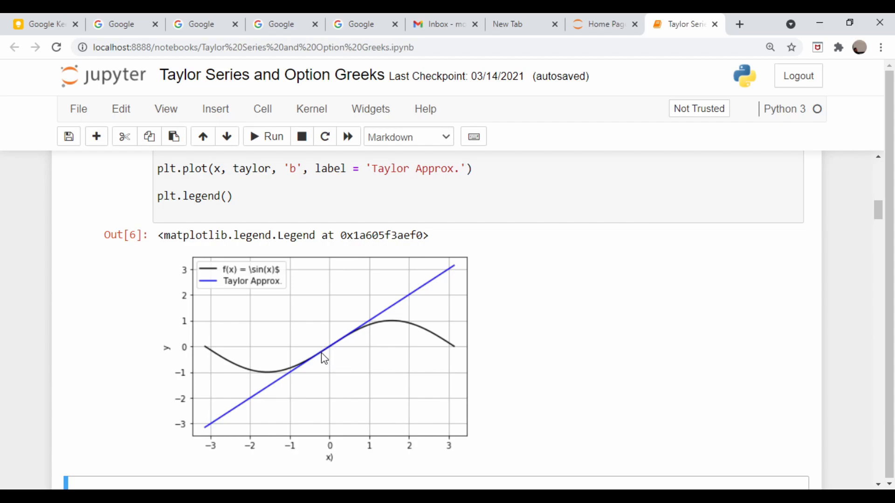
pyautogui.moveTo(325, 362)
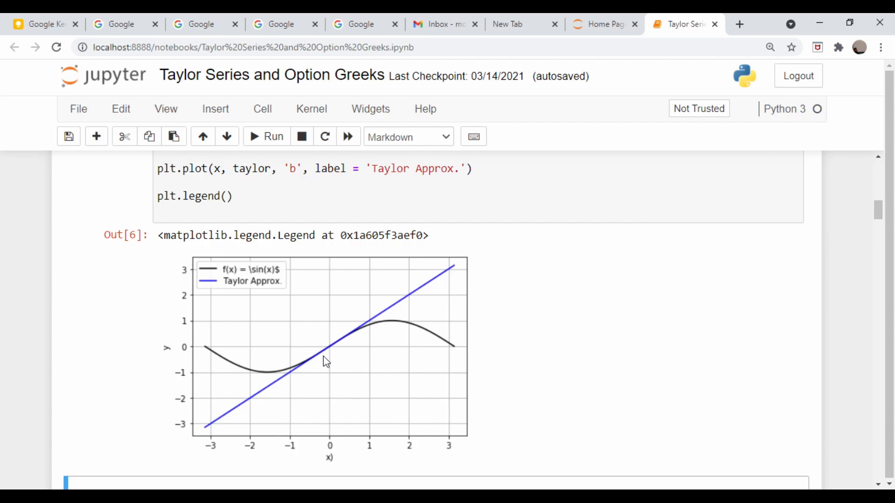
pyautogui.moveTo(312, 355)
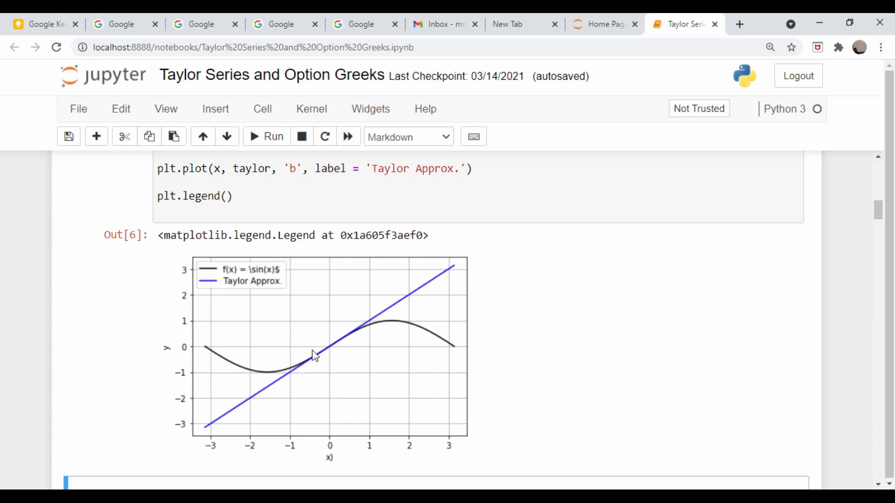
pyautogui.moveTo(328, 354)
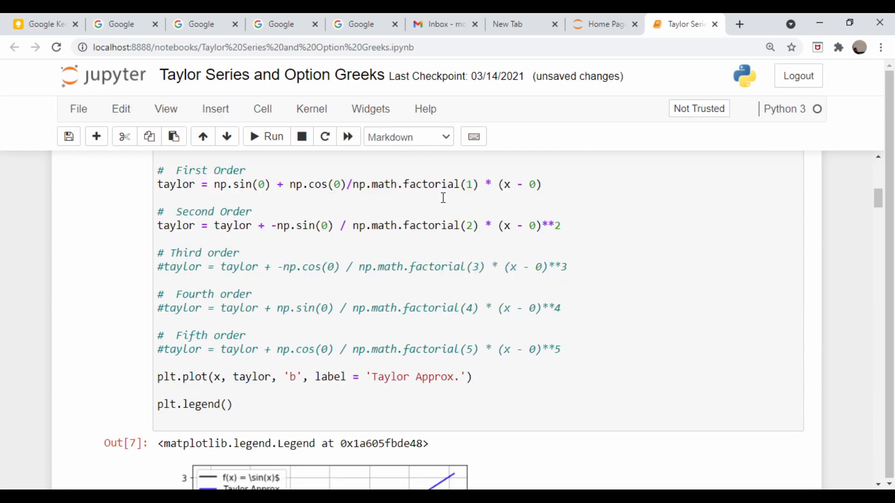
# Scroll down to view the cubic Taylor approximation of sin(x) in Out[8].
pyautogui.scroll(-3)
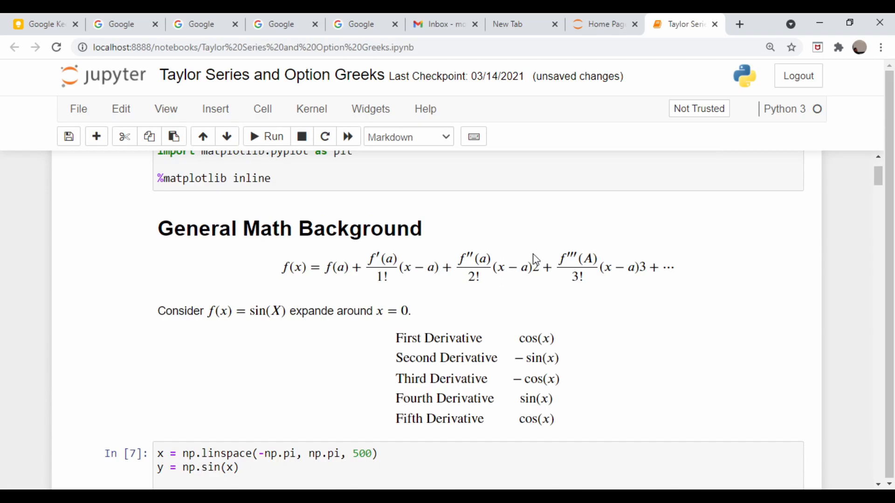
pyautogui.moveTo(477, 336)
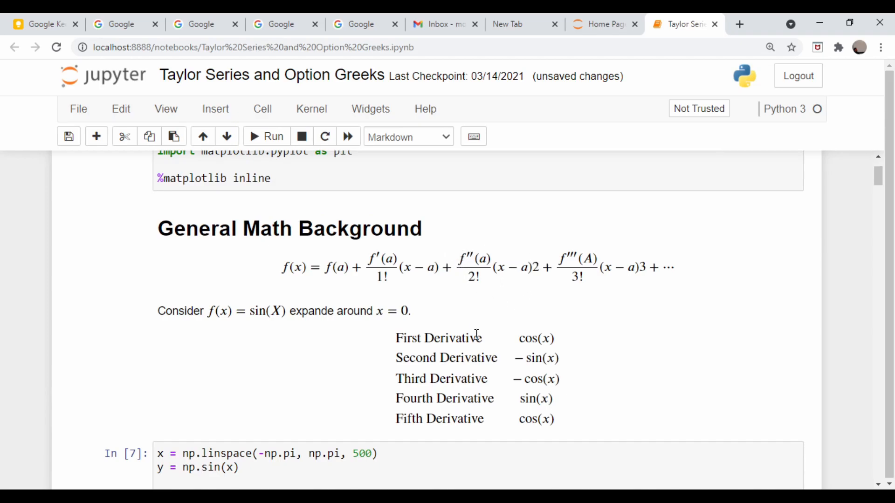
pyautogui.moveTo(536, 360)
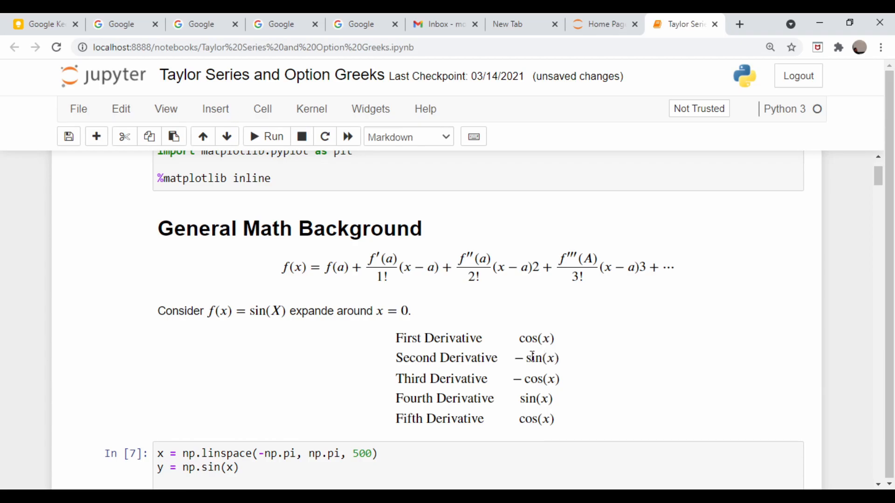
pyautogui.moveTo(479, 280)
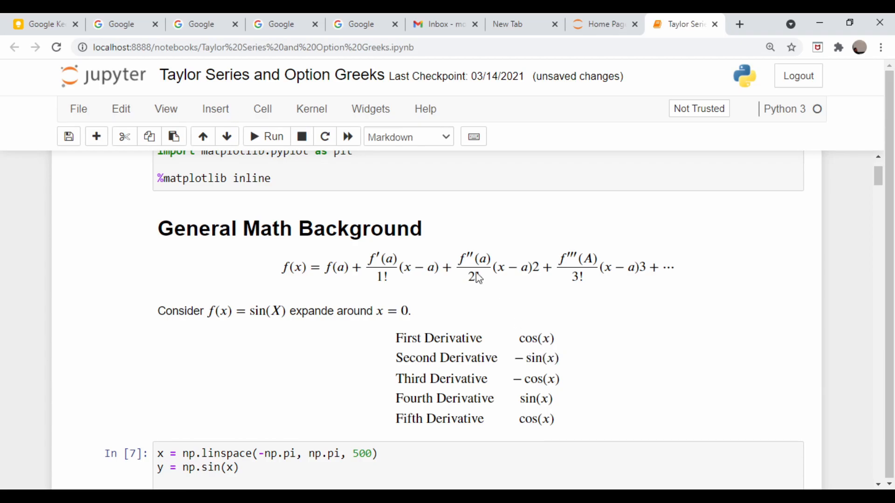
pyautogui.scroll(-3)
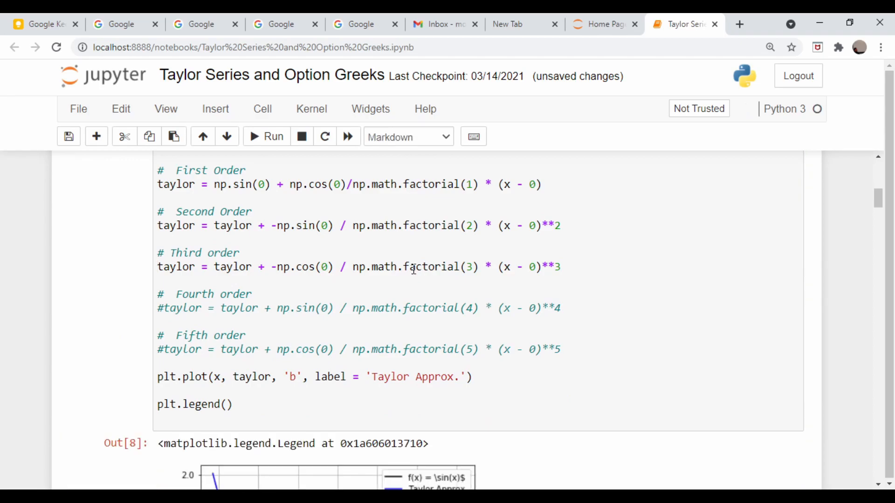
pyautogui.scroll(-3)
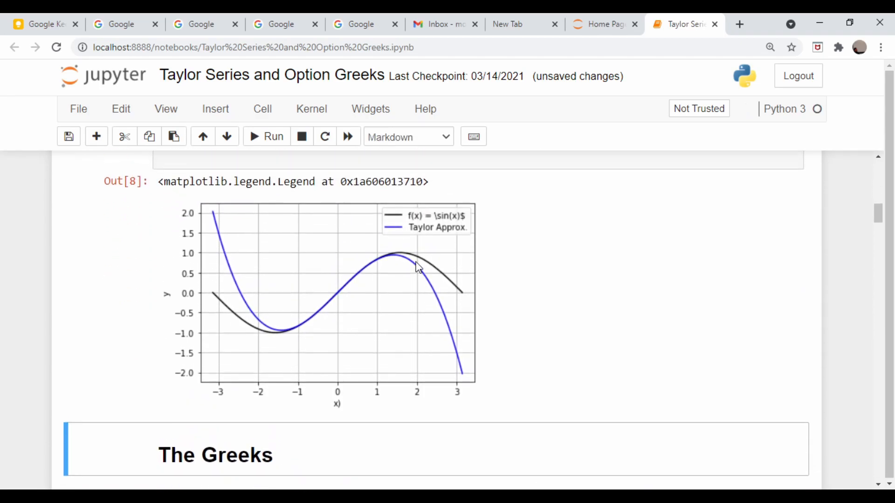
pyautogui.moveTo(413, 268)
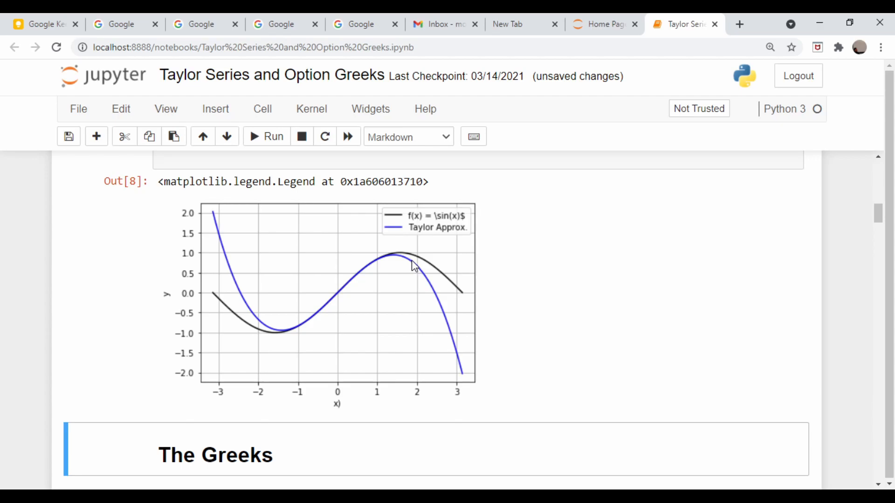
pyautogui.moveTo(410, 265)
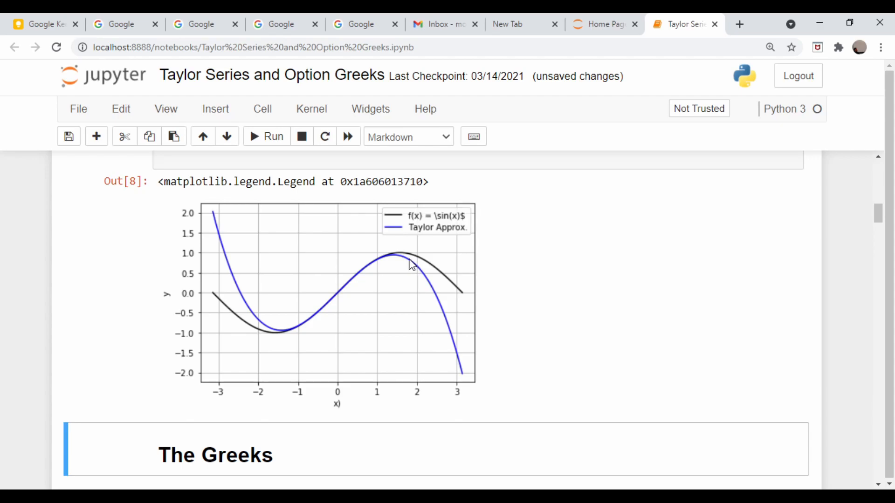
pyautogui.moveTo(223, 202)
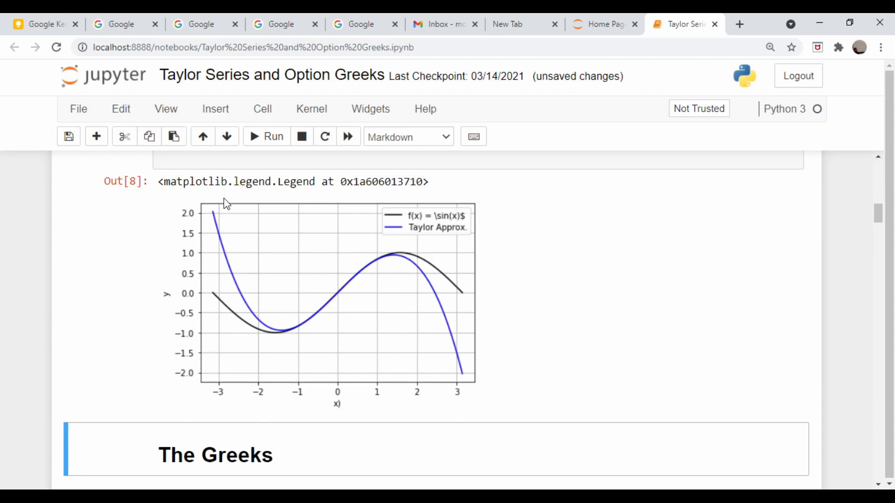
pyautogui.moveTo(449, 280)
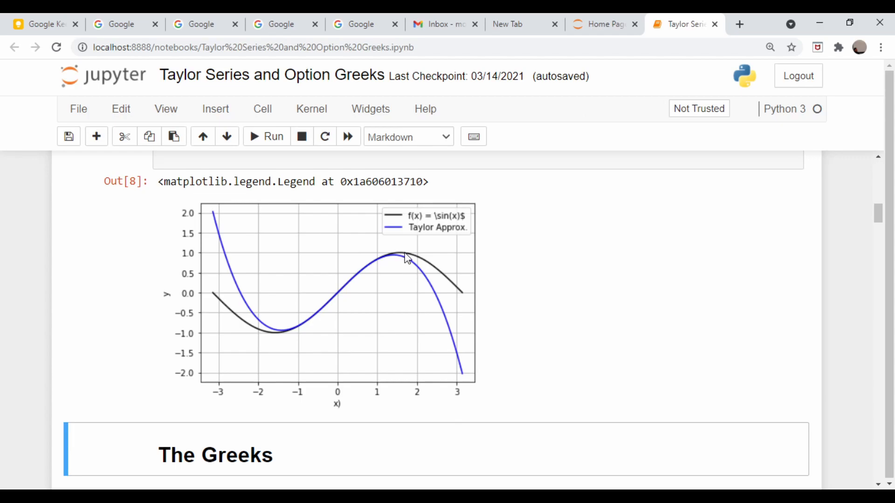
pyautogui.moveTo(272, 333)
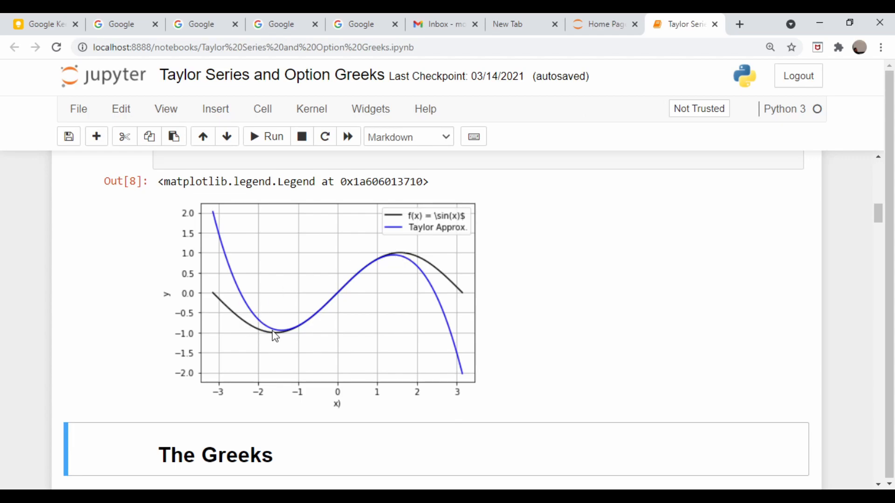
pyautogui.moveTo(223, 253)
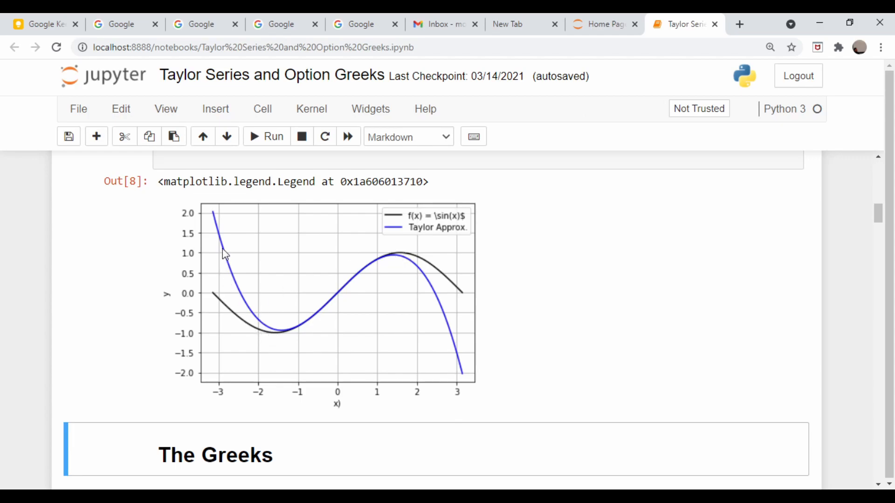
pyautogui.moveTo(351, 302)
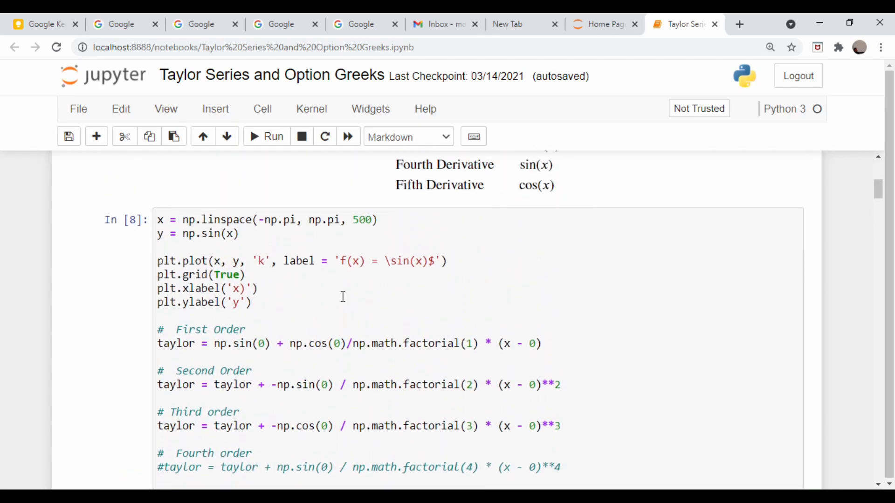
# Activate the fourth- and fifth-order terms in the sine cell and re-run it as Out[10].
pyautogui.scroll(-3)
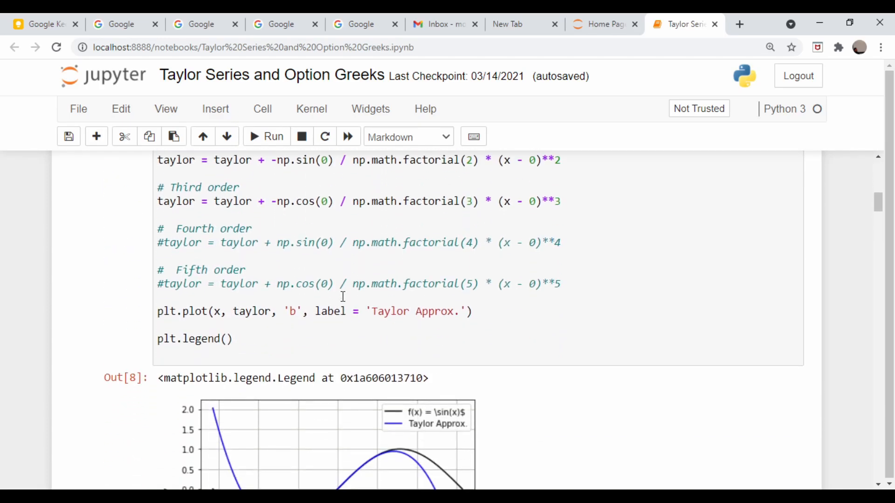
pyautogui.click(342, 303)
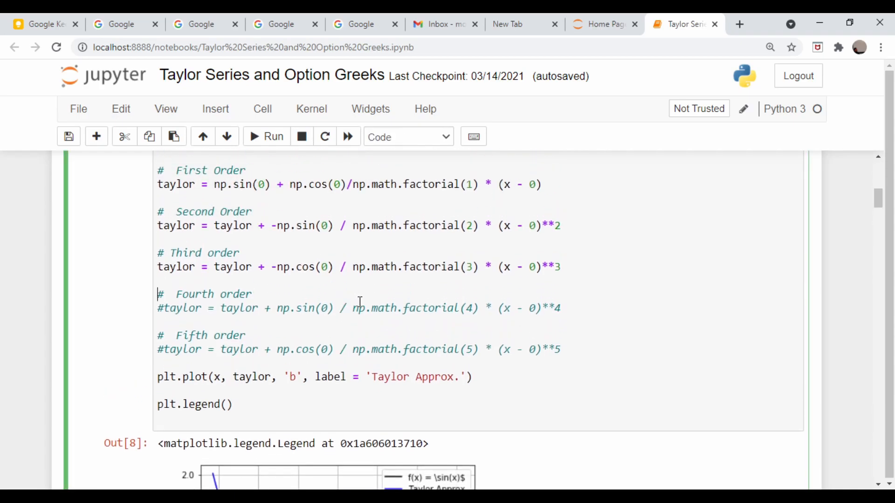
pyautogui.click(165, 293)
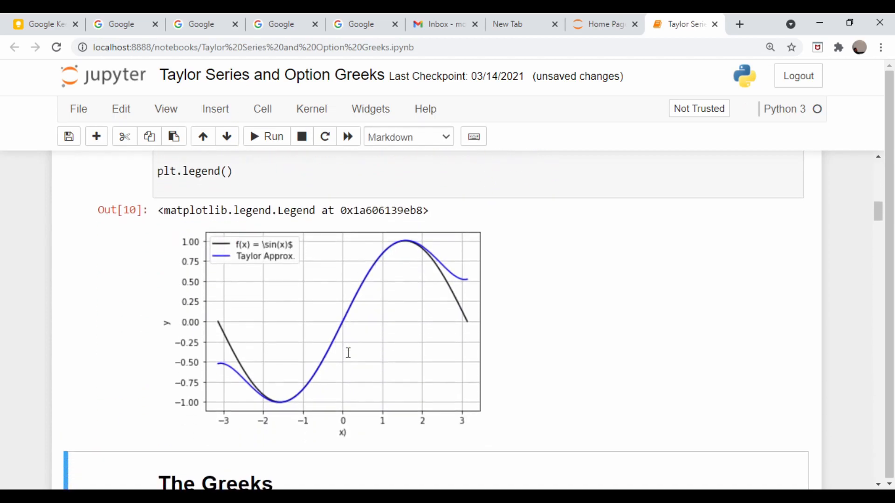
pyautogui.scroll(-3)
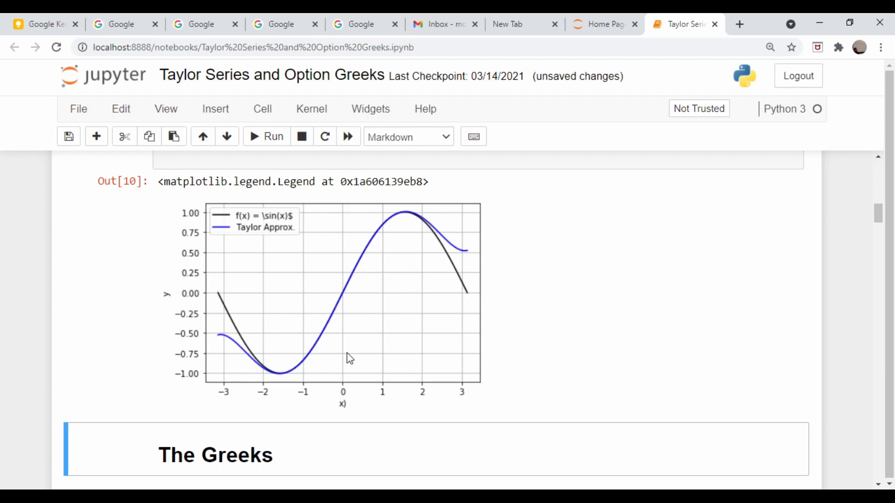
pyautogui.moveTo(649, 380)
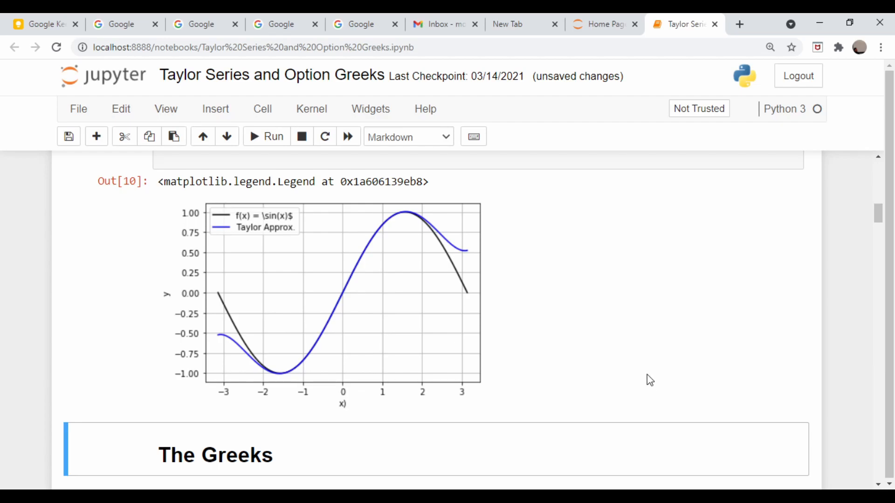
pyautogui.moveTo(629, 369)
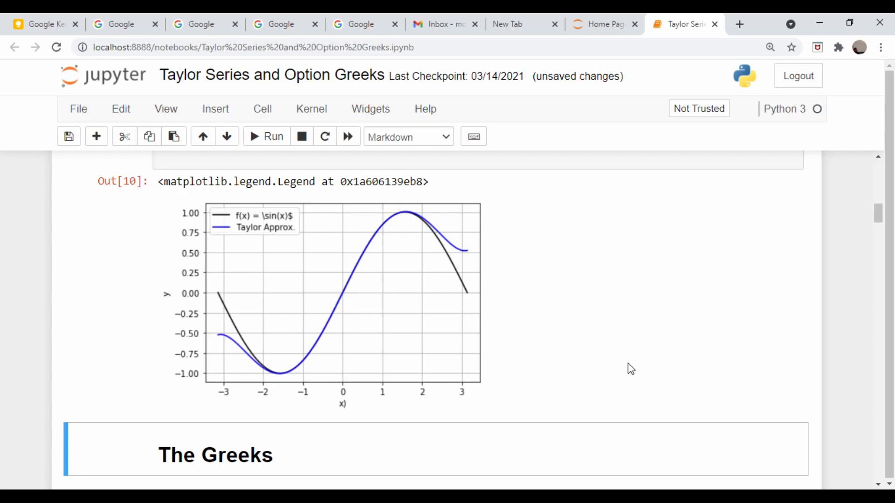
pyautogui.scroll(-3)
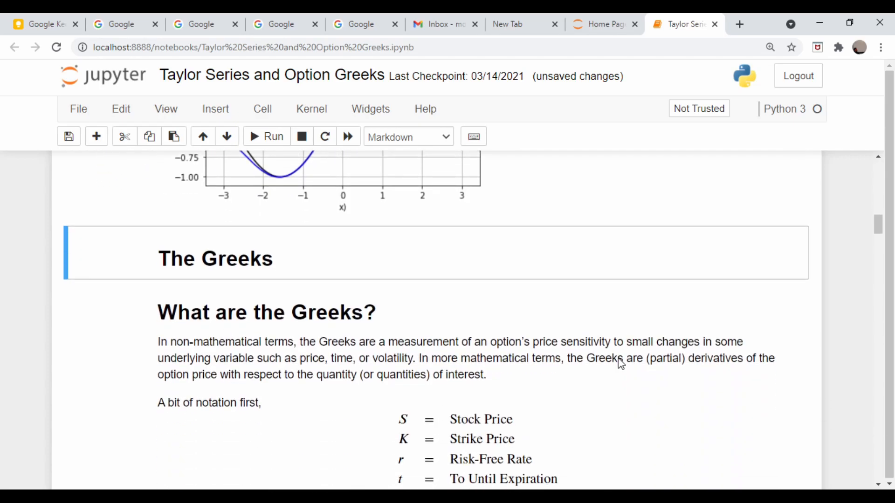
pyautogui.scroll(-3)
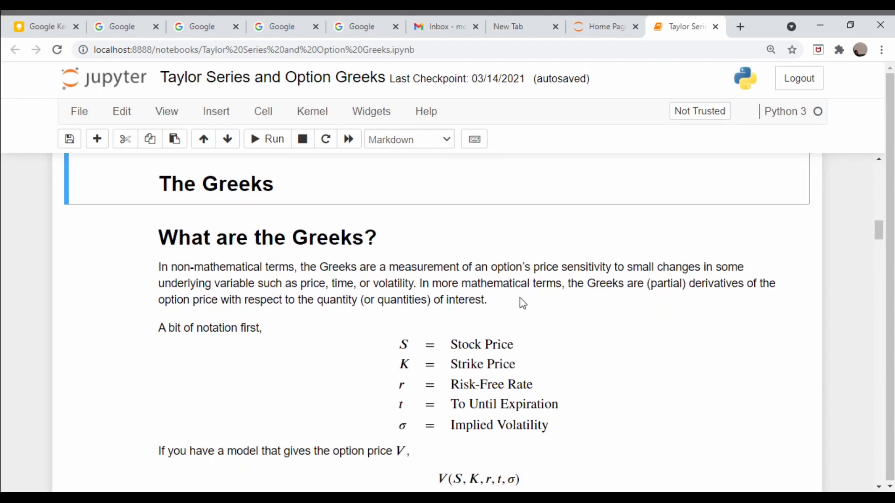
pyautogui.scroll(-3)
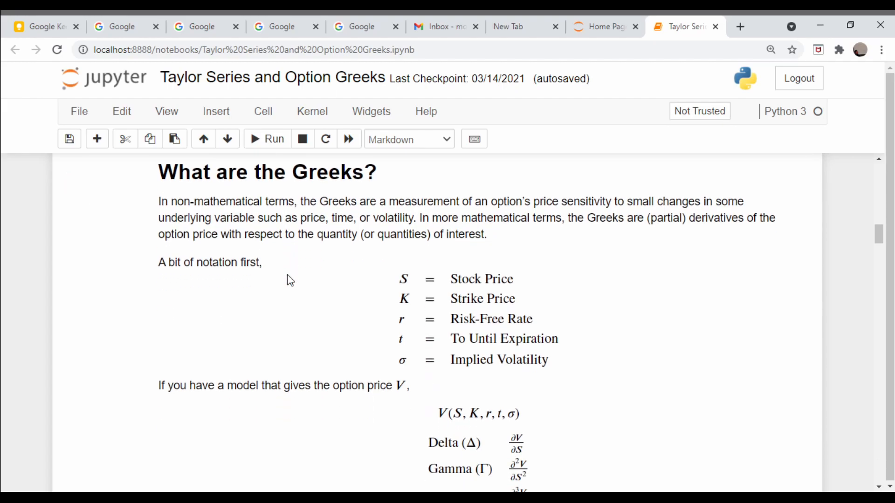
pyautogui.scroll(-3)
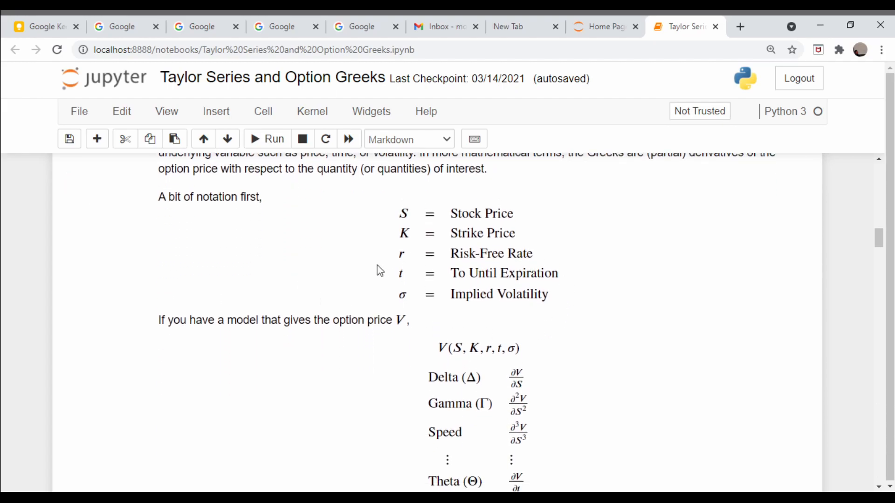
pyautogui.moveTo(429, 293)
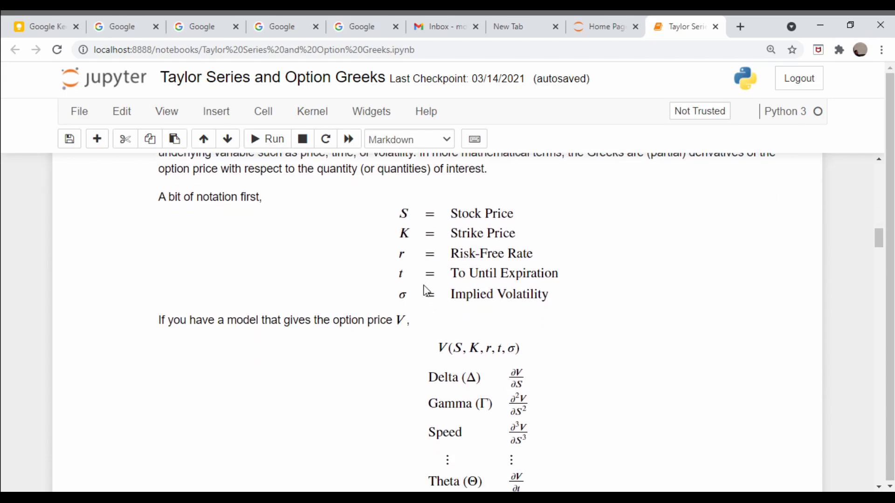
pyautogui.moveTo(395, 288)
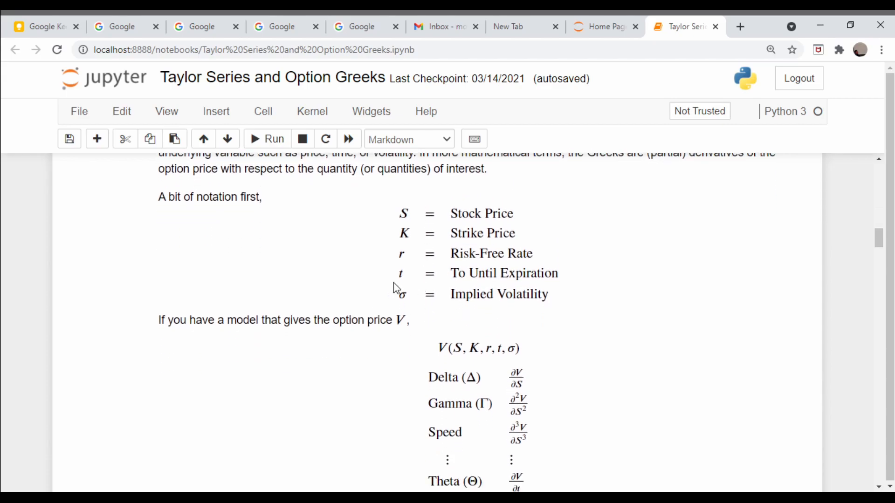
pyautogui.moveTo(356, 303)
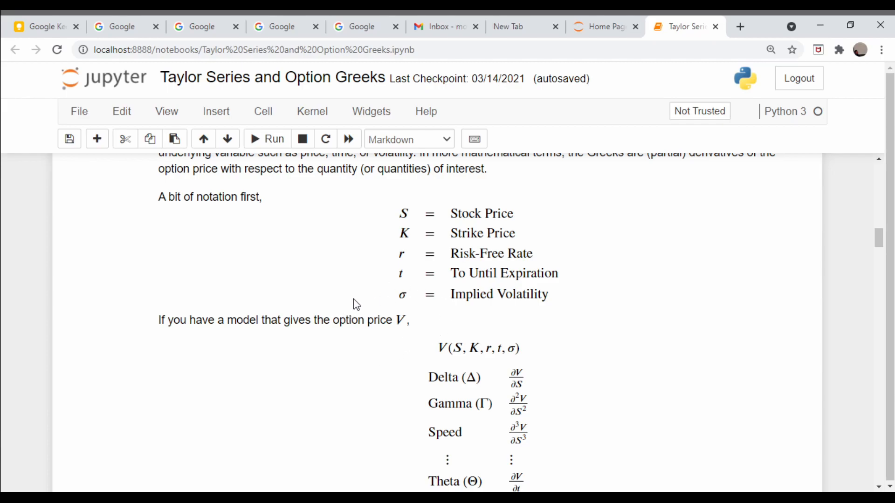
pyautogui.moveTo(379, 307)
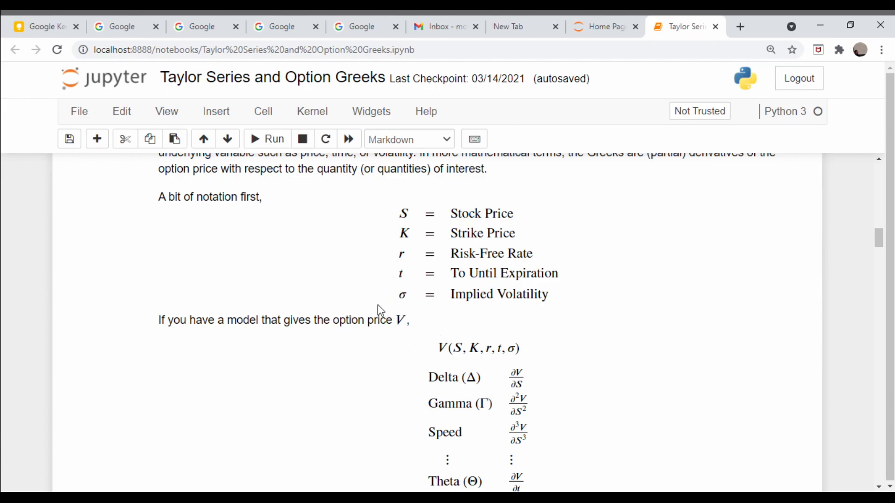
pyautogui.scroll(-3)
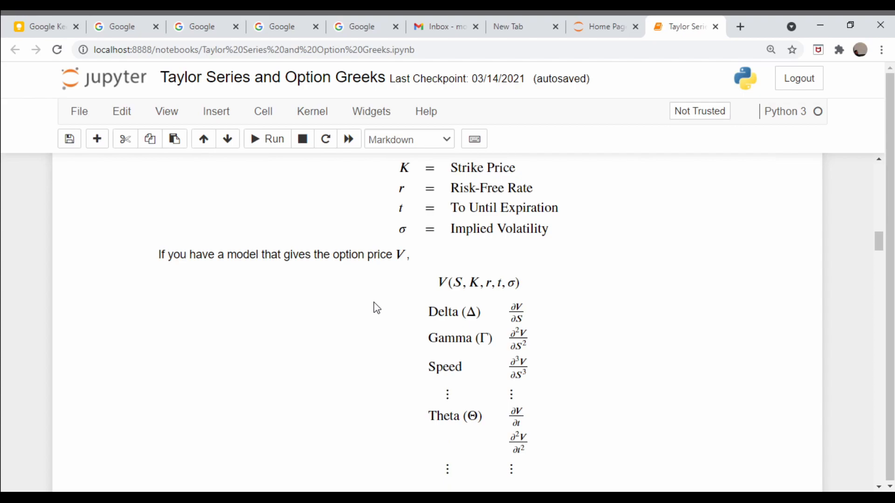
pyautogui.moveTo(371, 294)
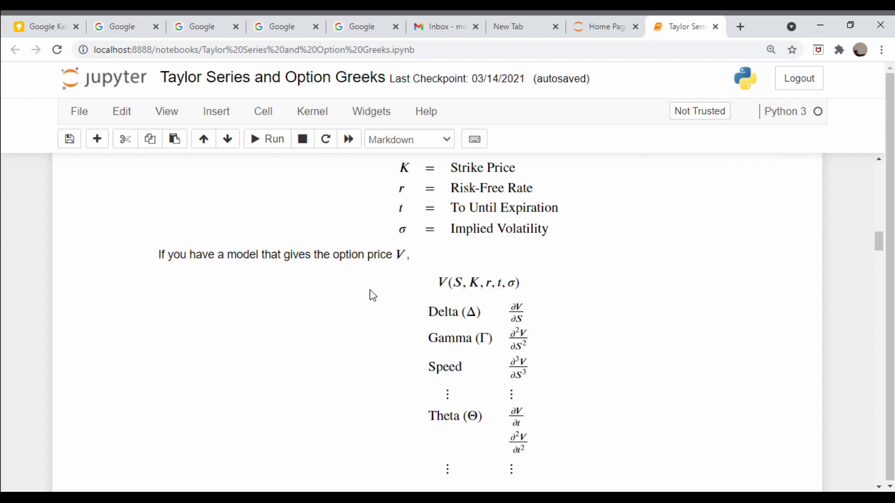
pyautogui.moveTo(483, 306)
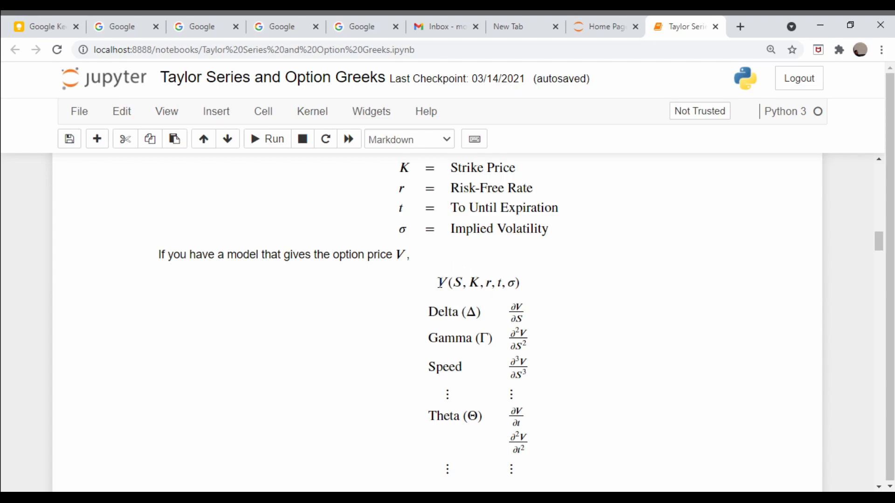
pyautogui.moveTo(532, 311)
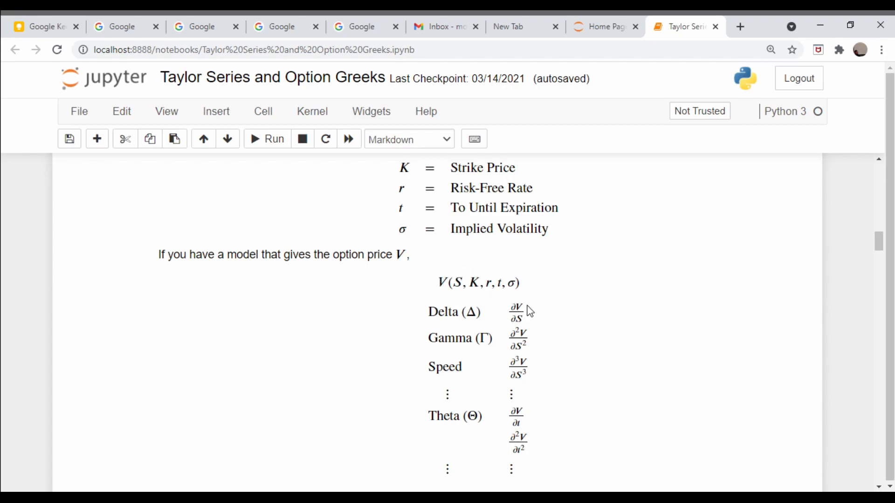
pyautogui.moveTo(514, 307)
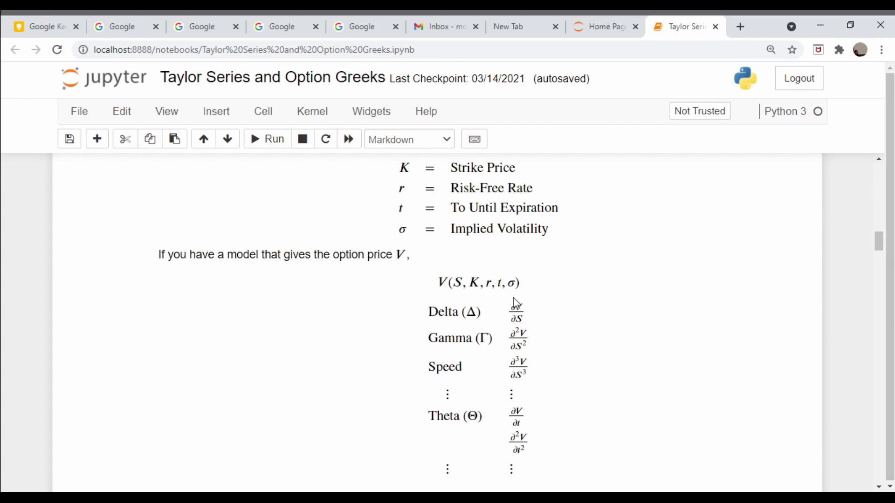
pyautogui.moveTo(531, 324)
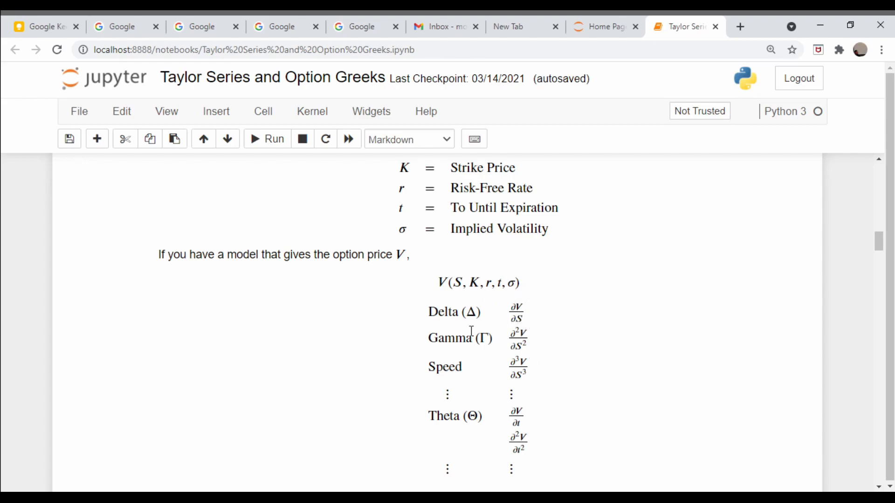
pyautogui.moveTo(515, 328)
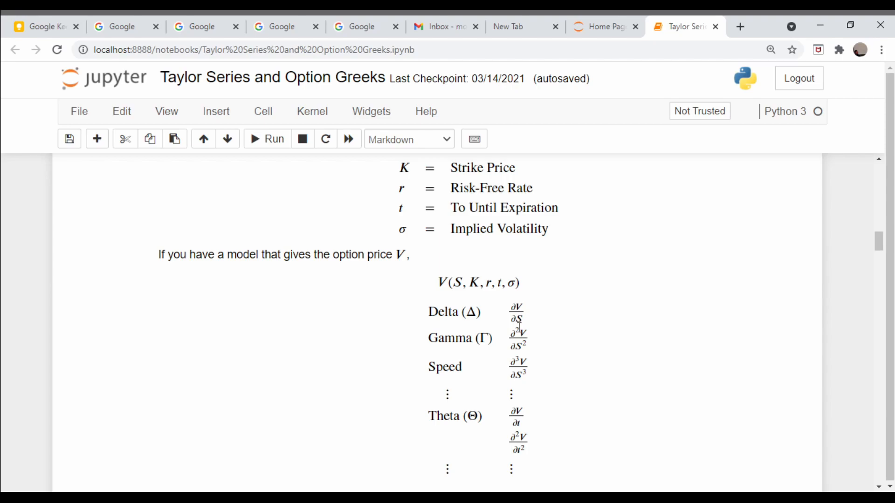
pyautogui.moveTo(518, 308)
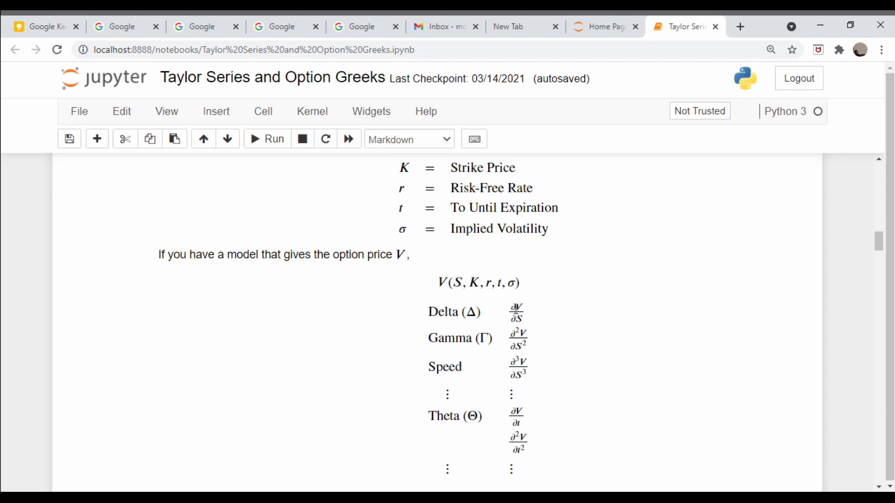
pyautogui.moveTo(477, 376)
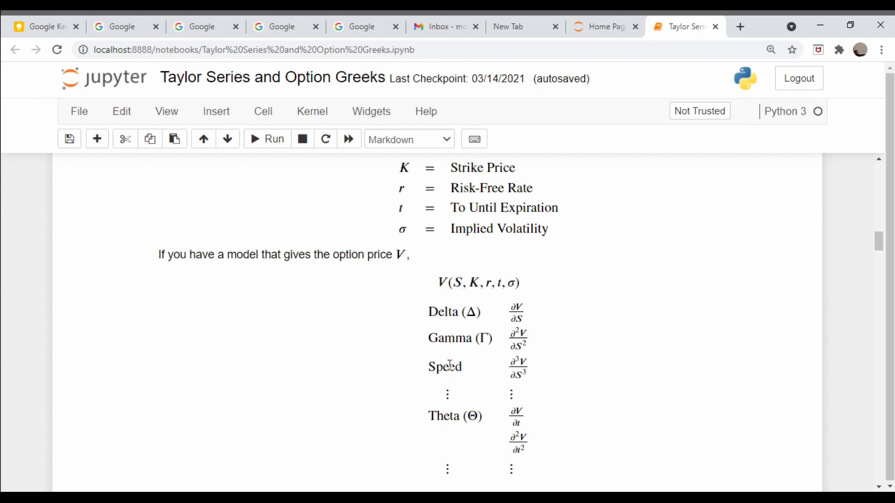
pyautogui.moveTo(524, 380)
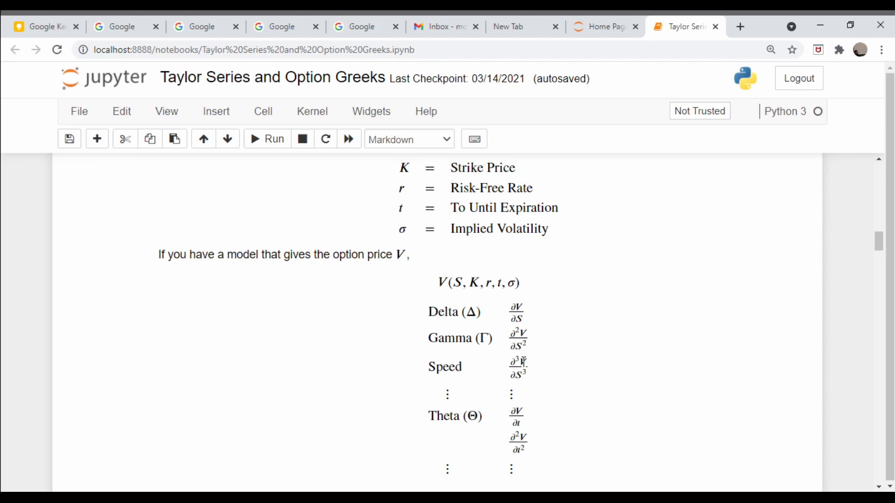
pyautogui.scroll(-3)
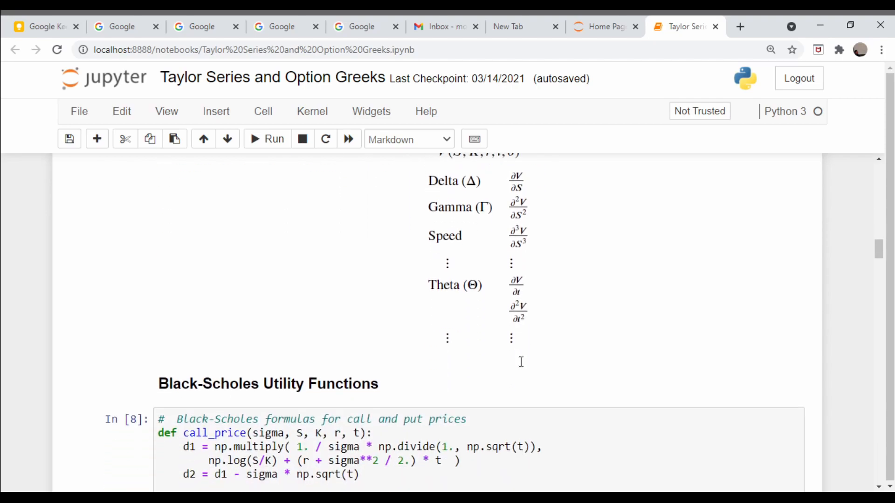
pyautogui.moveTo(509, 362)
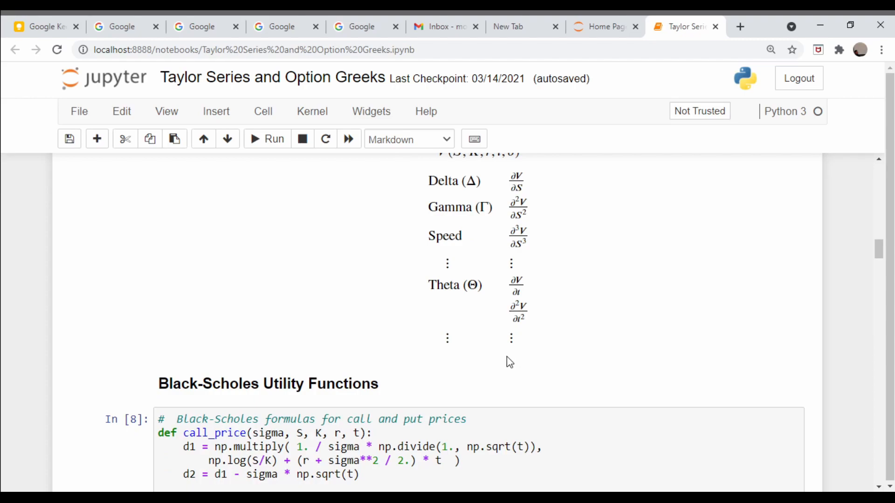
pyautogui.moveTo(433, 302)
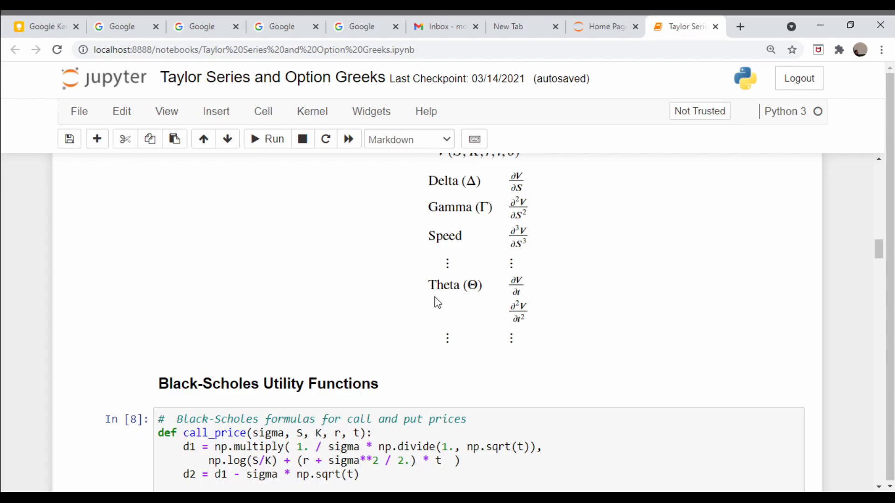
pyautogui.moveTo(486, 291)
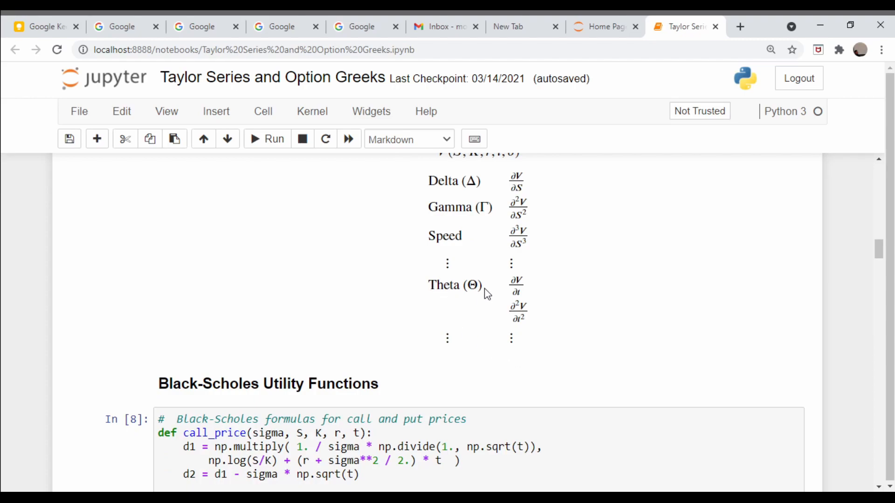
pyautogui.moveTo(532, 280)
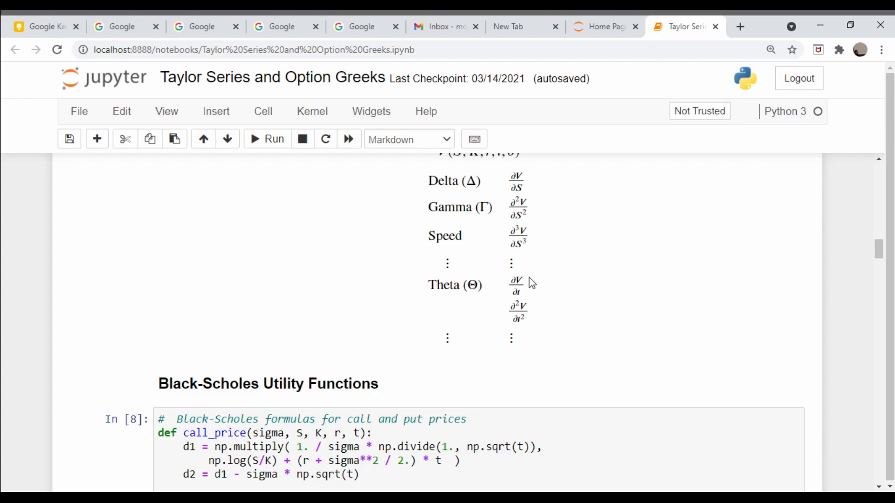
pyautogui.moveTo(507, 322)
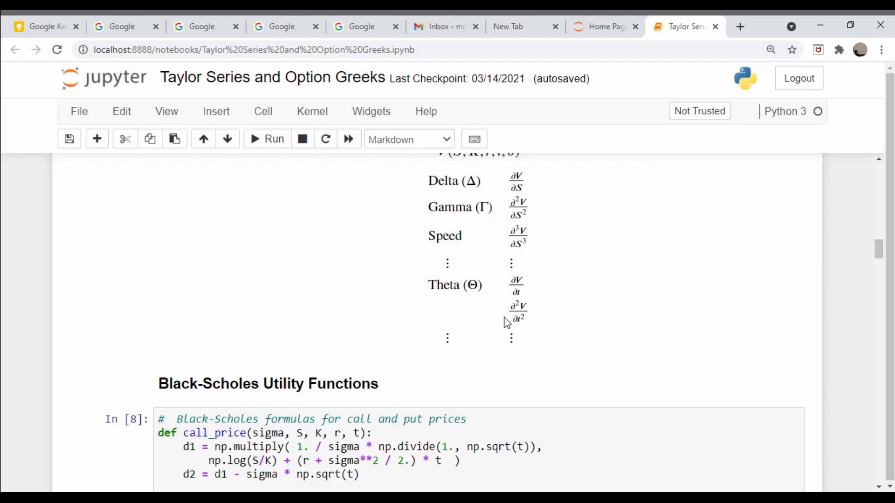
pyautogui.moveTo(511, 322)
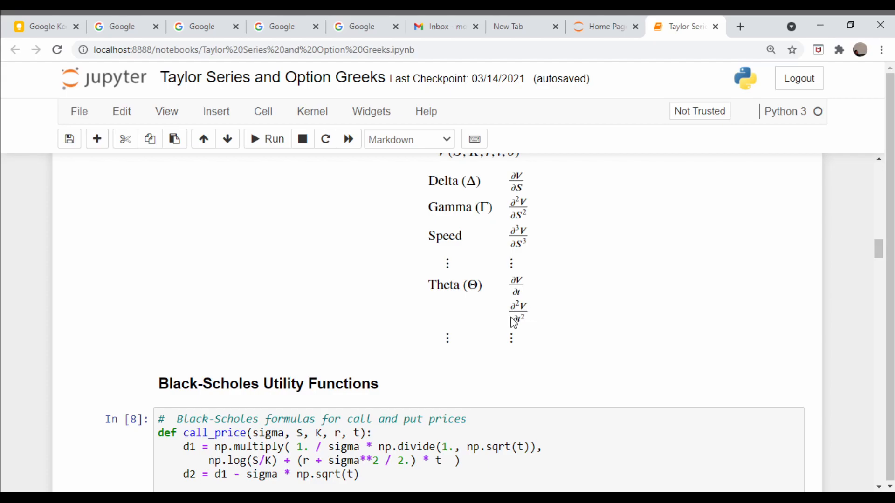
pyautogui.moveTo(450, 323)
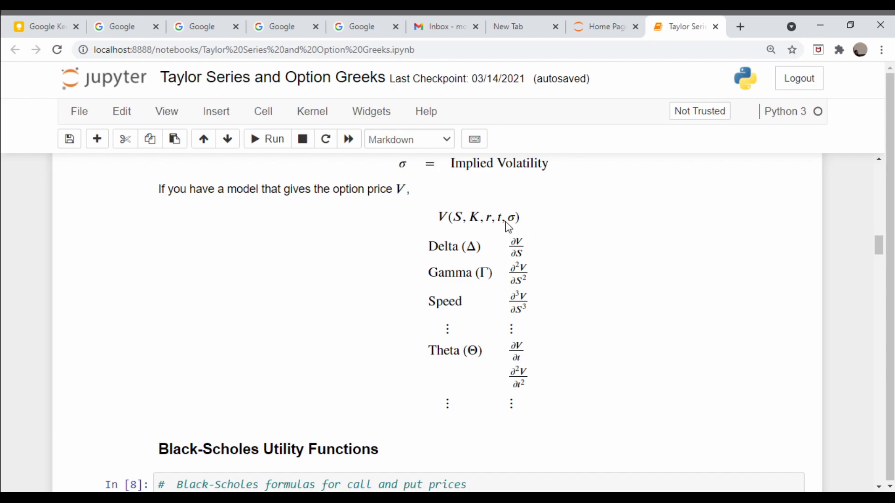
pyautogui.moveTo(527, 231)
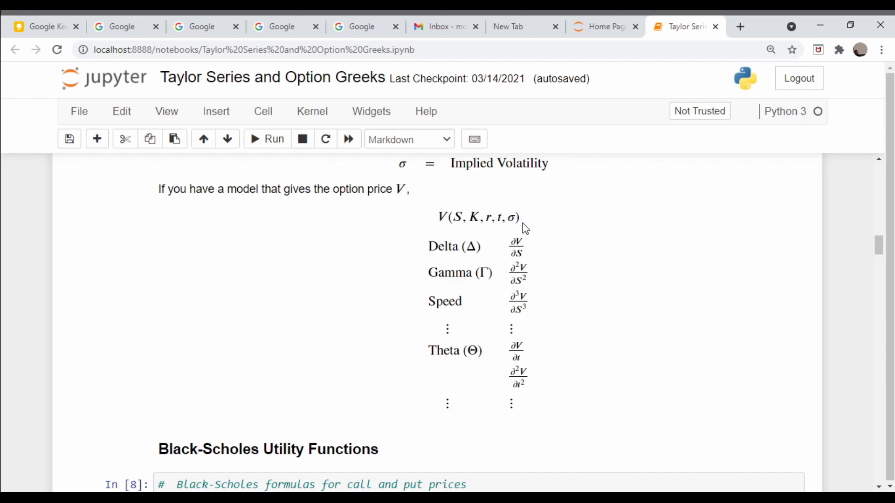
pyautogui.moveTo(551, 229)
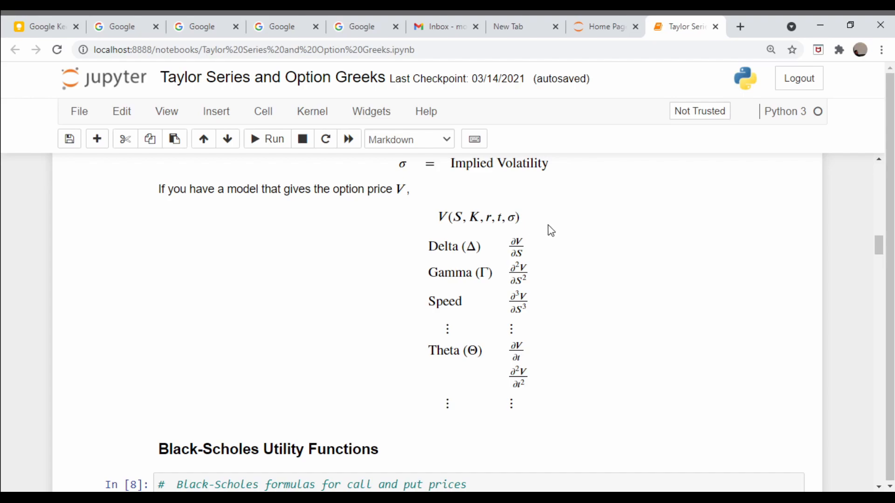
pyautogui.moveTo(643, 334)
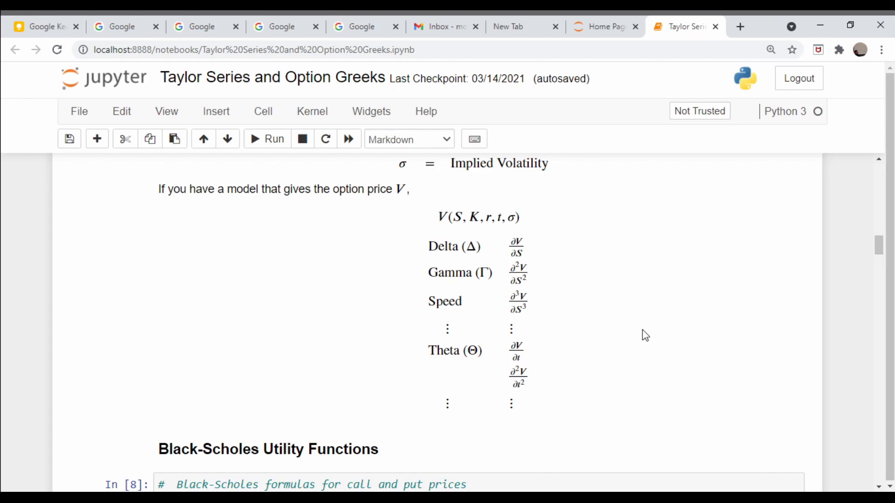
pyautogui.moveTo(585, 294)
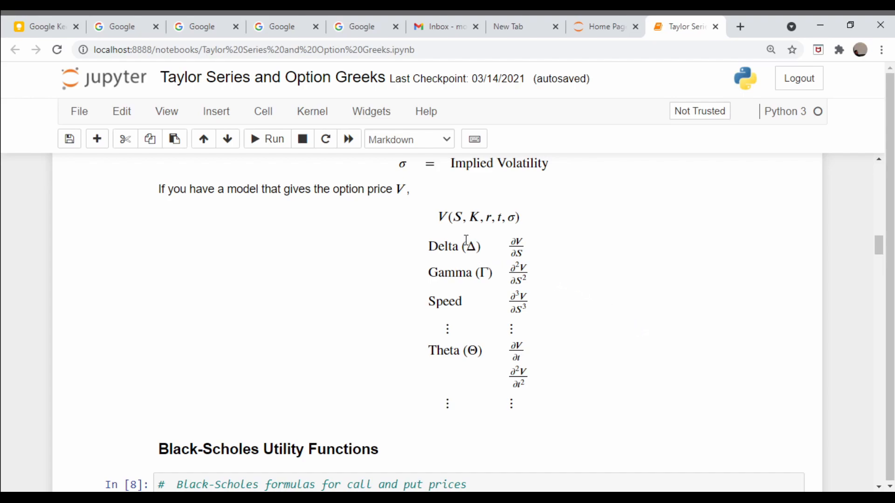
pyautogui.moveTo(528, 287)
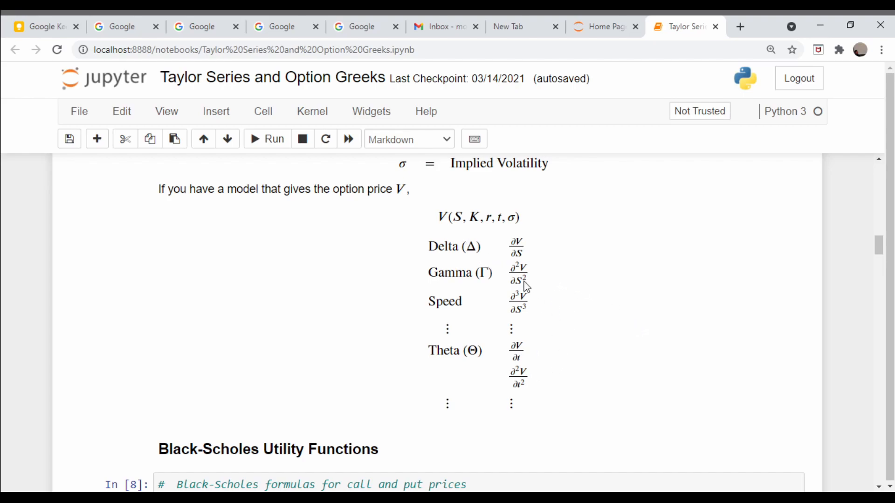
pyautogui.scroll(-3)
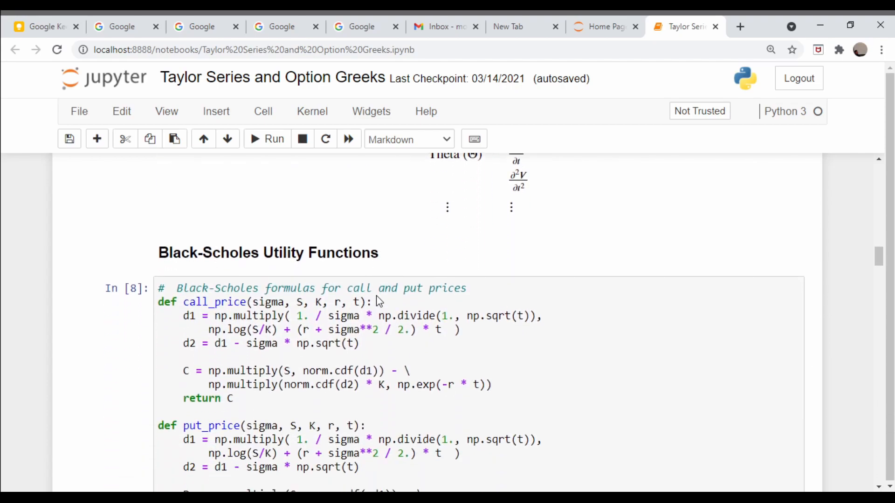
pyautogui.scroll(-3)
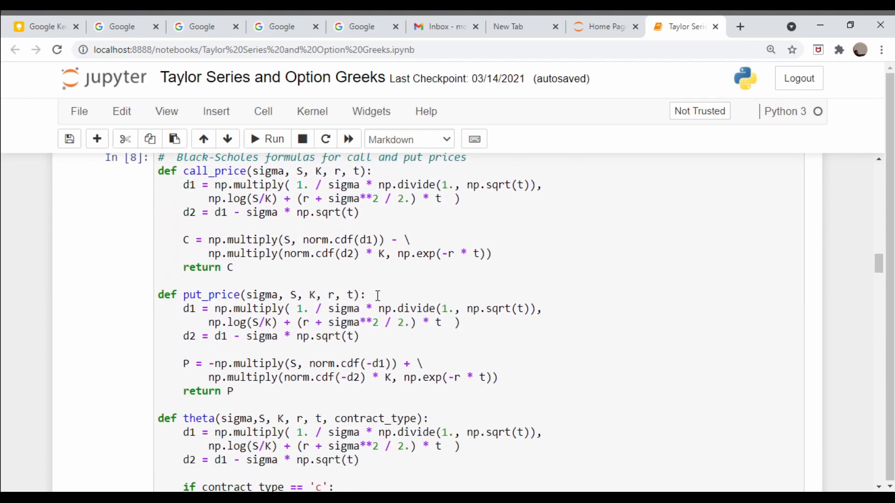
pyautogui.scroll(-3)
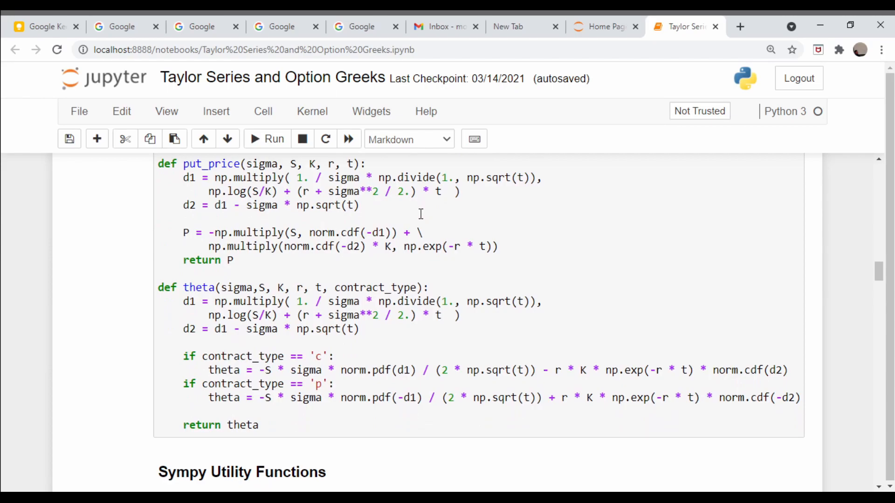
pyautogui.scroll(-3)
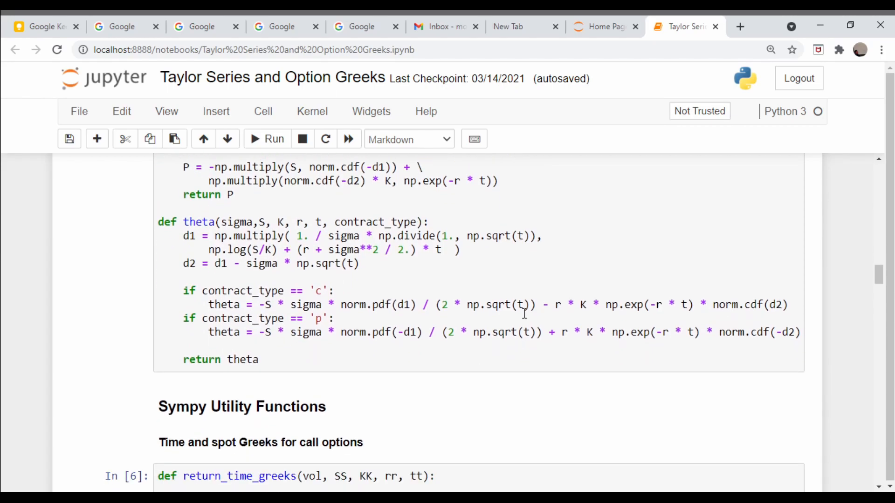
pyautogui.scroll(-3)
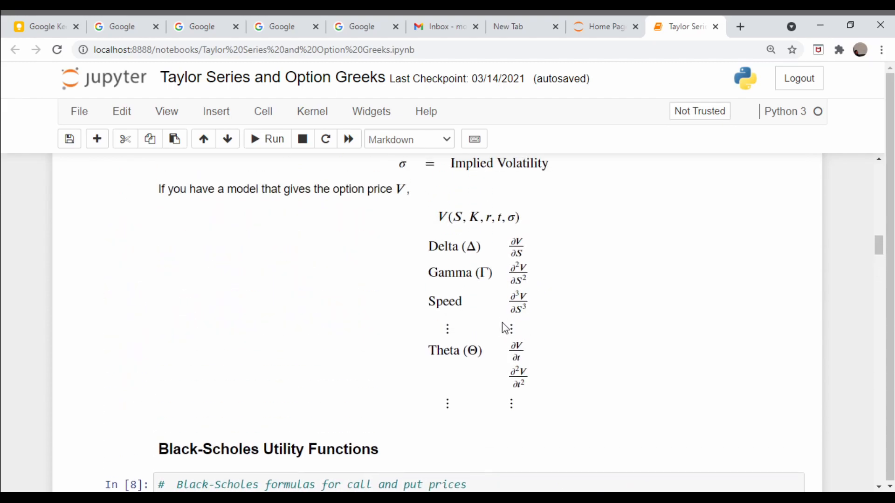
pyautogui.scroll(-3)
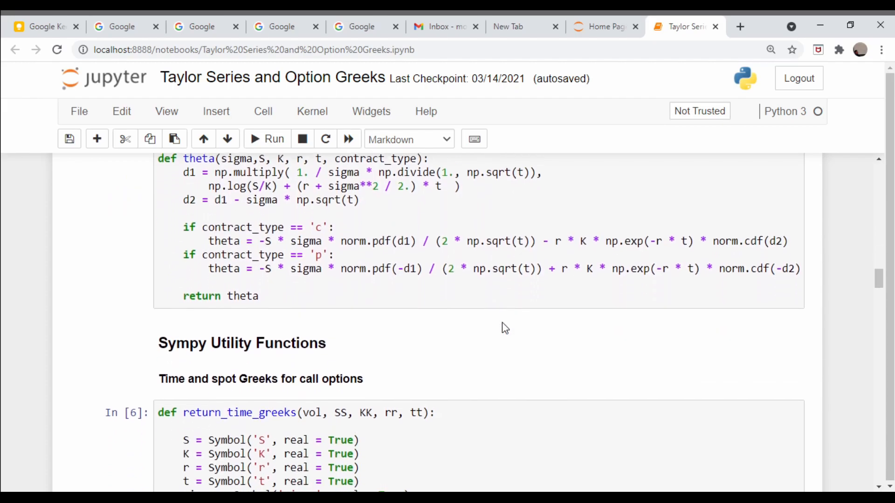
pyautogui.scroll(-3)
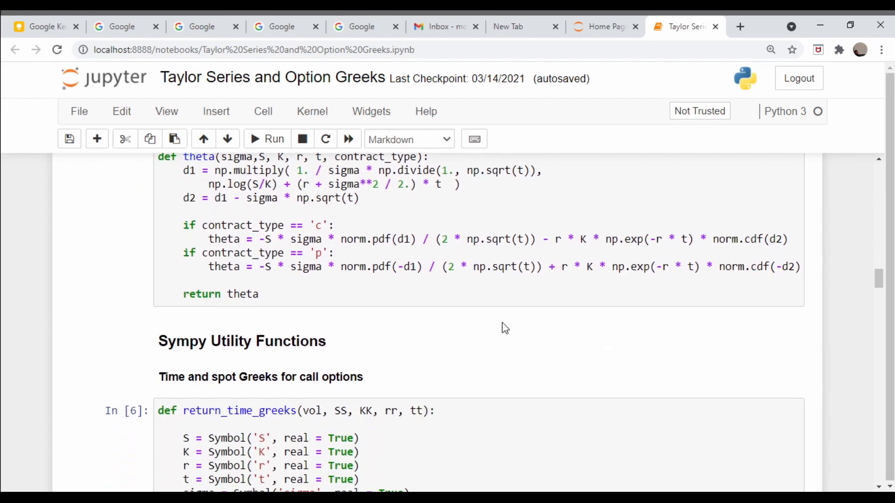
pyautogui.scroll(-3)
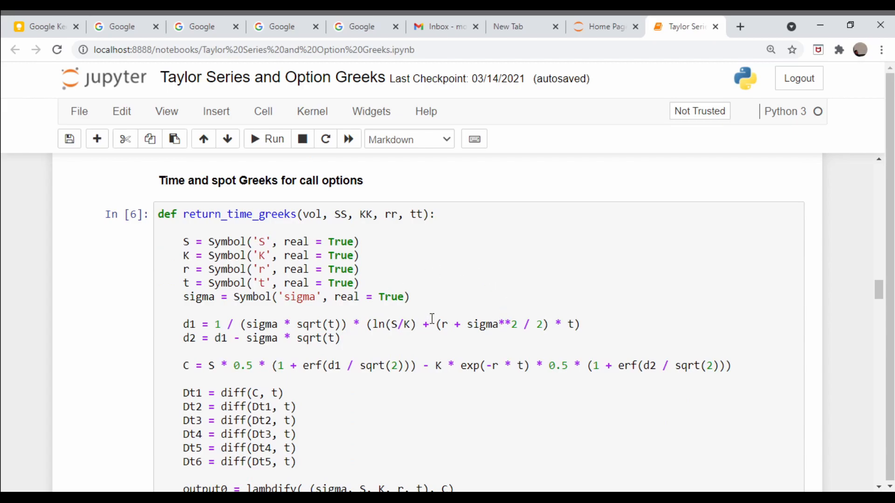
pyautogui.scroll(-3)
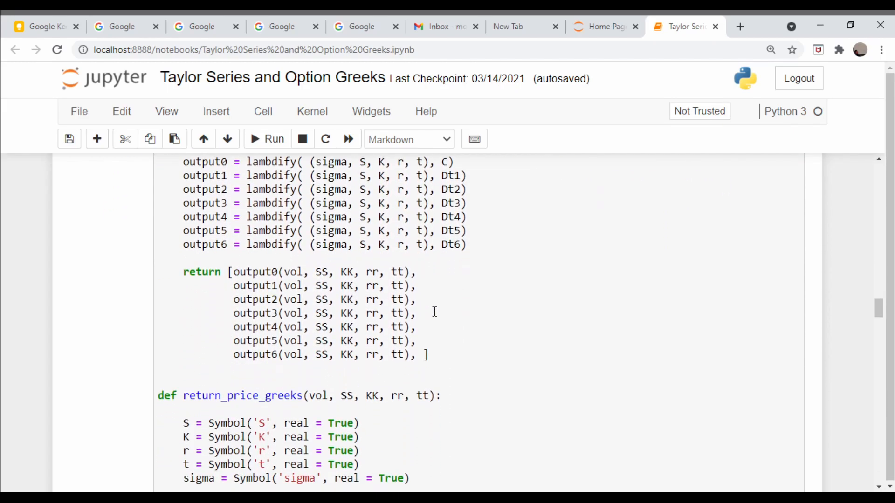
pyautogui.scroll(-3)
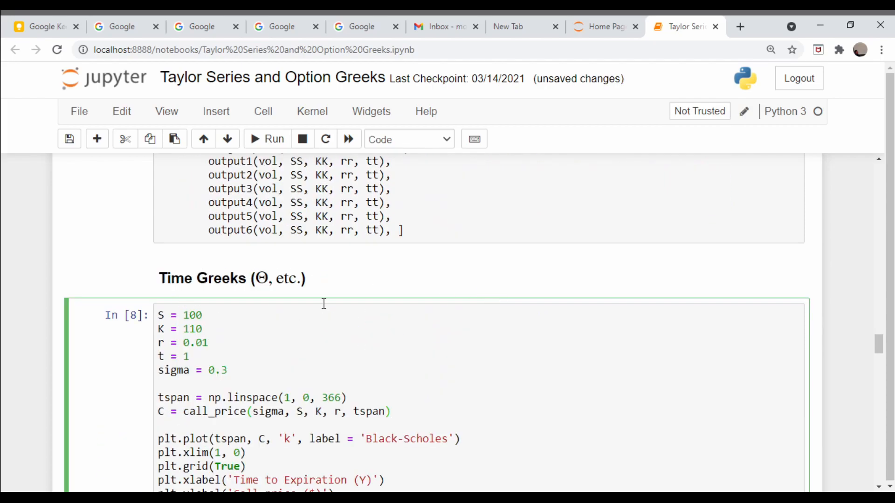
pyautogui.scroll(-3)
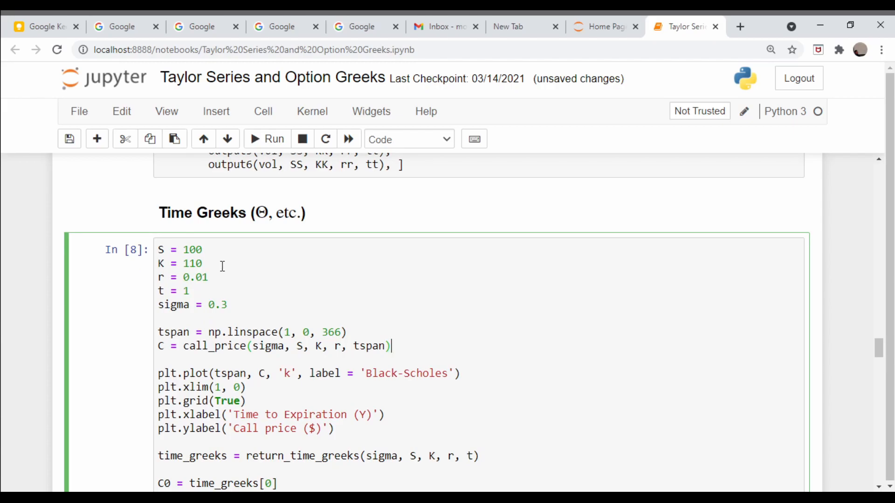
pyautogui.moveTo(225, 277)
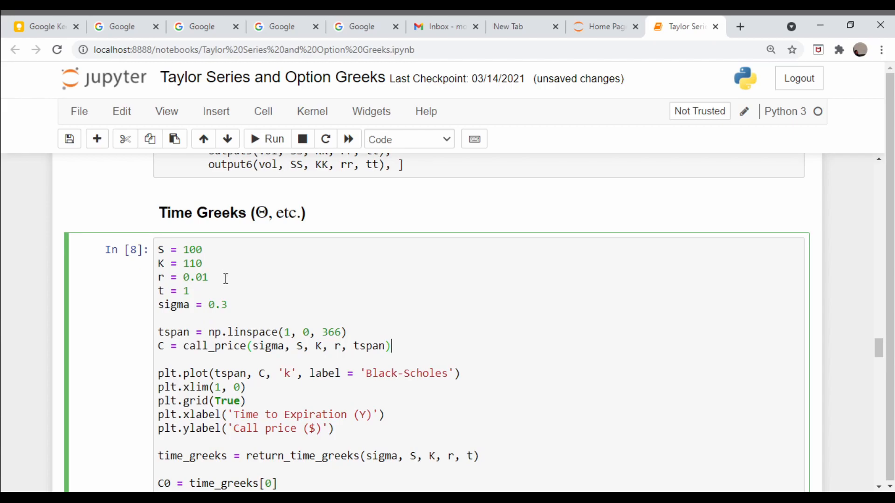
pyautogui.moveTo(170, 291)
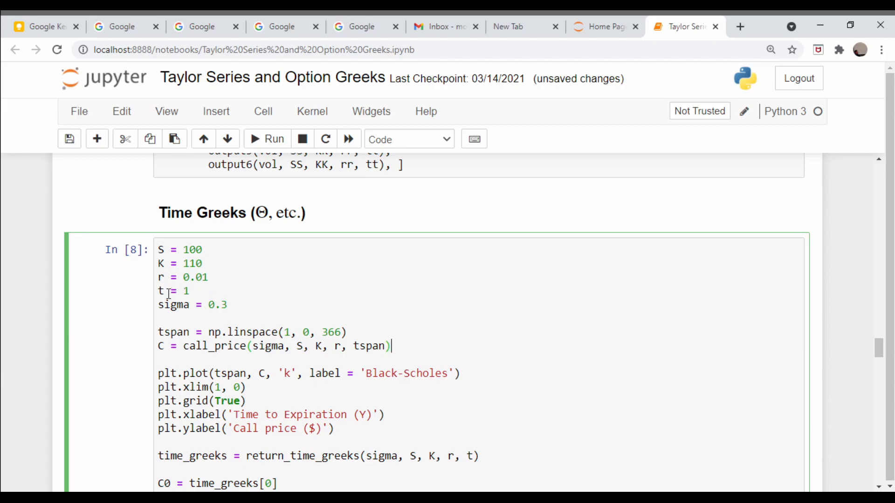
pyautogui.moveTo(263, 308)
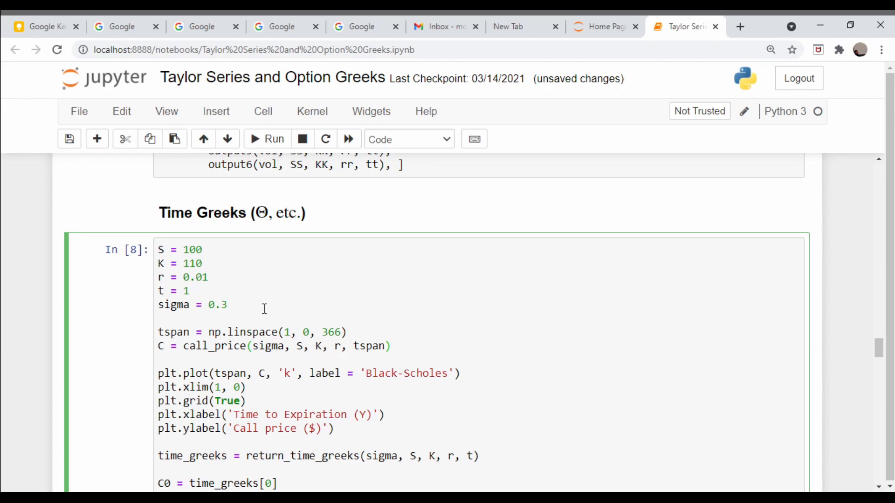
pyautogui.moveTo(261, 305)
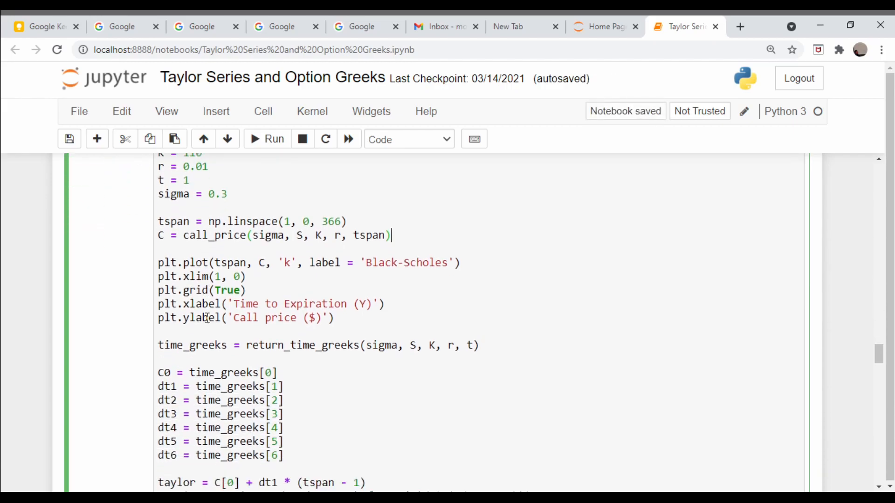
pyautogui.scroll(-3)
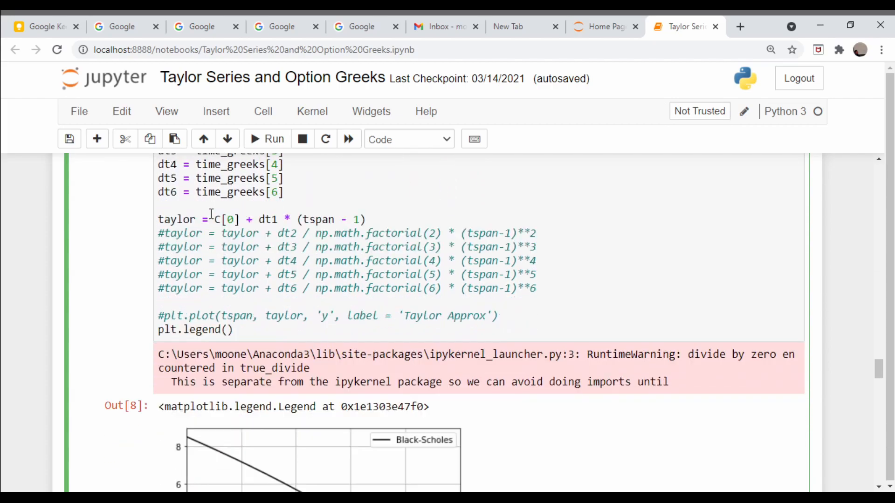
pyautogui.scroll(-3)
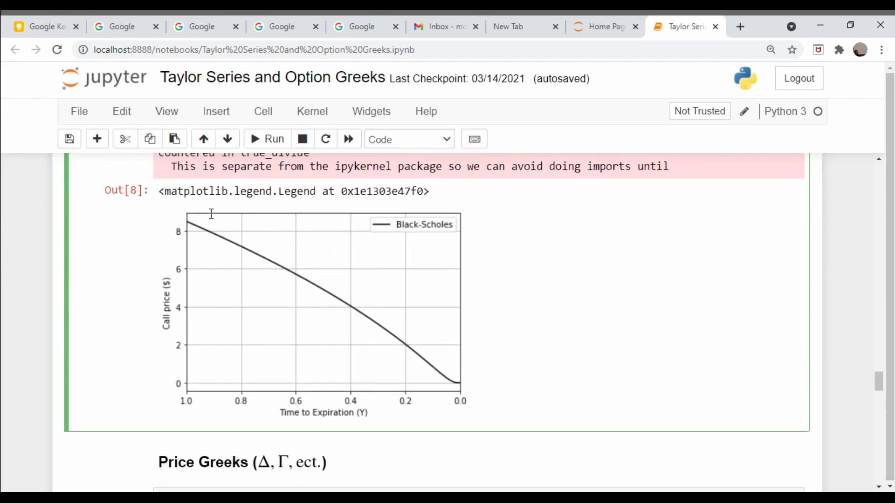
pyautogui.moveTo(201, 222)
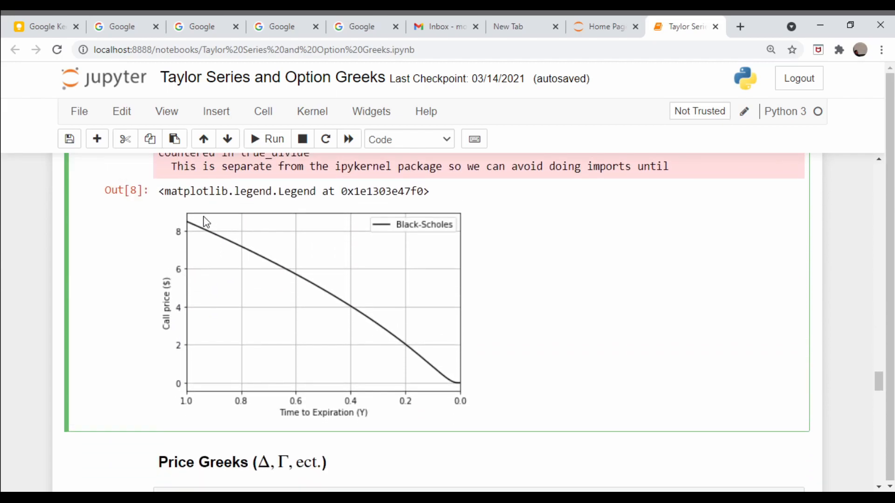
pyautogui.moveTo(188, 229)
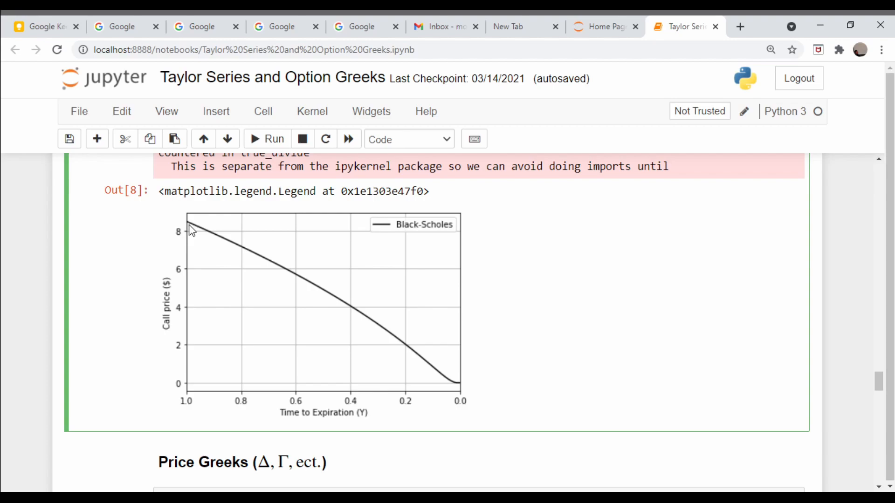
pyautogui.moveTo(369, 334)
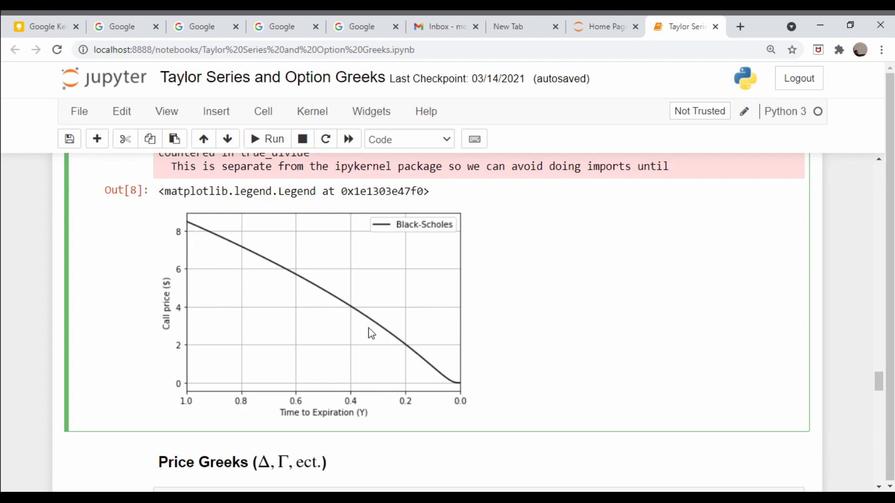
pyautogui.moveTo(403, 369)
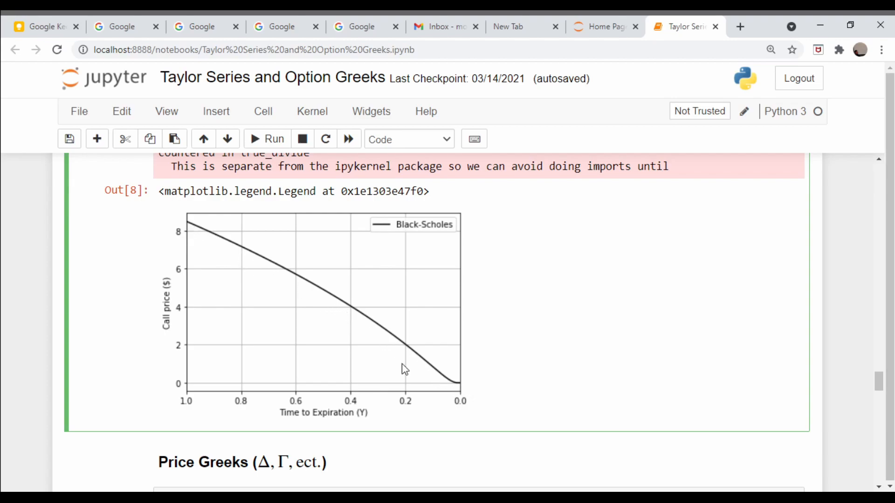
pyautogui.moveTo(385, 356)
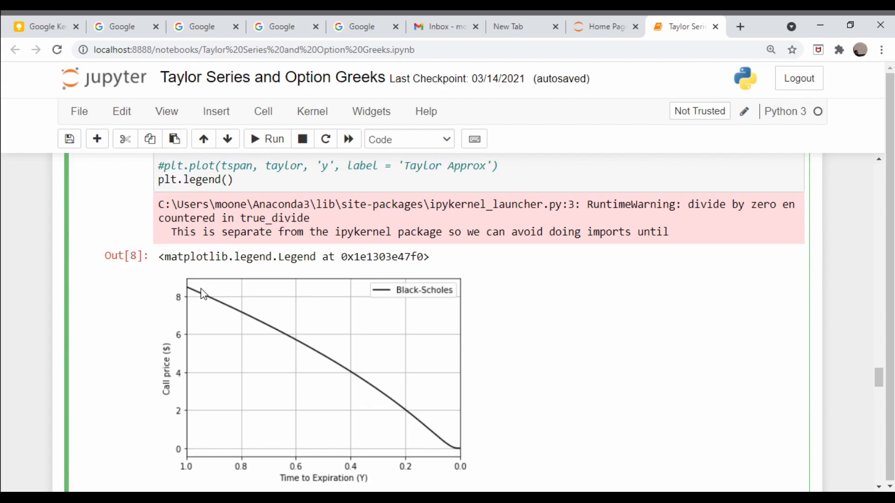
pyautogui.moveTo(208, 298)
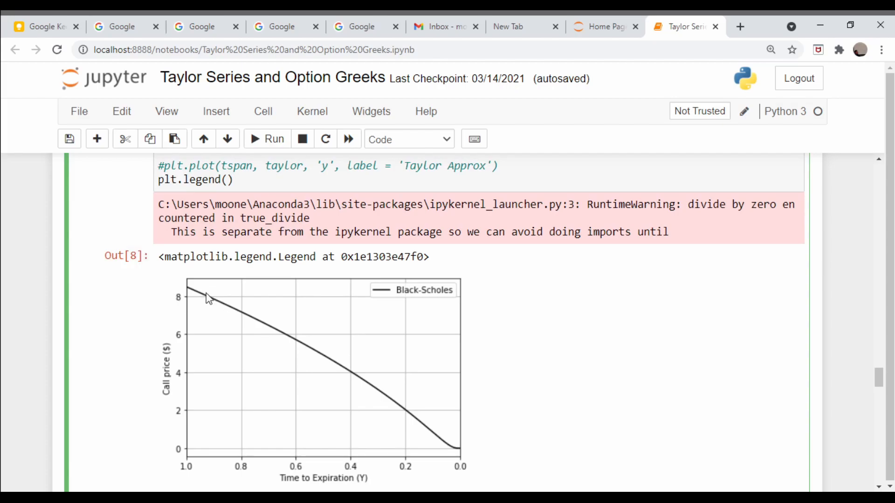
pyautogui.moveTo(190, 293)
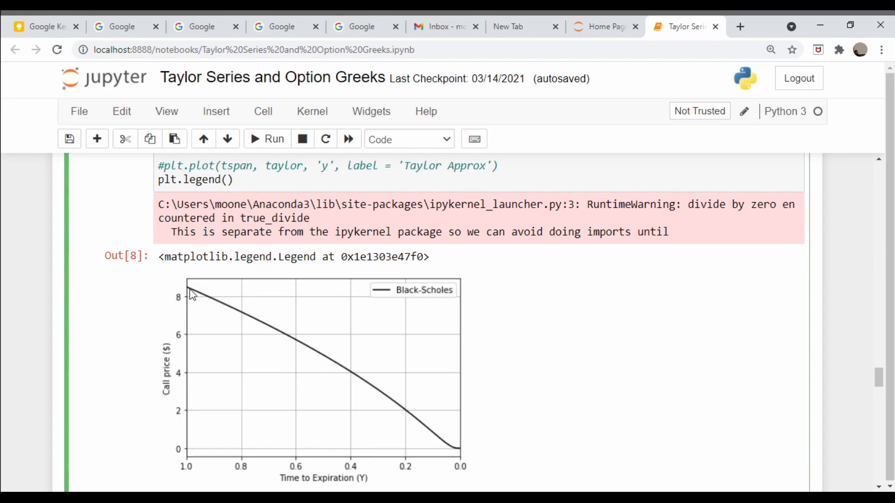
pyautogui.moveTo(263, 328)
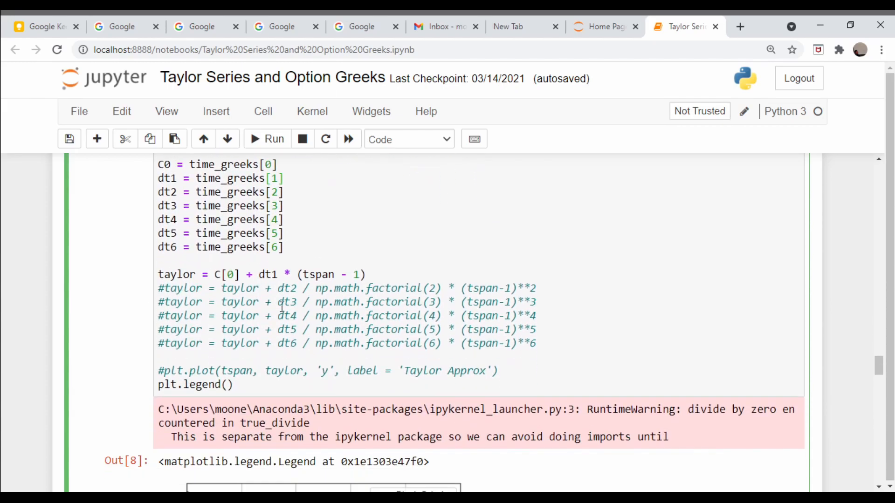
# Scroll down to view the first-order Taylor Approx line against the Black-Scholes curve.
pyautogui.scroll(-3)
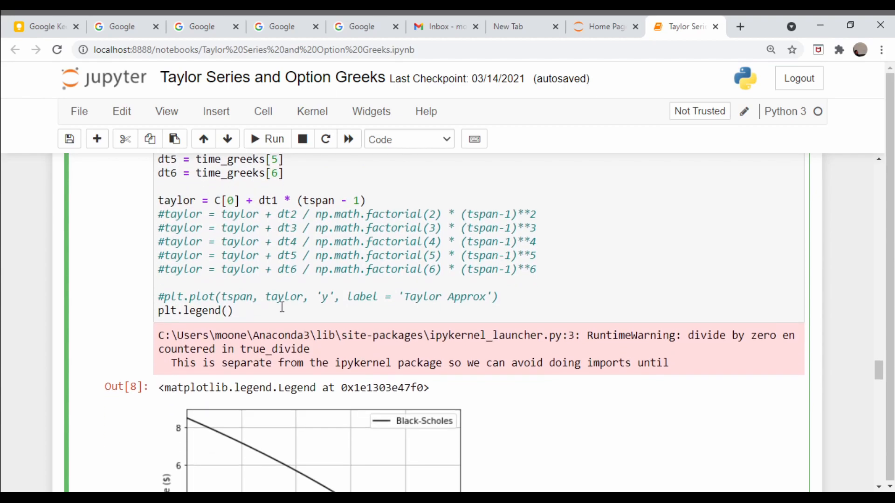
pyautogui.scroll(-3)
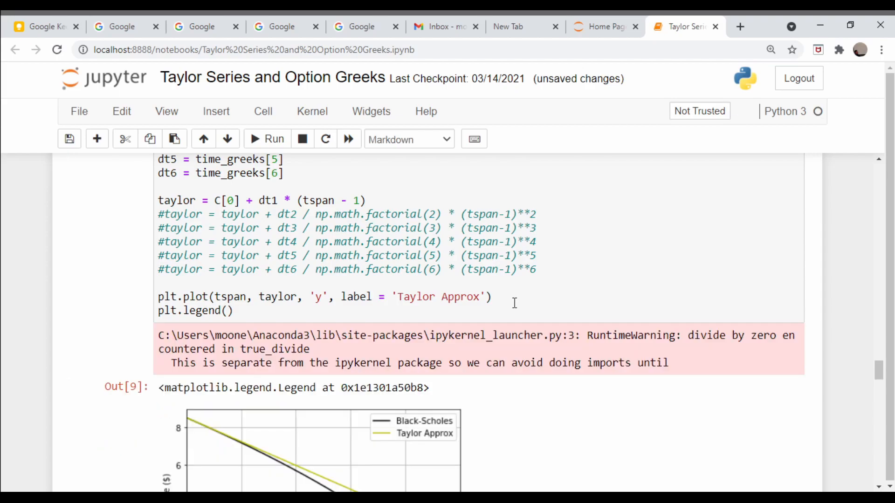
pyautogui.scroll(-3)
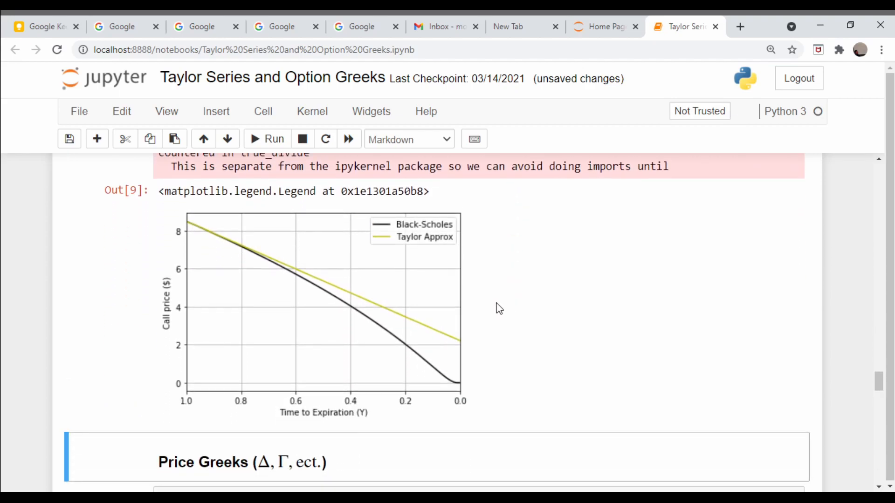
pyautogui.moveTo(238, 284)
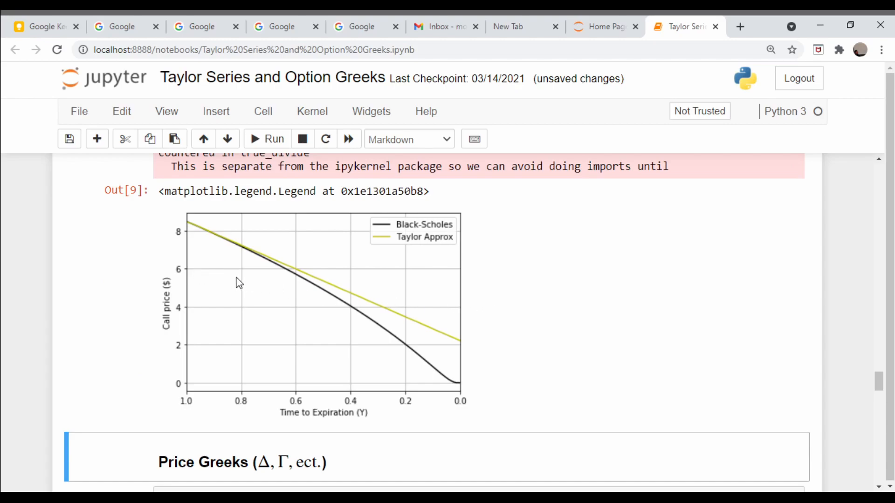
pyautogui.moveTo(250, 290)
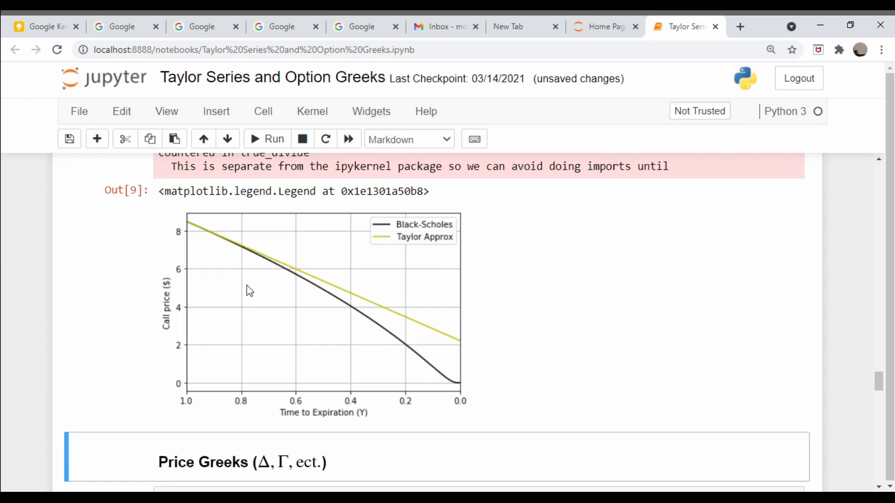
pyautogui.moveTo(244, 251)
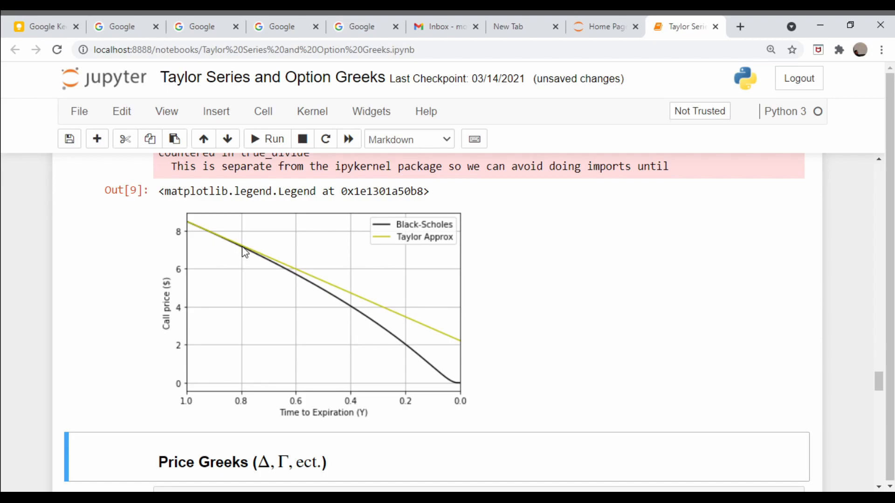
pyautogui.moveTo(241, 397)
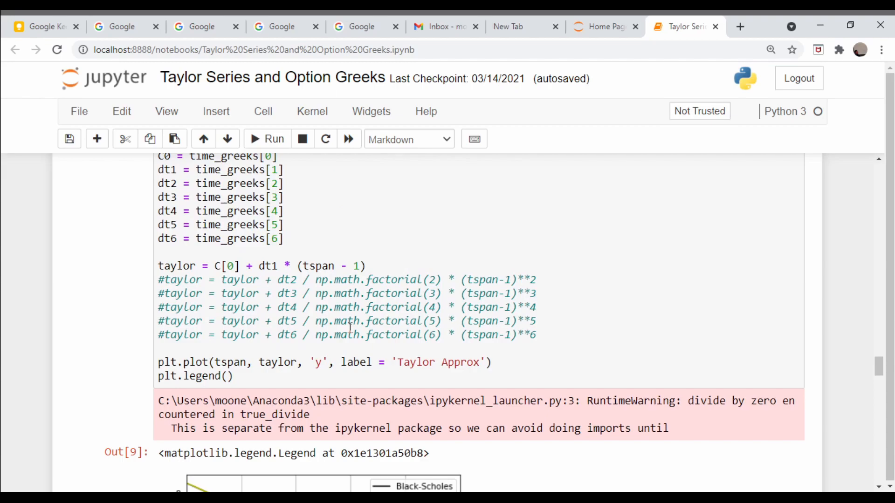
pyautogui.moveTo(645, 261)
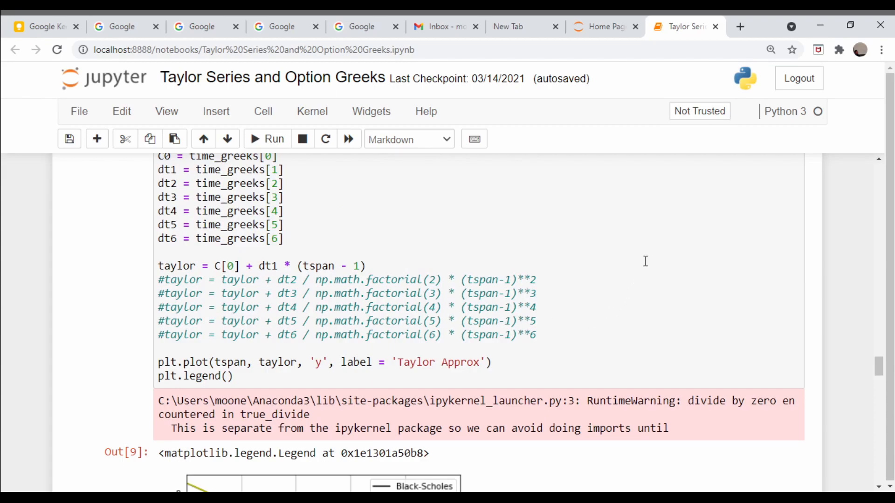
pyautogui.moveTo(445, 362)
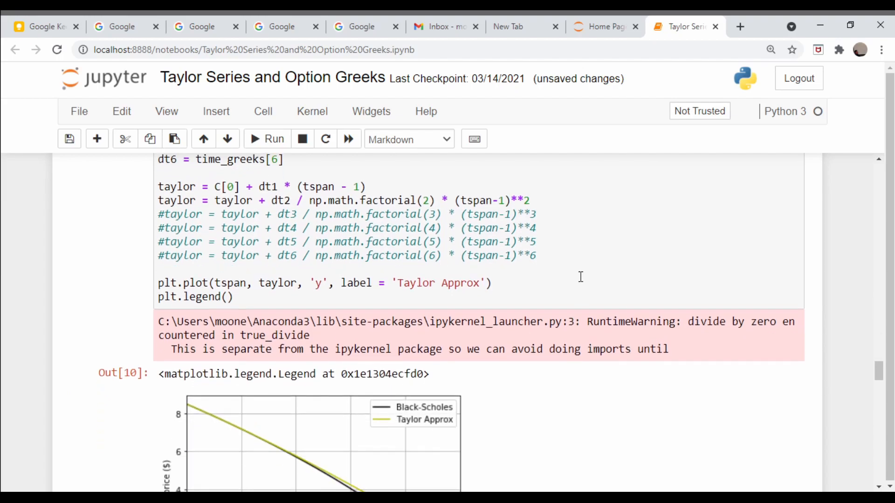
# Scroll to the plot showing the second-order time term's closer Taylor fit.
pyautogui.scroll(-3)
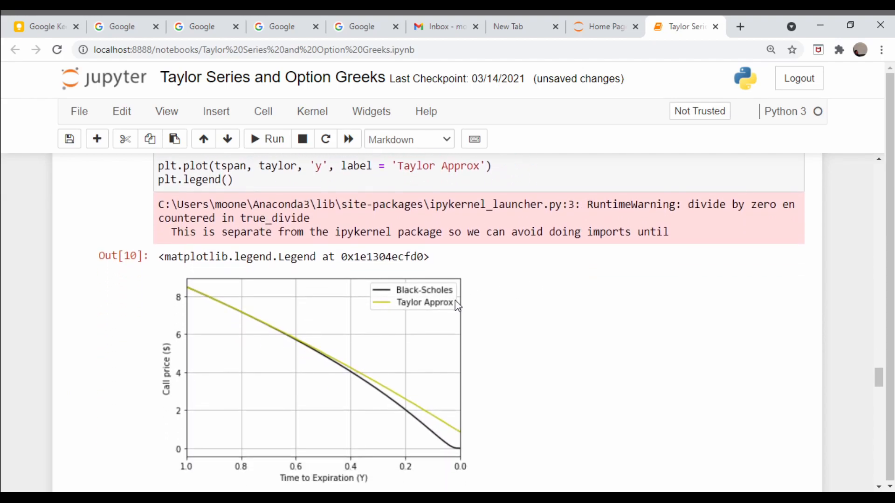
pyautogui.moveTo(306, 359)
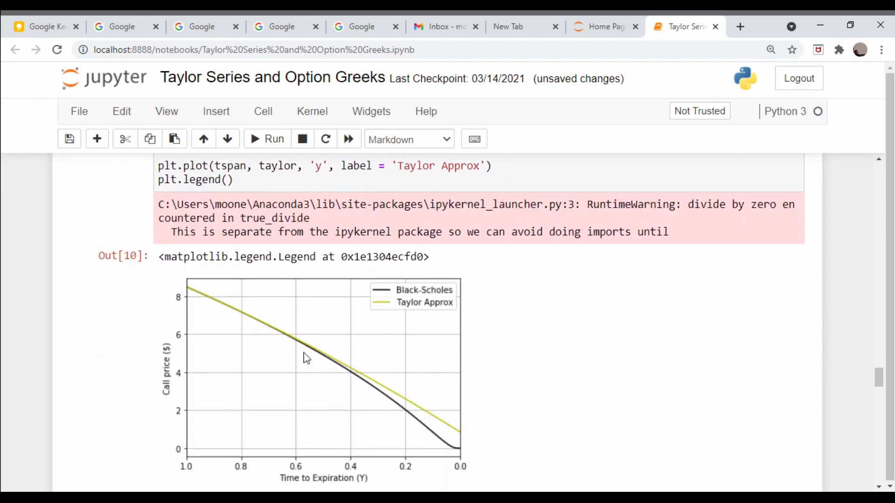
pyautogui.moveTo(309, 367)
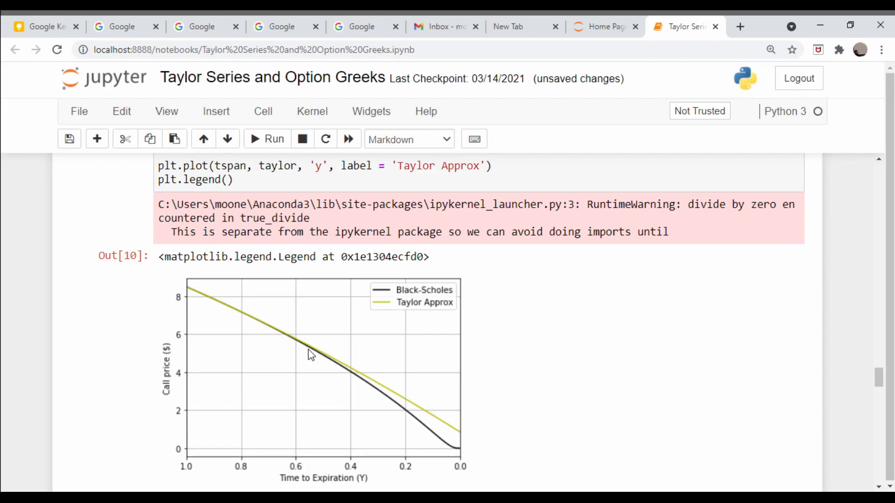
pyautogui.moveTo(320, 362)
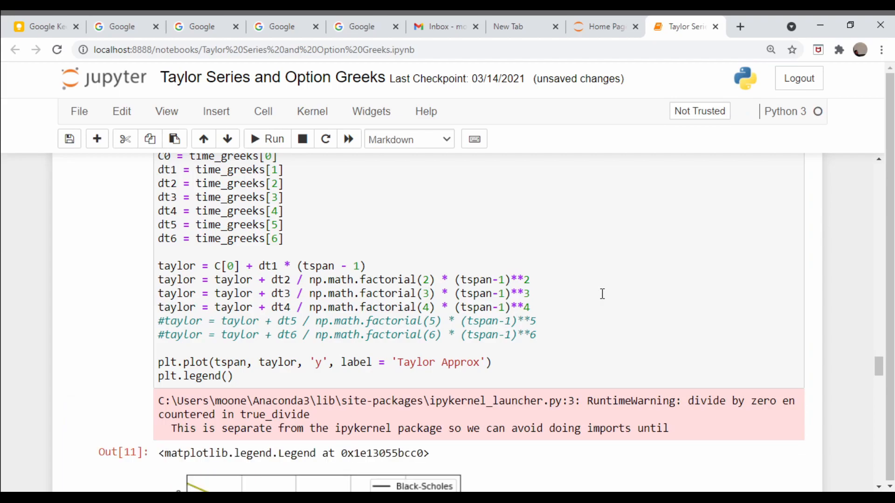
# Scroll to the Out[11] plot where third- and fourth-order terms nearly overlap Black-Scholes.
pyautogui.scroll(-3)
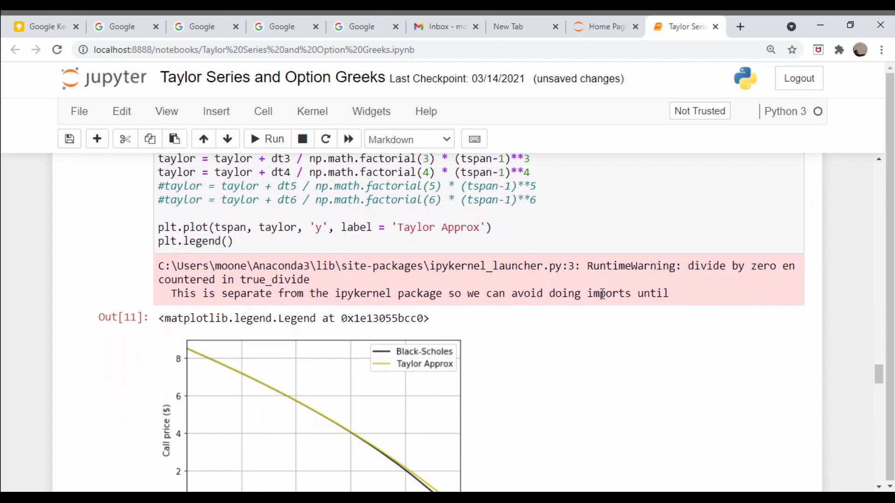
pyautogui.scroll(-3)
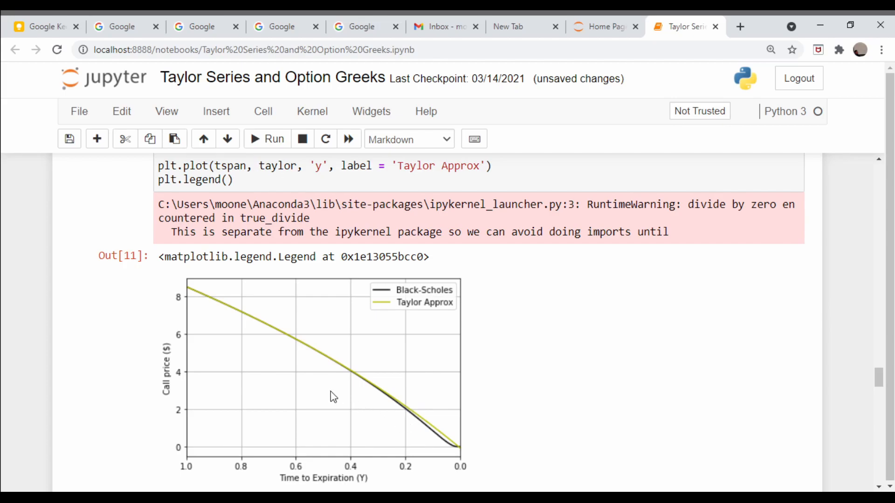
pyautogui.moveTo(433, 455)
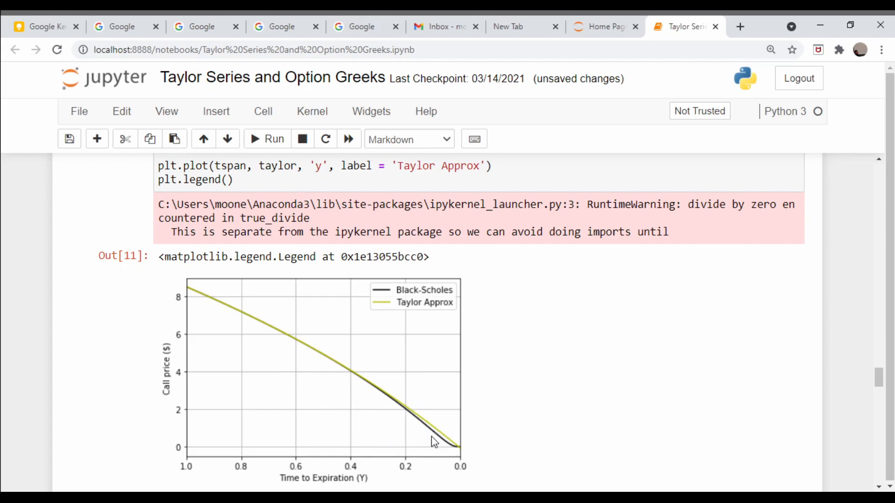
pyautogui.moveTo(236, 324)
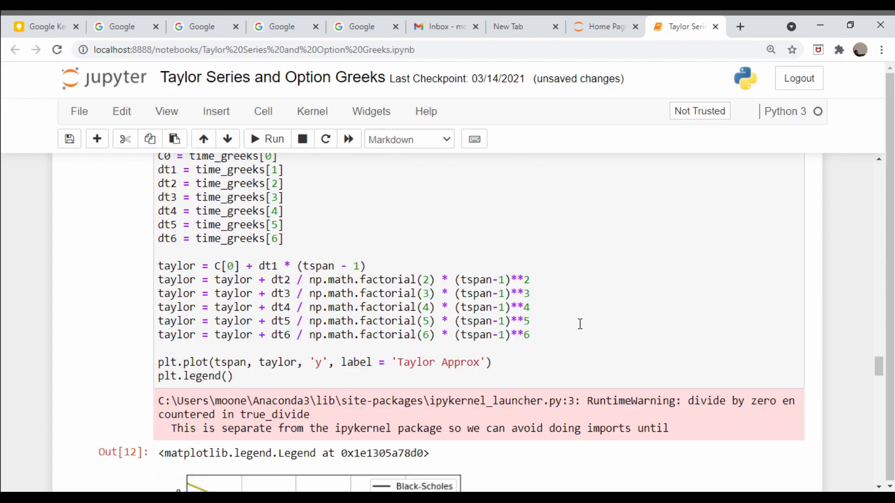
pyautogui.scroll(-3)
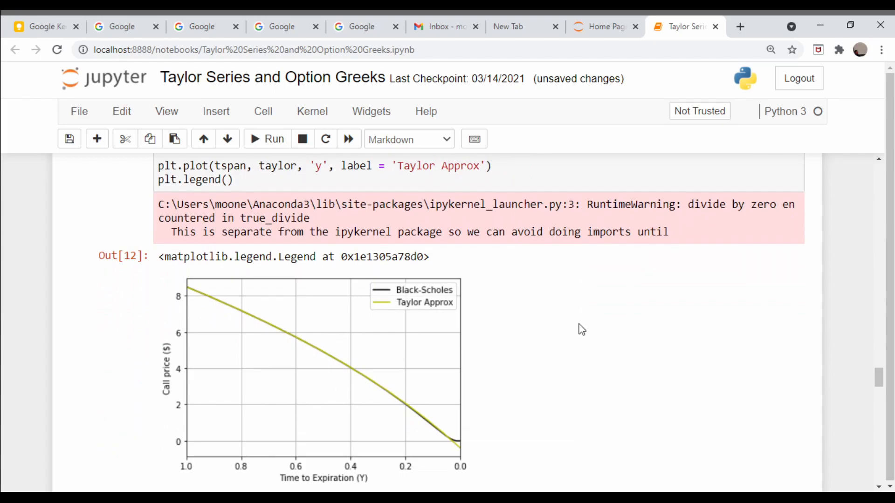
pyautogui.moveTo(459, 447)
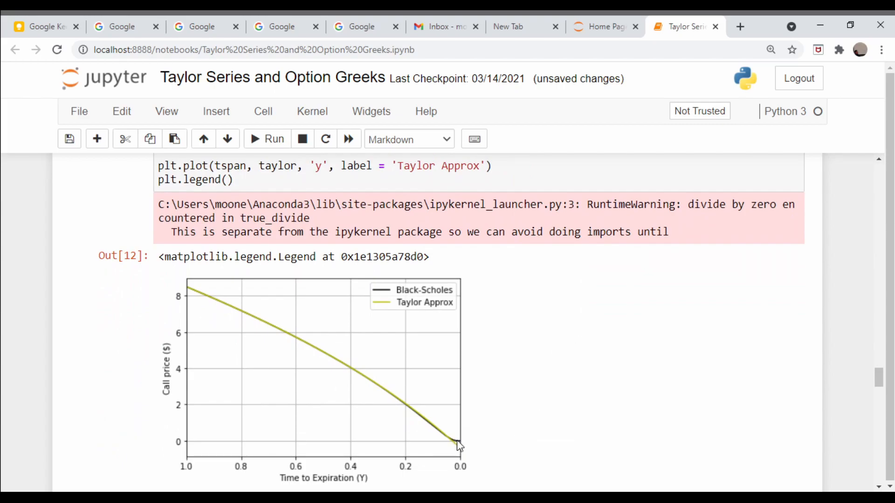
pyautogui.moveTo(331, 386)
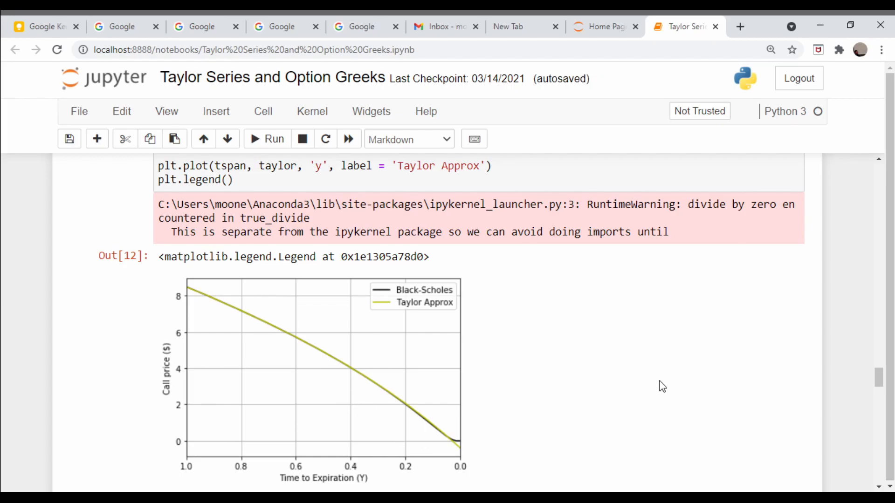
pyautogui.moveTo(569, 386)
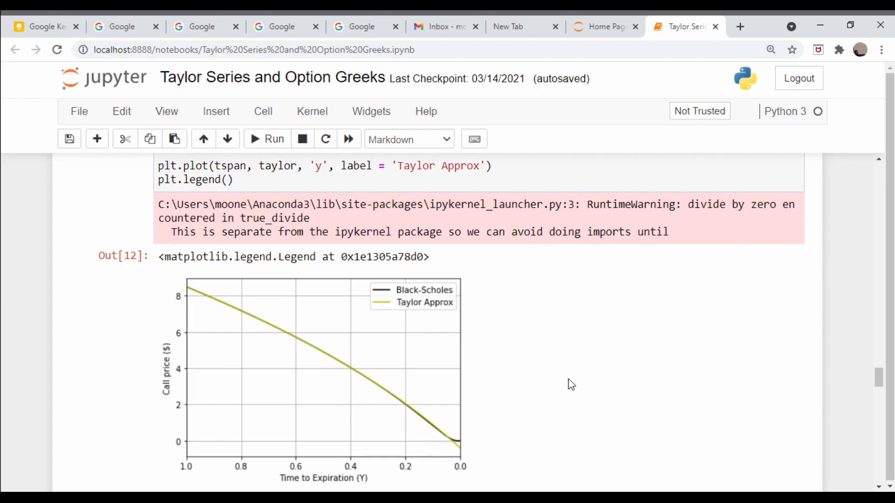
pyautogui.moveTo(349, 403)
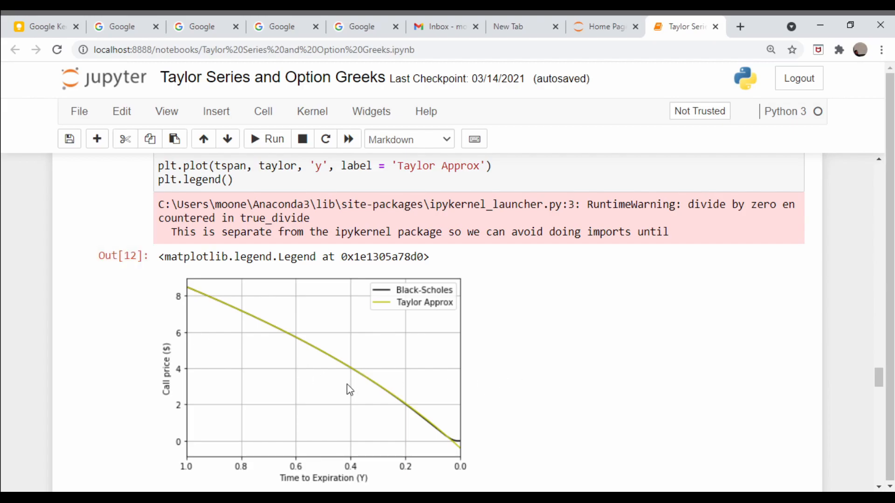
pyautogui.moveTo(406, 427)
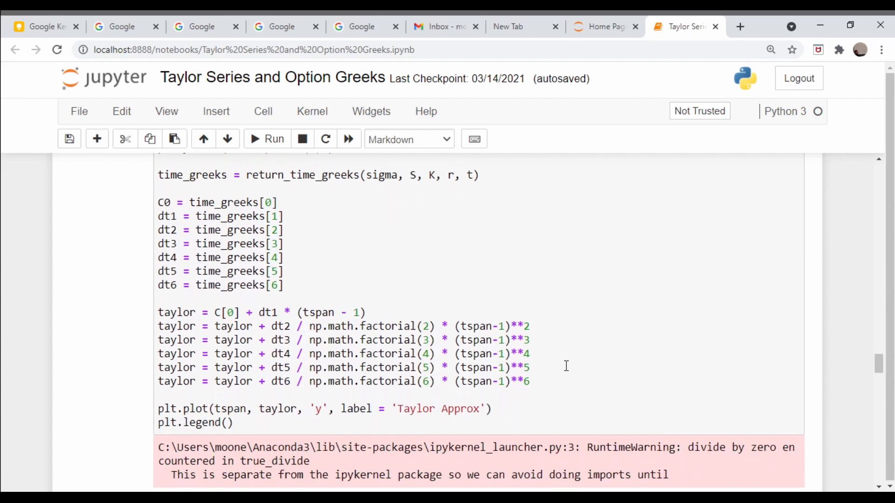
pyautogui.scroll(-3)
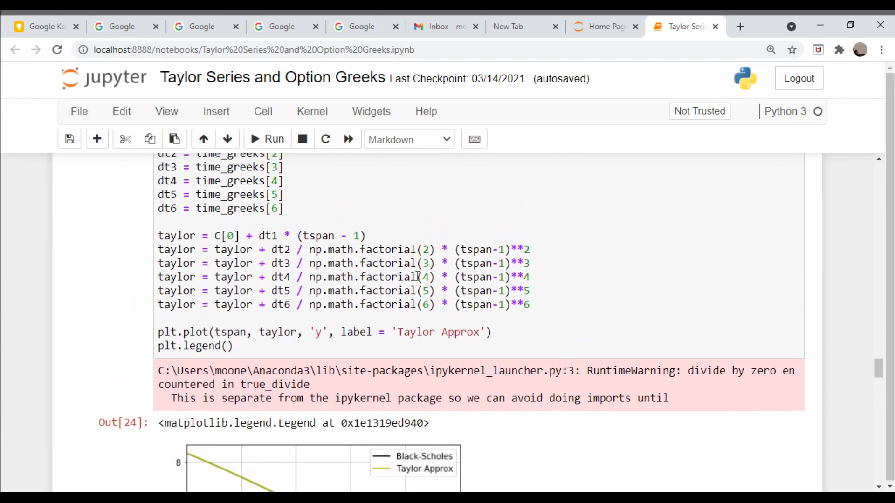
pyautogui.scroll(-3)
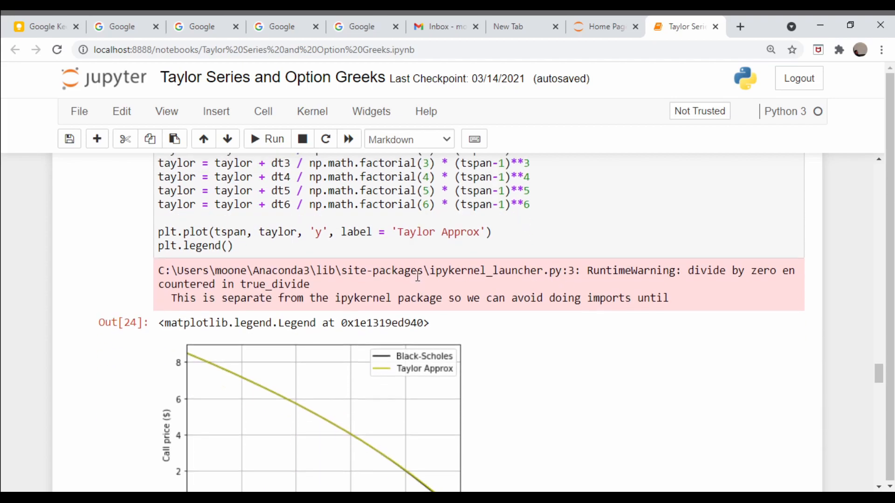
pyautogui.scroll(-3)
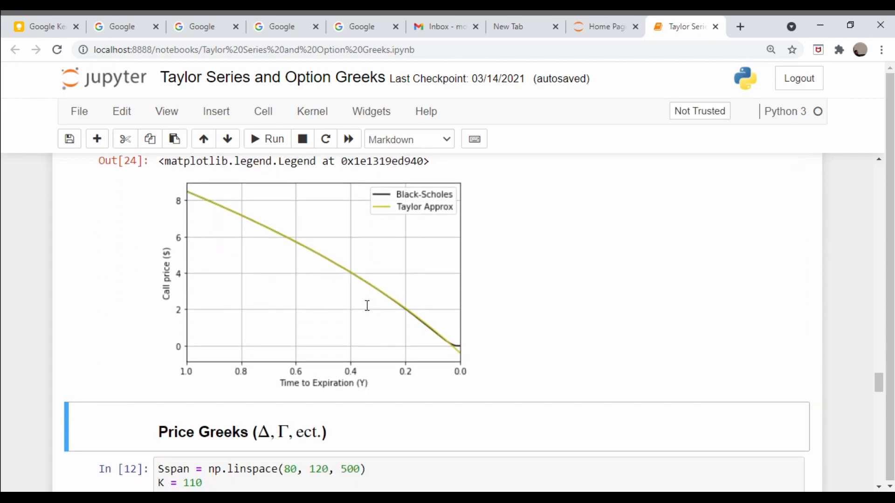
pyautogui.moveTo(461, 353)
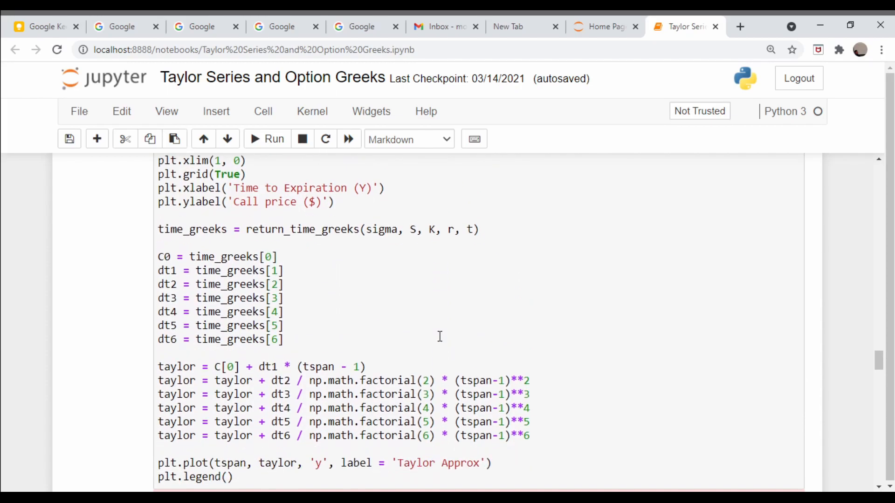
pyautogui.moveTo(325, 317)
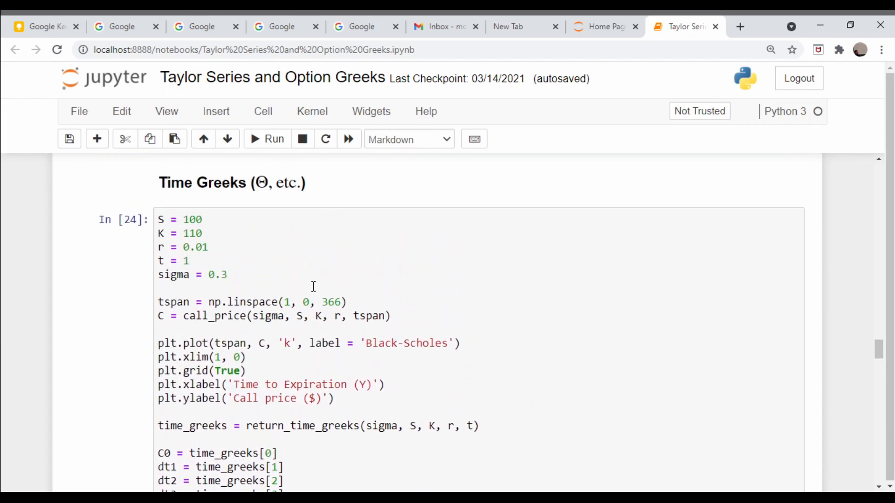
# Change sigma from 0.3 to 5 in the Time Greeks cell and run it.
pyautogui.click(321, 274)
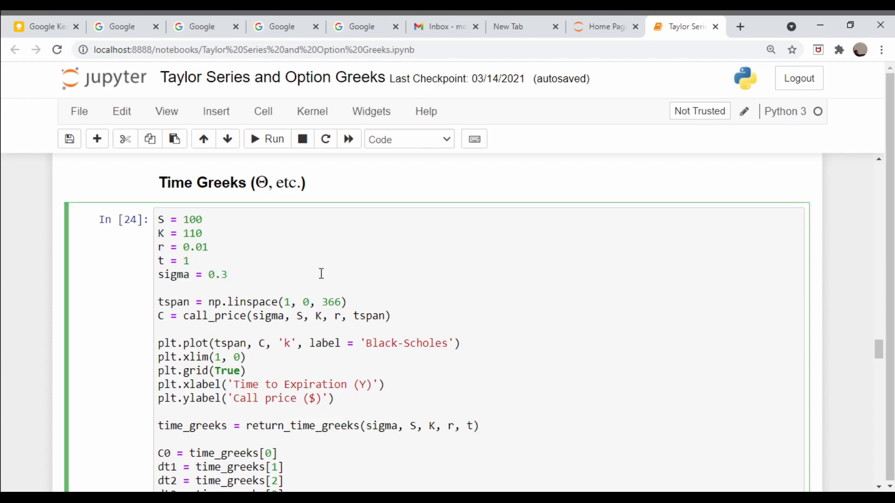
pyautogui.press('Backspace')
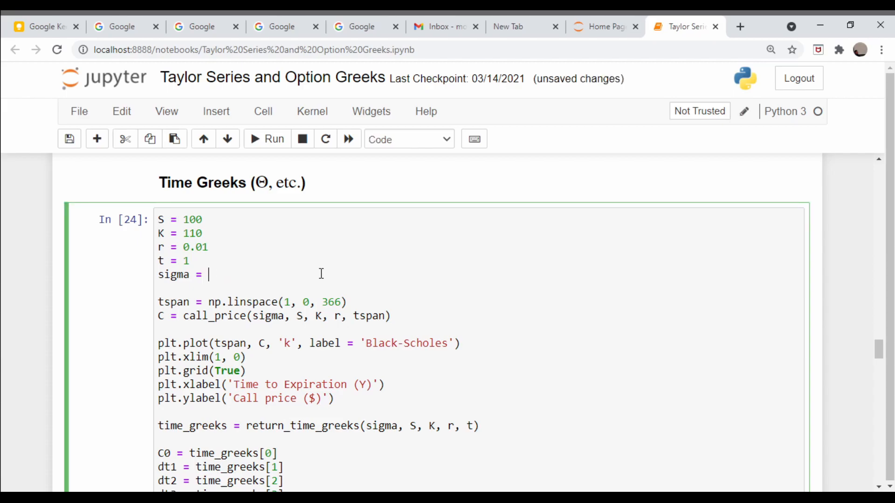
pyautogui.write('5')
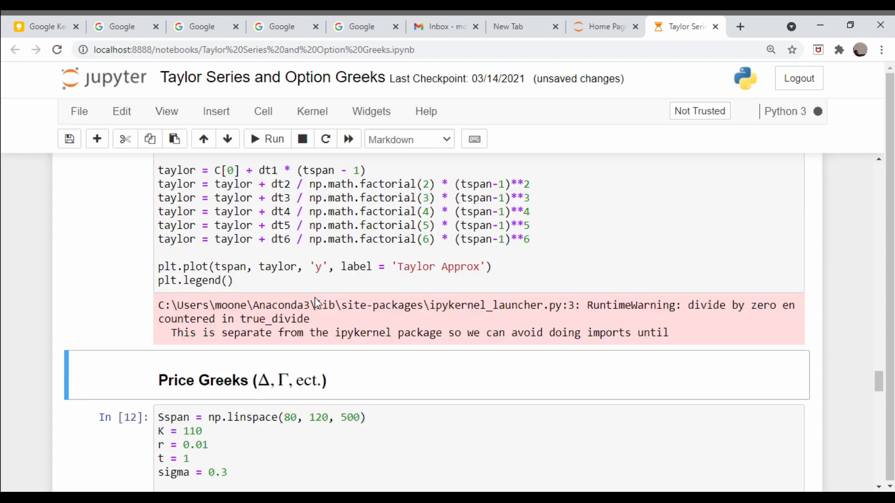
pyautogui.click(266, 139)
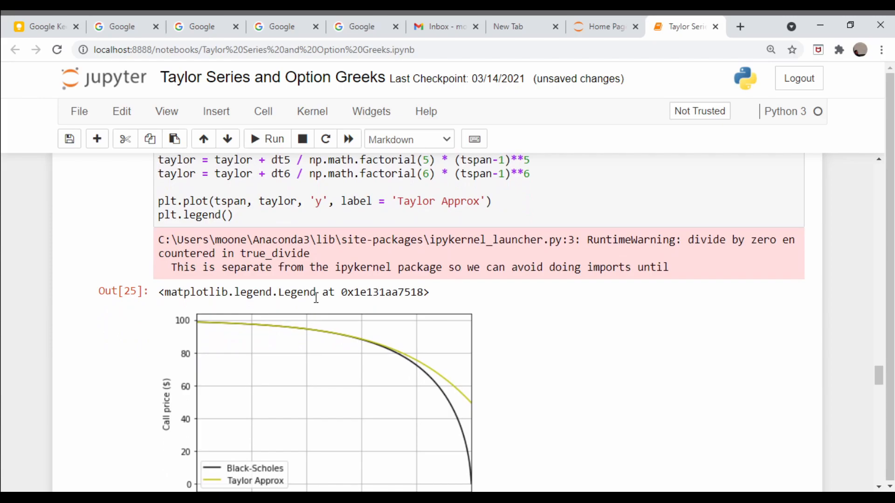
pyautogui.scroll(-3)
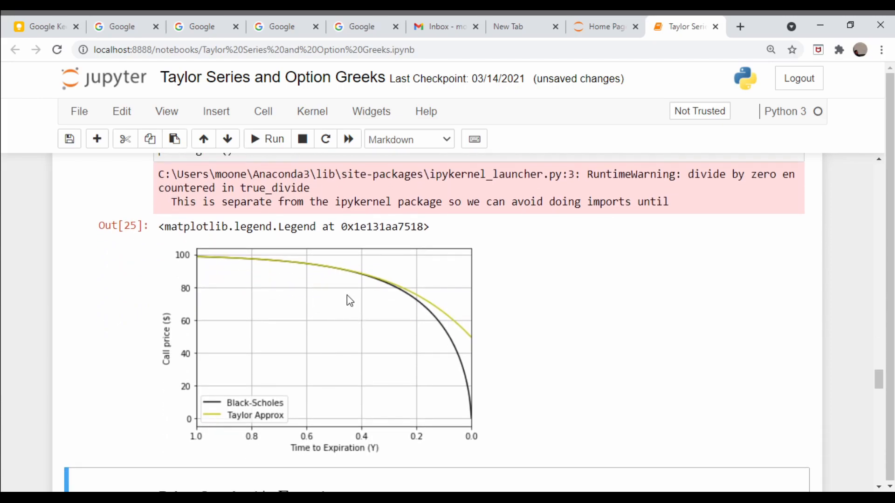
pyautogui.moveTo(453, 328)
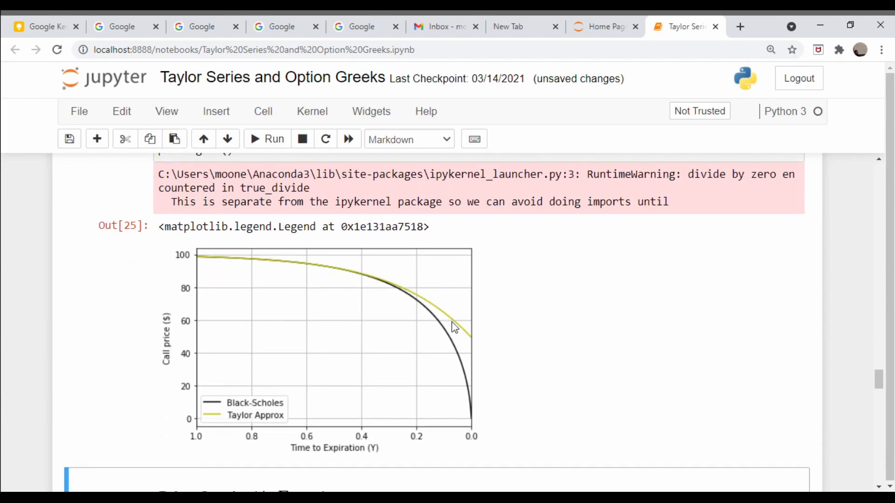
pyautogui.moveTo(396, 315)
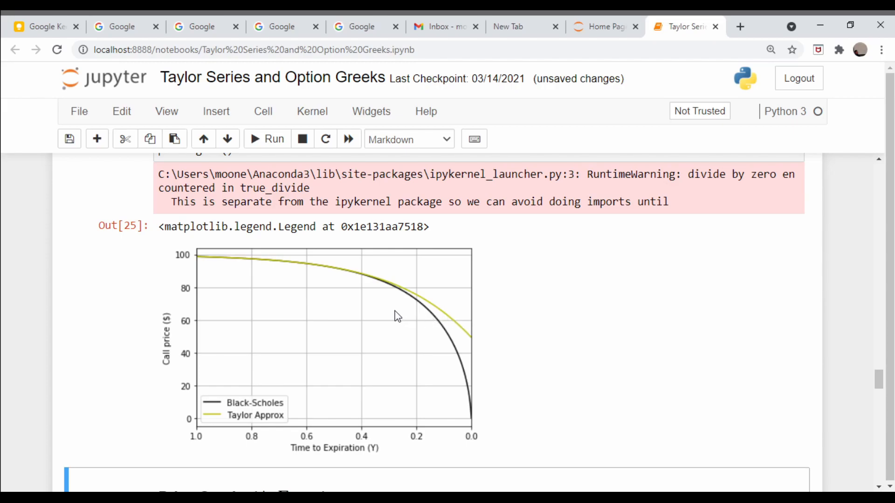
pyautogui.moveTo(378, 277)
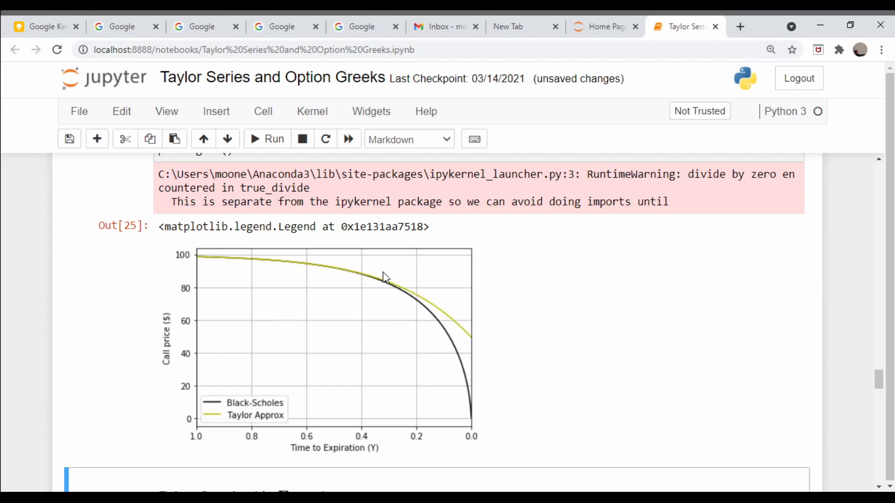
pyautogui.moveTo(405, 297)
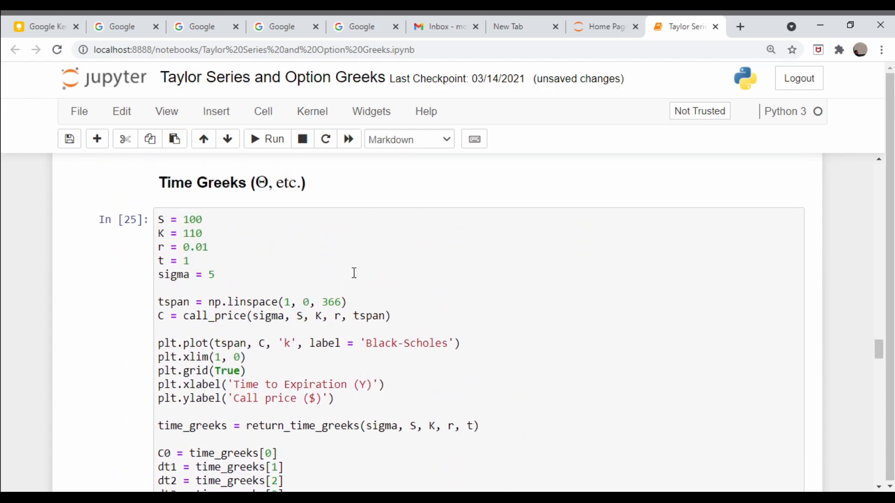
# Re-run the Time Greeks cell to redraw the plot with Taylor Approx diverging near expiration.
pyautogui.scroll(-3)
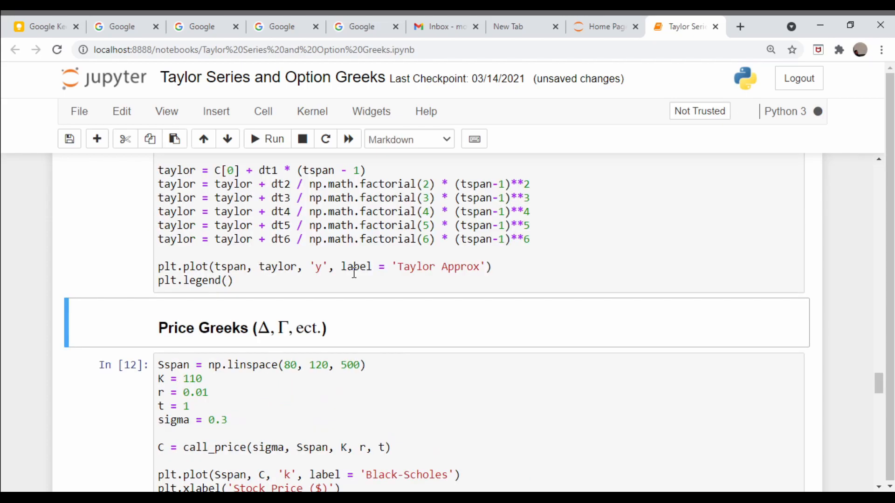
pyautogui.click(267, 139)
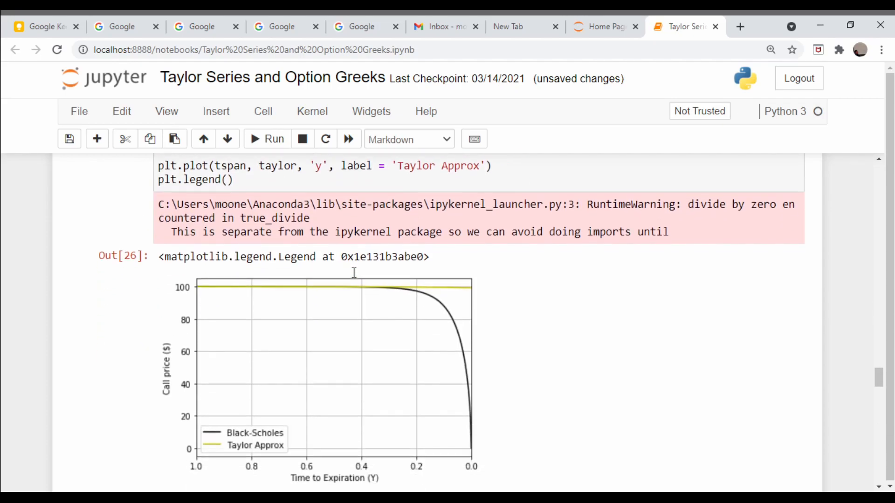
pyautogui.scroll(-3)
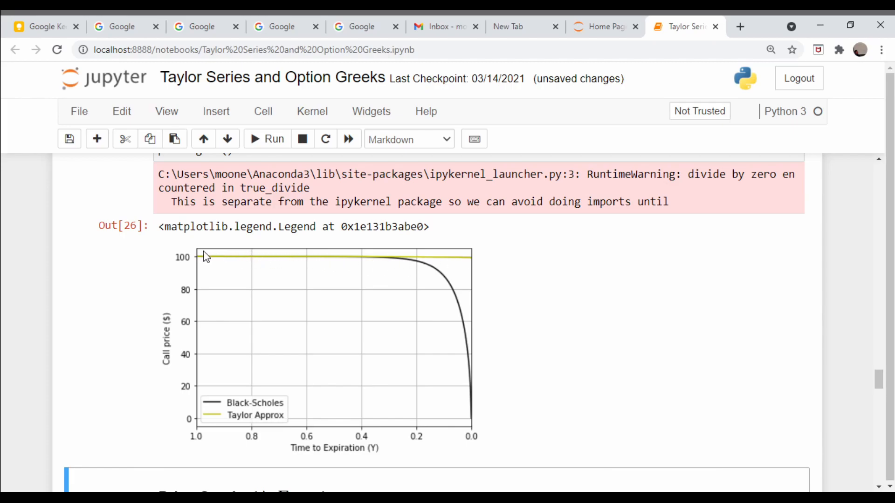
pyautogui.moveTo(401, 268)
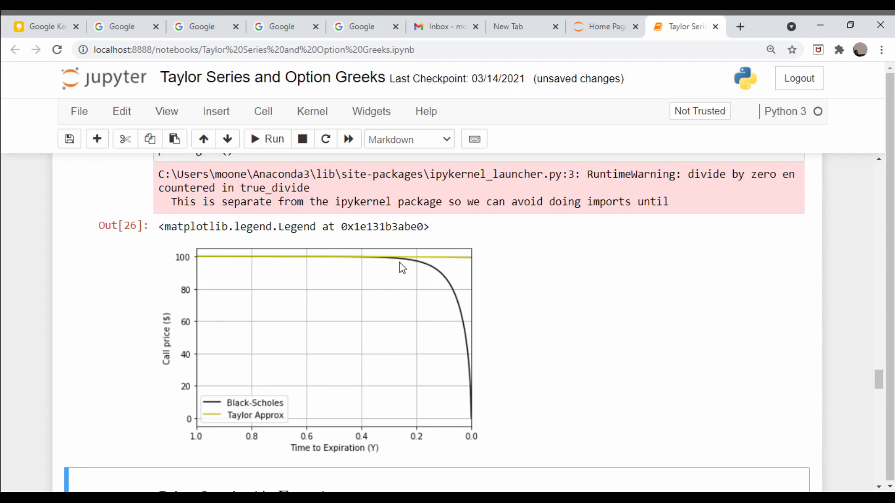
pyautogui.moveTo(405, 275)
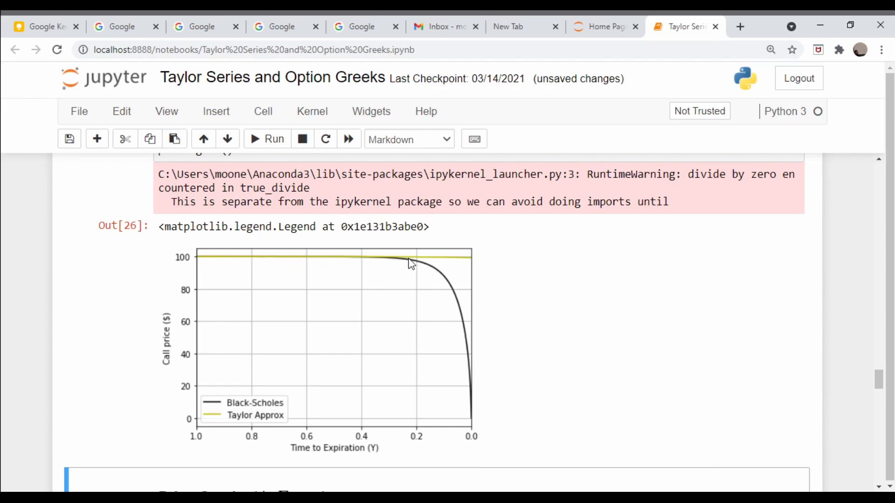
pyautogui.moveTo(375, 263)
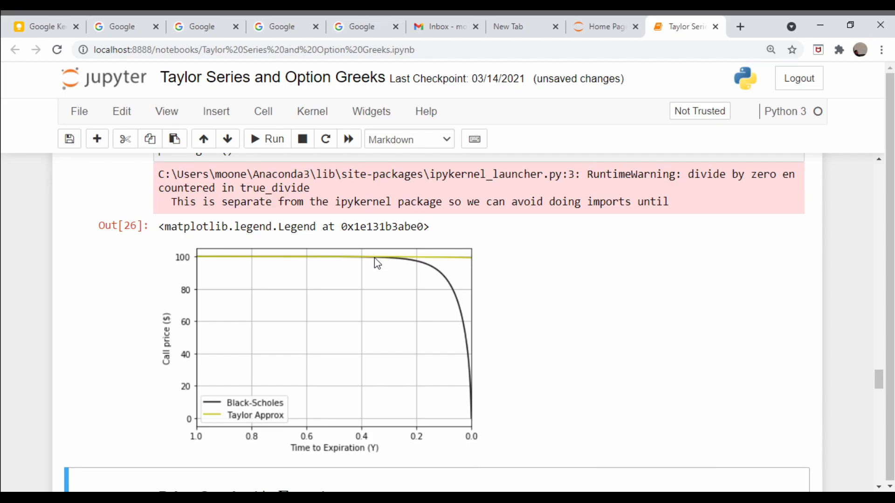
pyautogui.moveTo(451, 303)
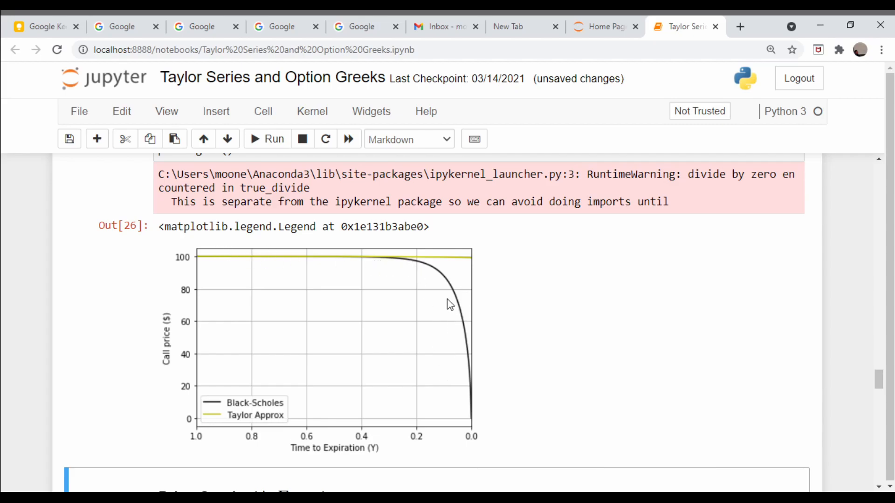
pyautogui.moveTo(544, 397)
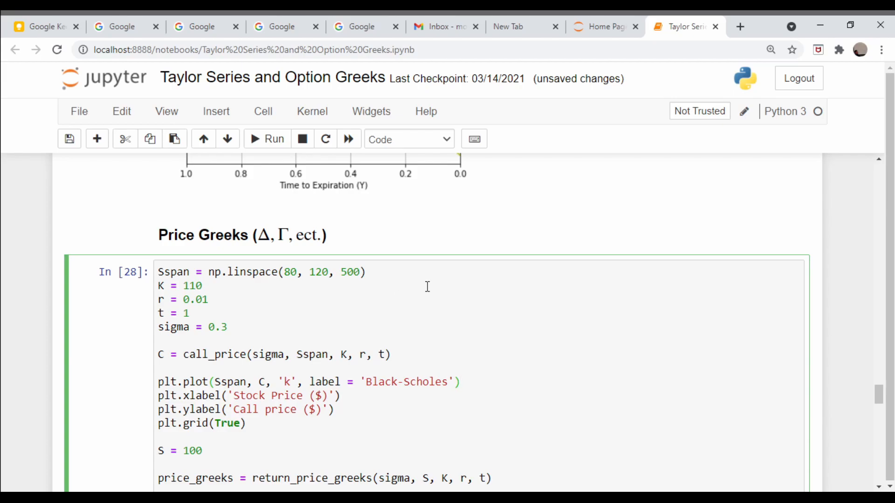
pyautogui.moveTo(280, 287)
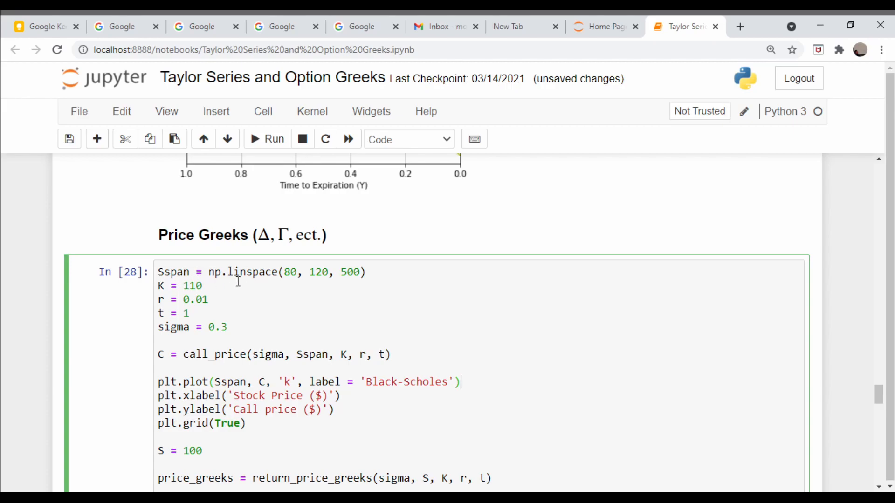
pyautogui.moveTo(292, 283)
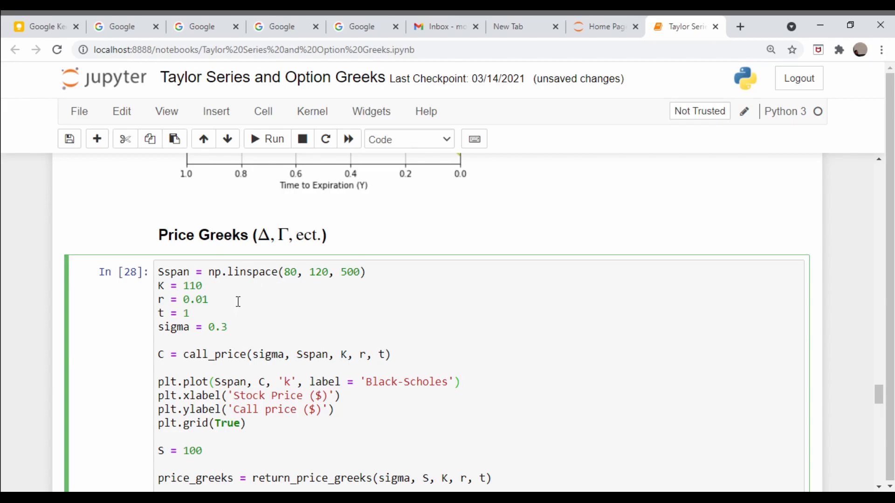
pyautogui.moveTo(233, 289)
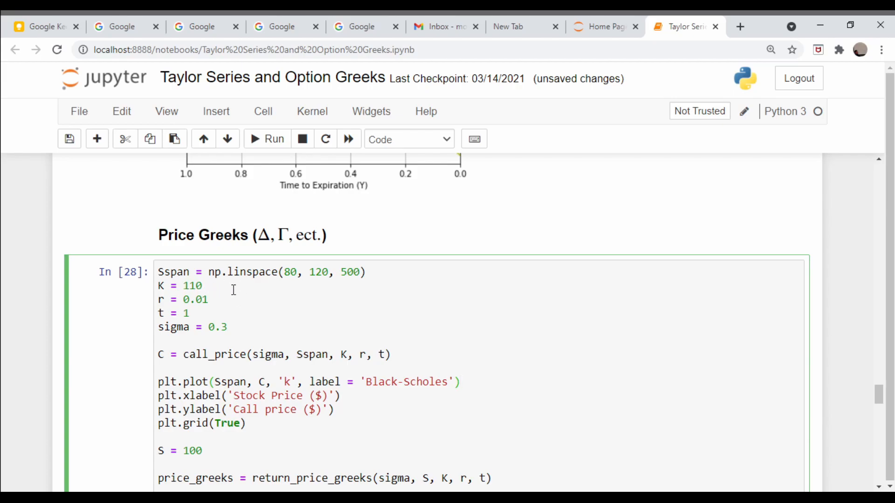
# Scroll down to the Black-Scholes call price chart for stock prices 80 to 120.
pyautogui.scroll(-3)
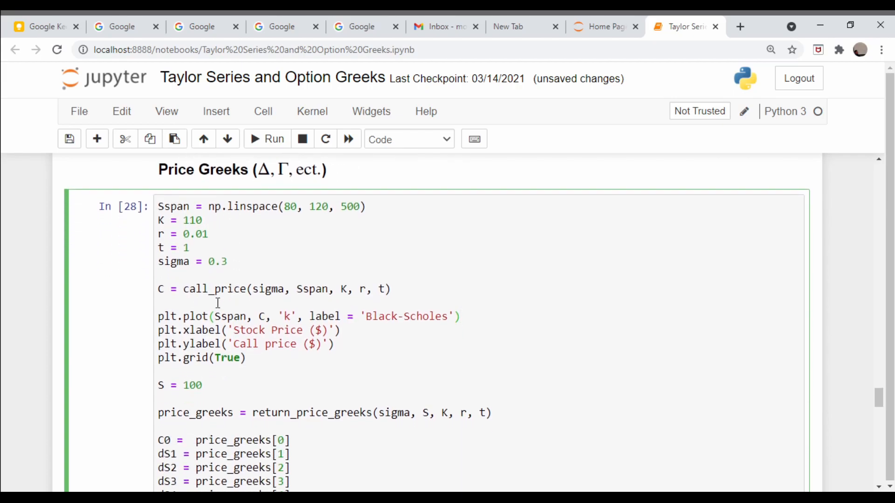
pyautogui.scroll(-3)
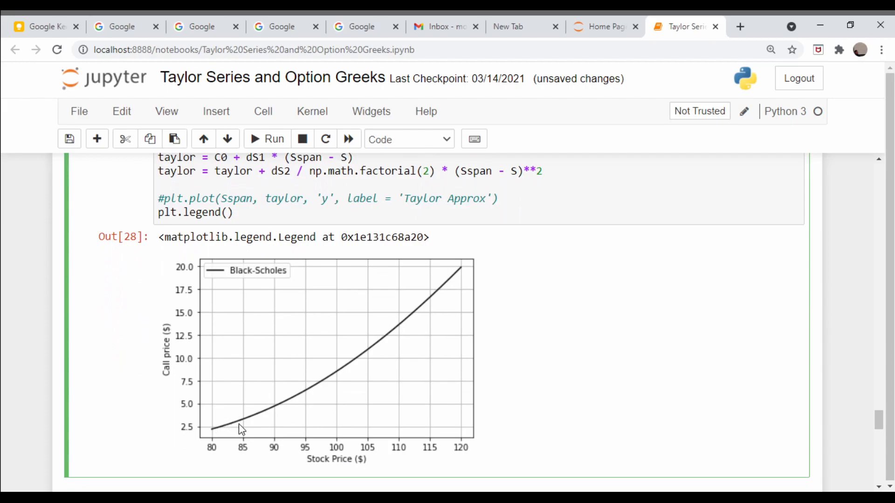
pyautogui.moveTo(234, 423)
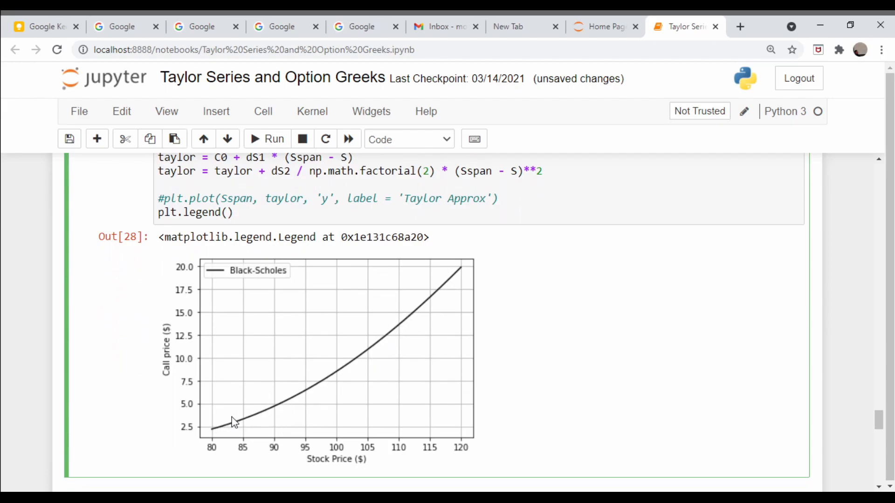
pyautogui.moveTo(497, 308)
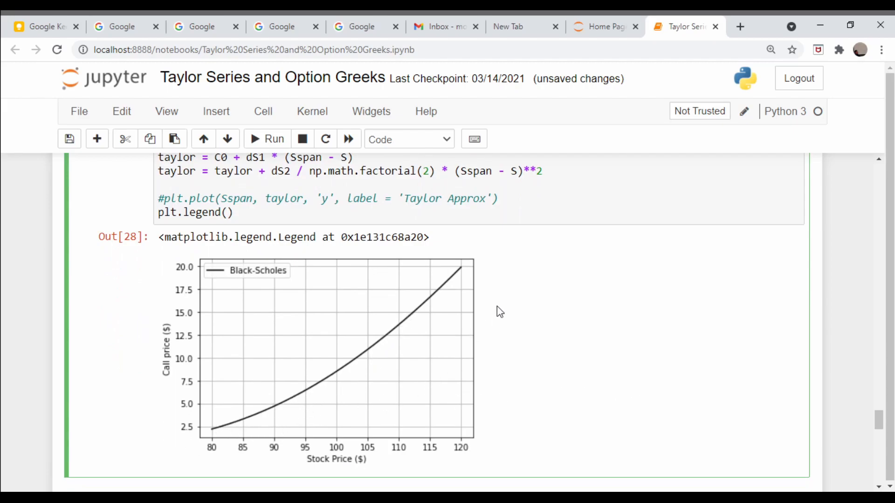
pyautogui.moveTo(245, 427)
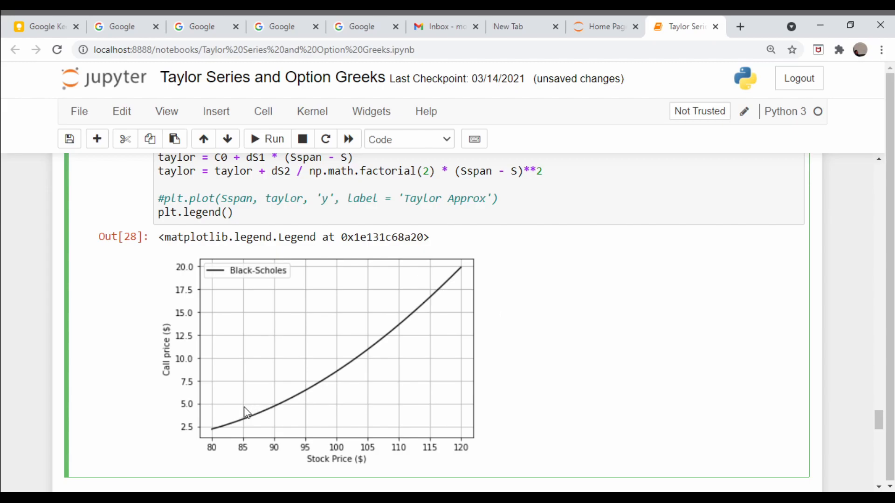
pyautogui.moveTo(251, 414)
pyautogui.write('#')
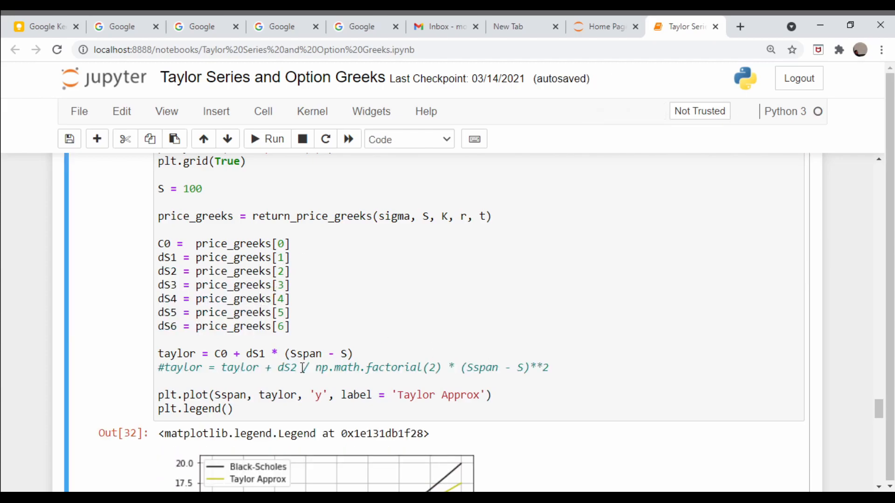
pyautogui.moveTo(450, 360)
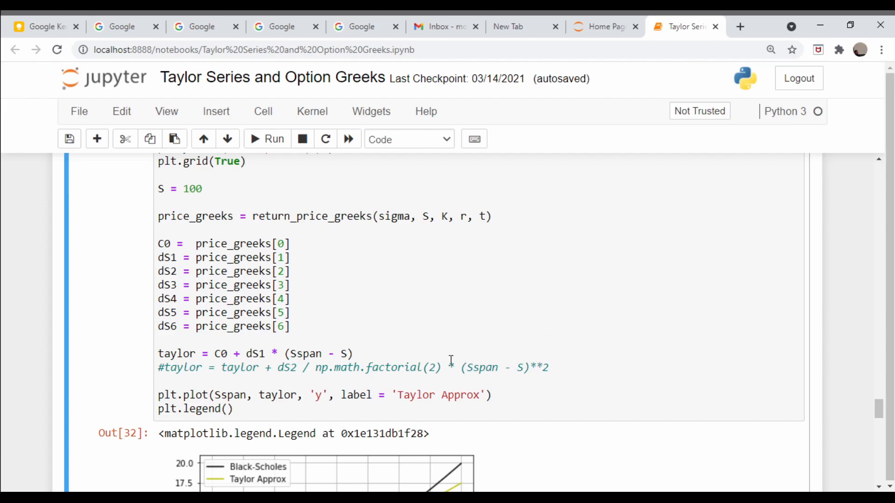
pyautogui.moveTo(159, 355)
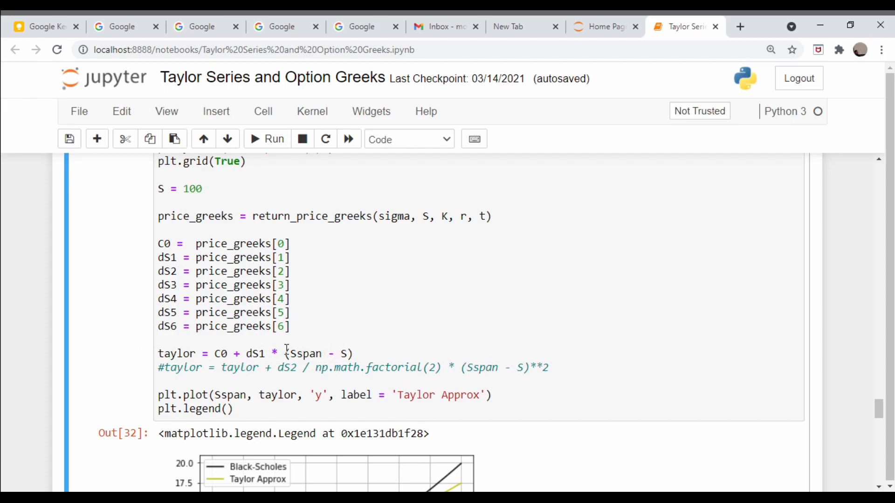
# Activate the second-order price term in the Price Greeks cell and re-run it as Out[33].
pyautogui.scroll(-3)
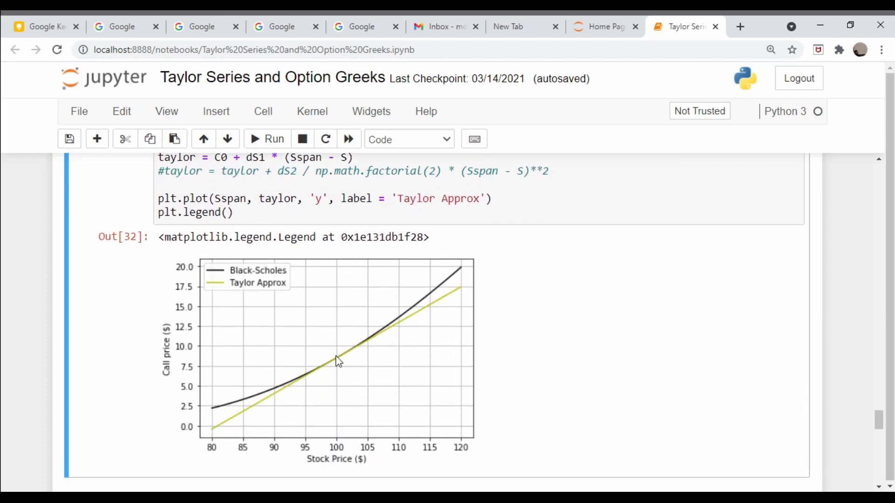
pyautogui.moveTo(334, 375)
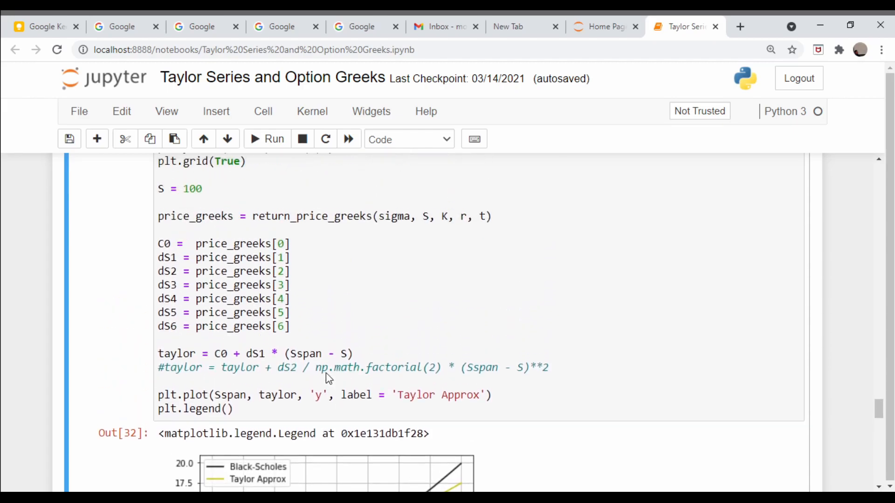
pyautogui.scroll(-3)
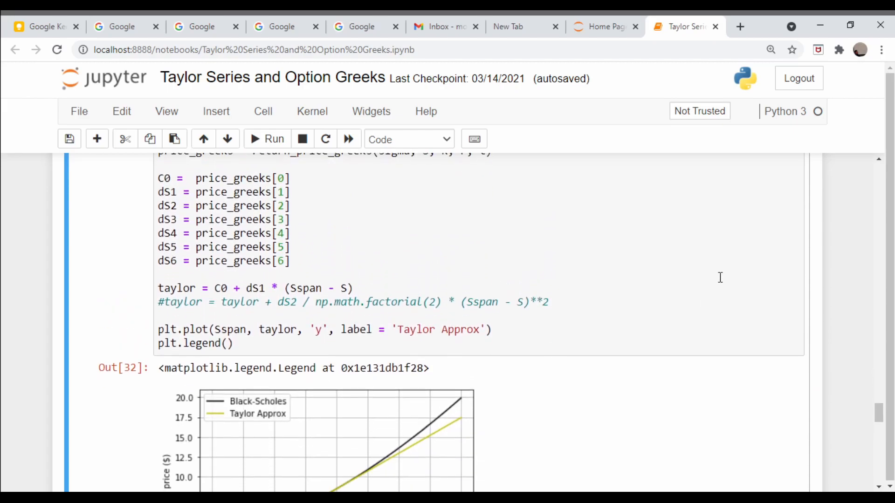
pyautogui.click(592, 303)
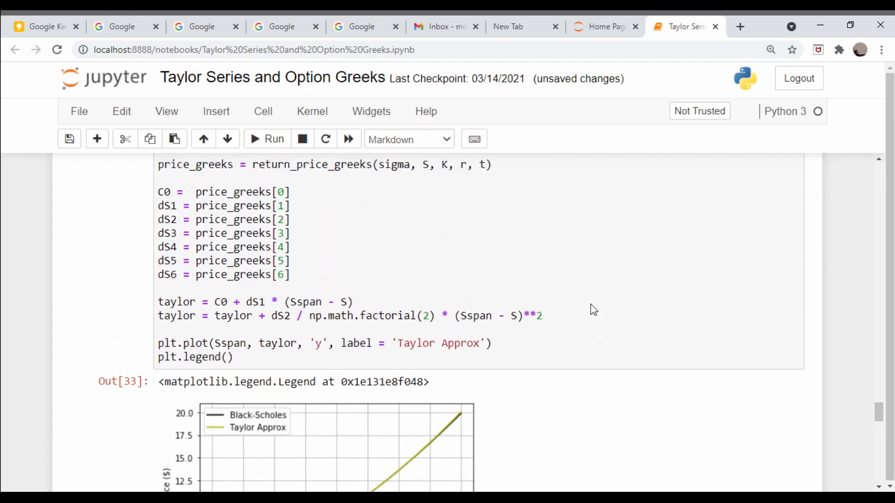
pyautogui.scroll(3)
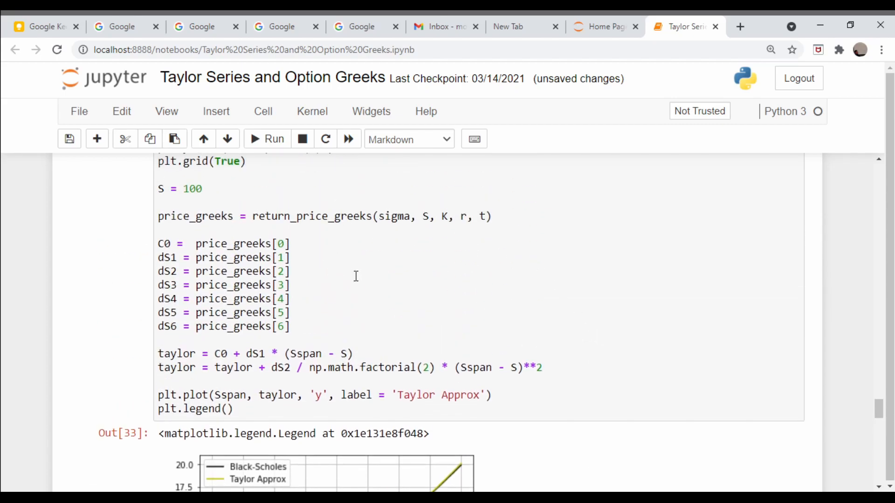
pyautogui.scroll(-3)
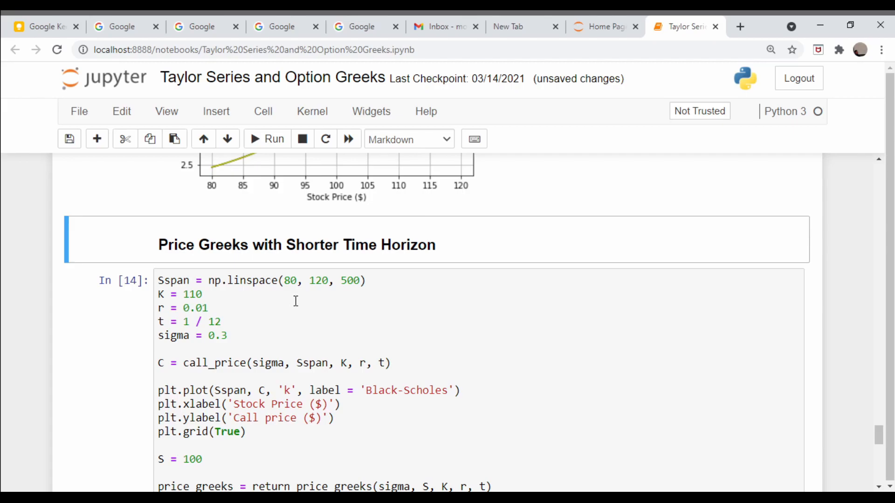
# Activate Taylor terms dS2 through dS6 in the one-month horizon cell and run it.
pyautogui.scroll(-3)
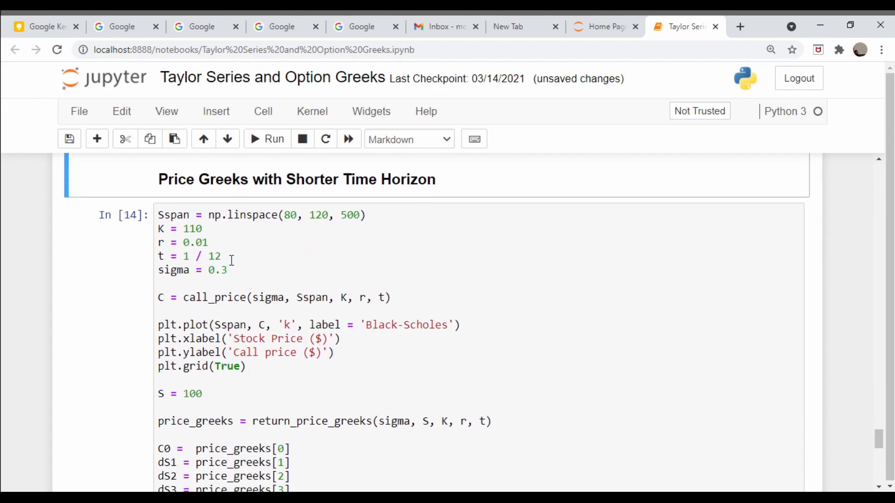
pyautogui.moveTo(243, 255)
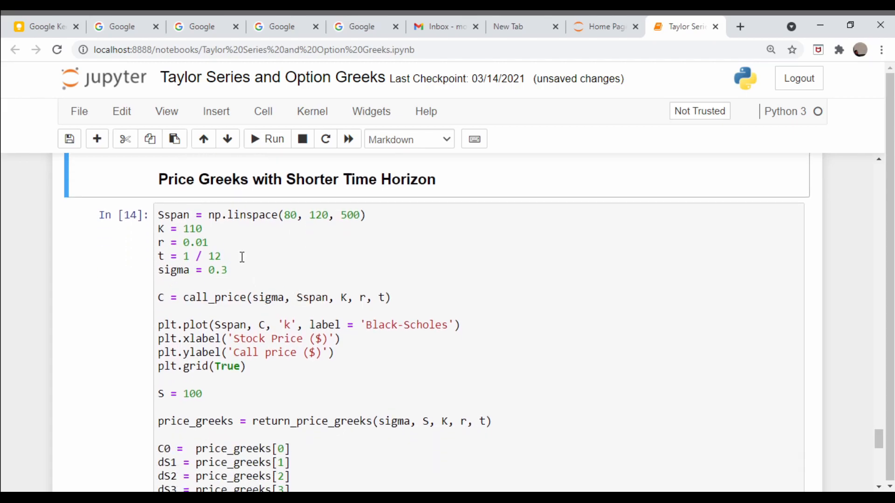
pyautogui.scroll(-3)
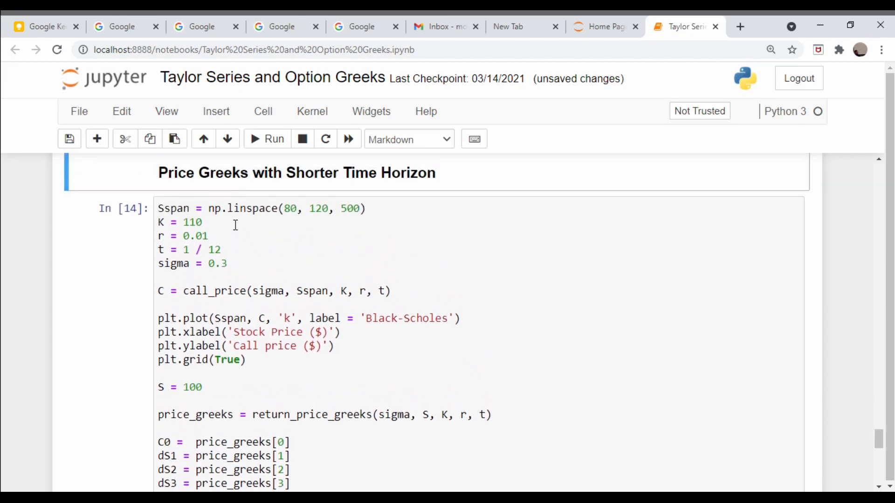
pyautogui.scroll(-3)
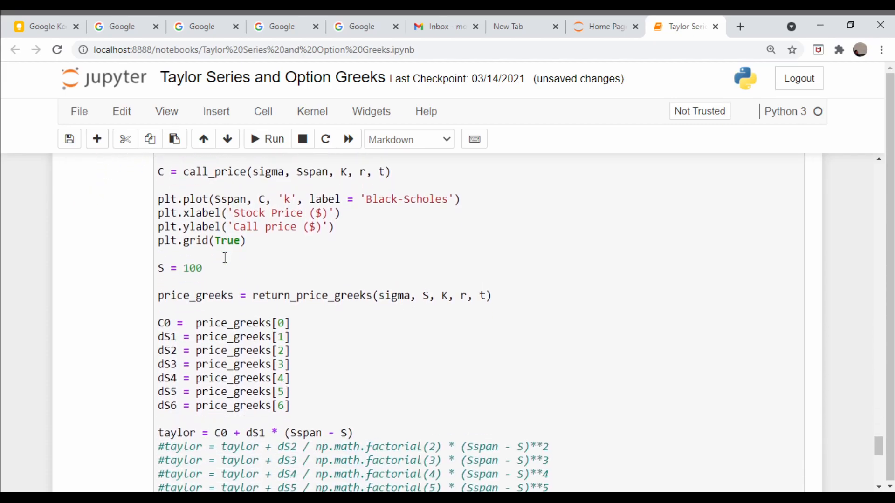
pyautogui.scroll(-3)
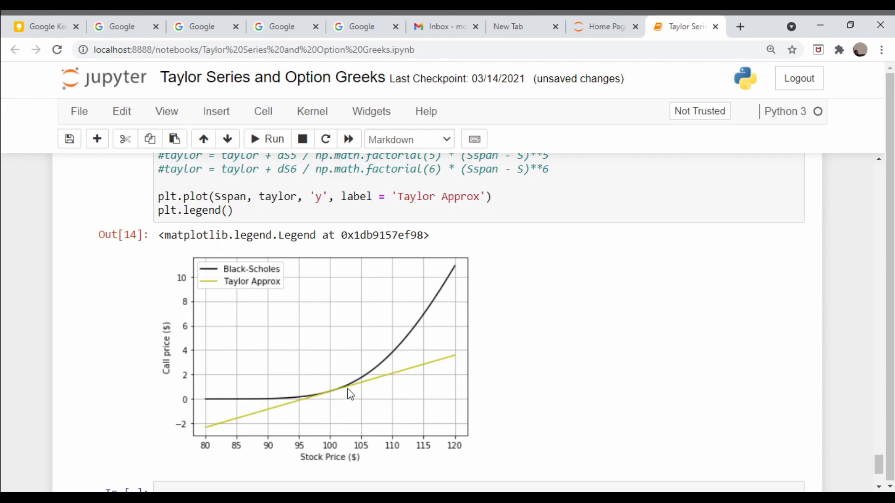
pyautogui.moveTo(358, 397)
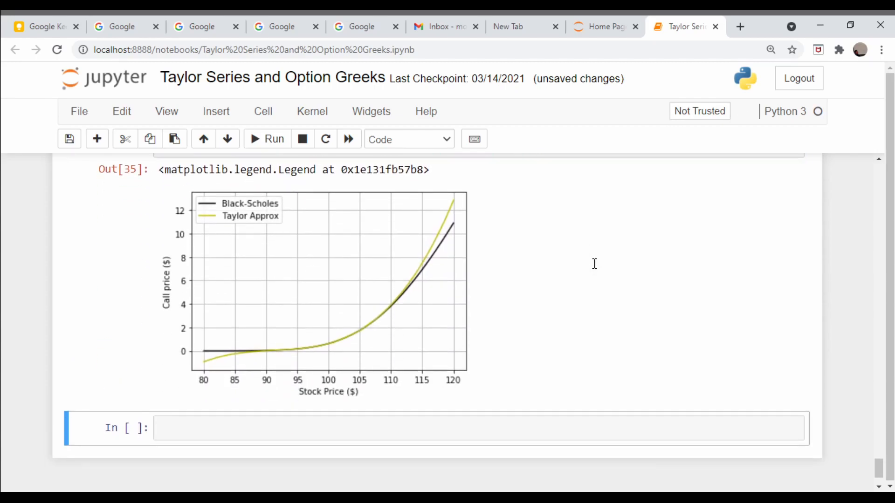
pyautogui.moveTo(324, 342)
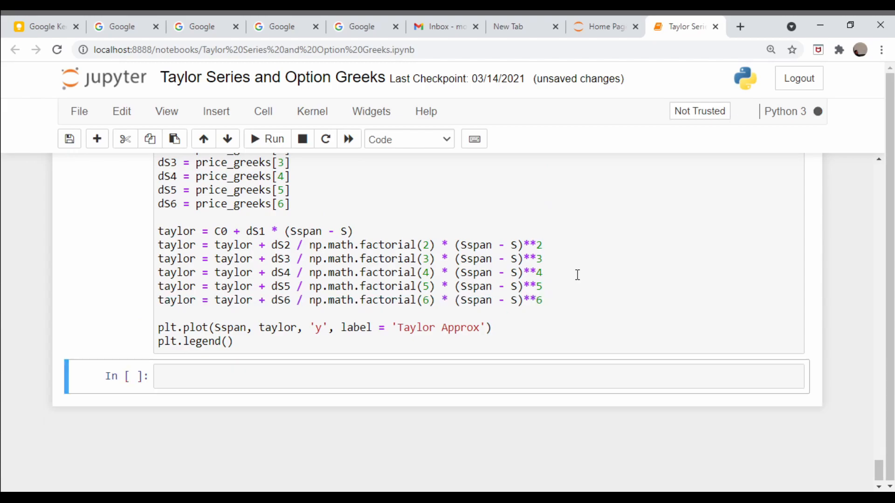
pyautogui.click(266, 139)
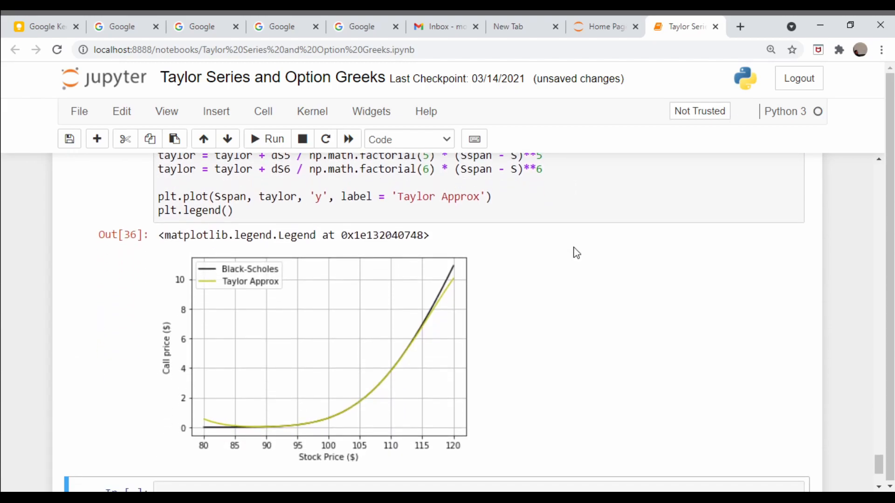
pyautogui.moveTo(231, 451)
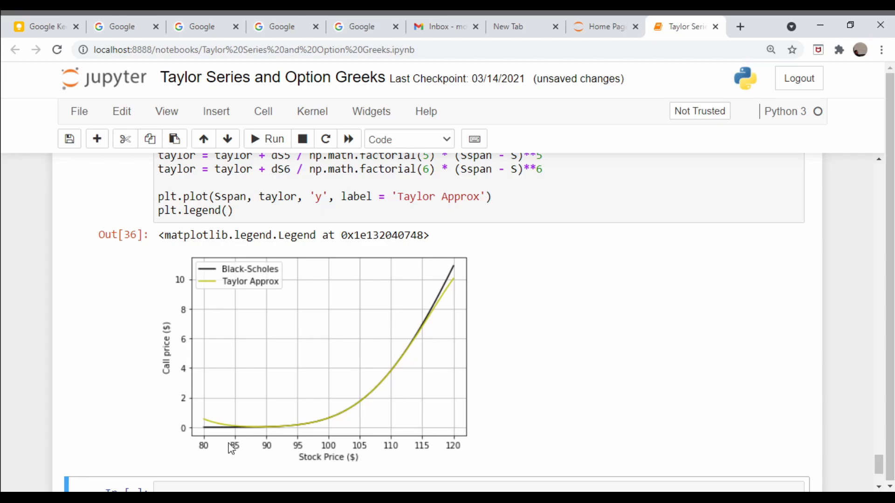